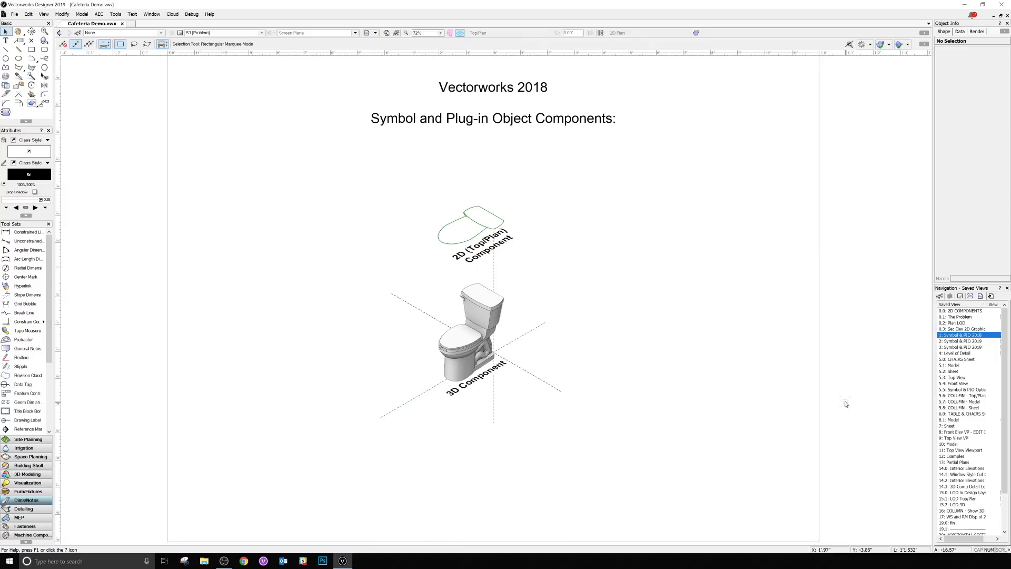
{"action": "mouse_move", "coordinate": [648, 252]}
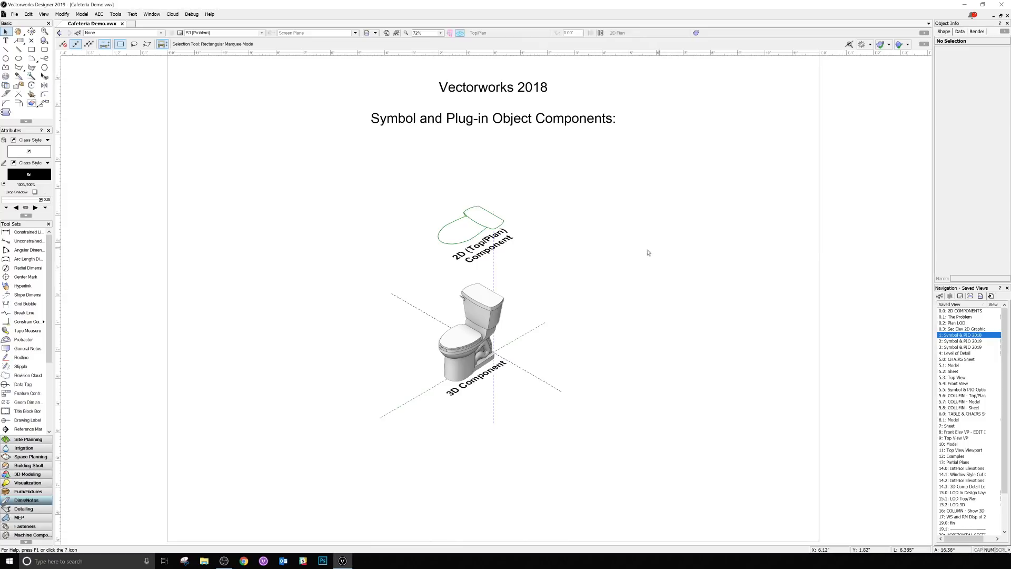
{"action": "mouse_move", "coordinate": [620, 263]}
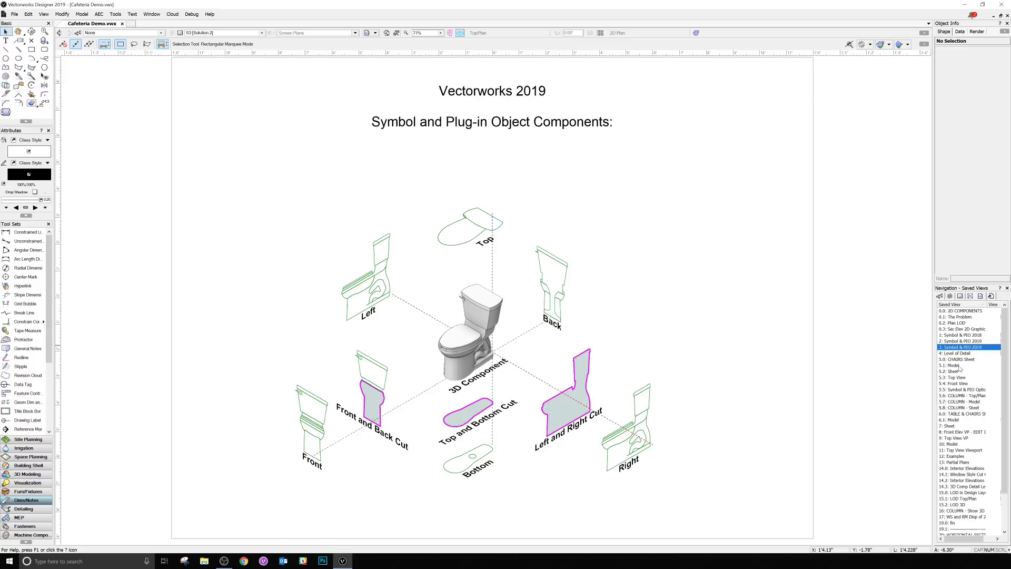
Step: Open the CHAIRS Sheet saved view and select the chairs' floor plan viewport to inspect it
{"action": "left_click", "coordinate": [953, 365]}
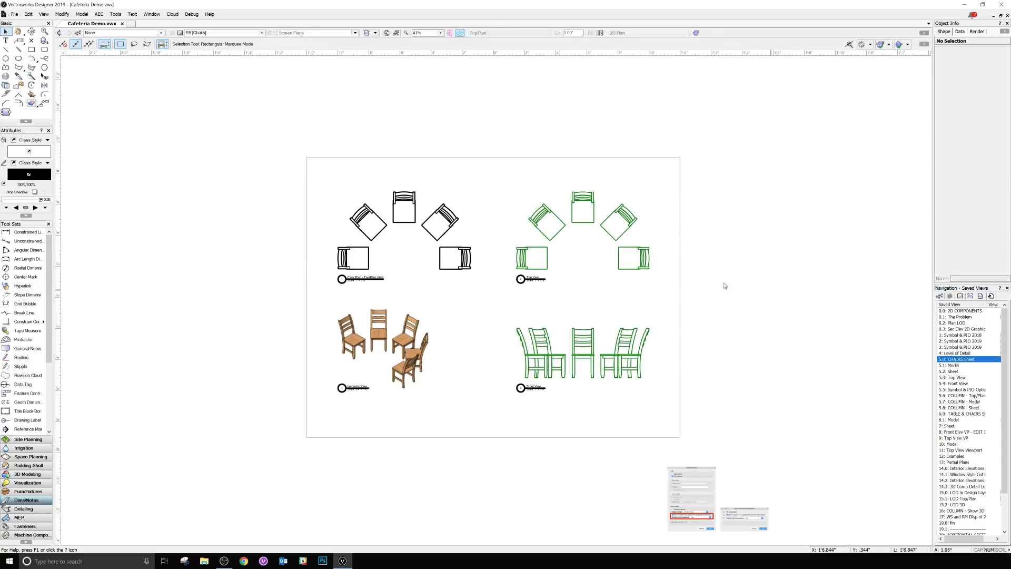
{"action": "left_click", "coordinate": [404, 206]}
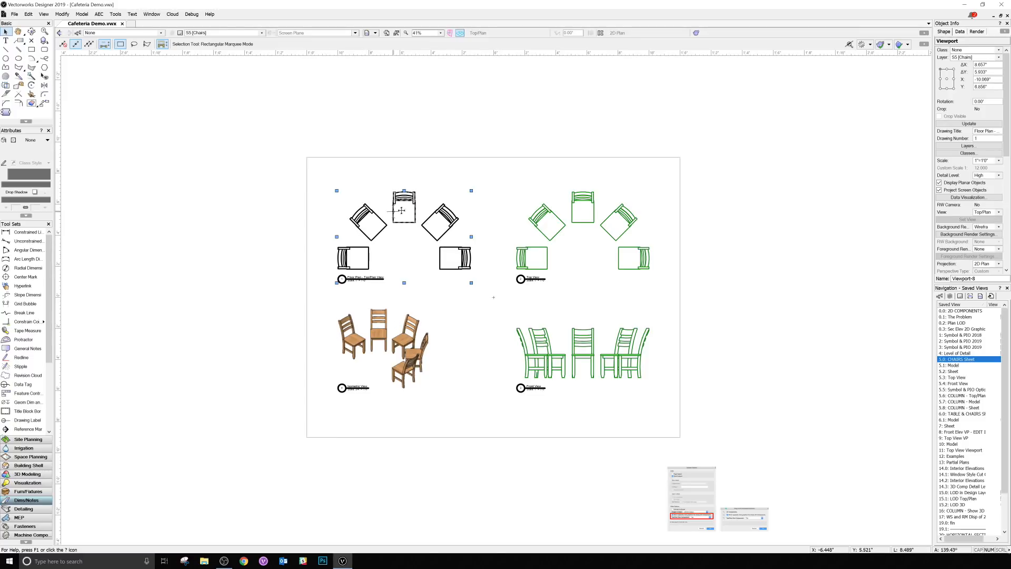
{"action": "mouse_move", "coordinate": [456, 342]}
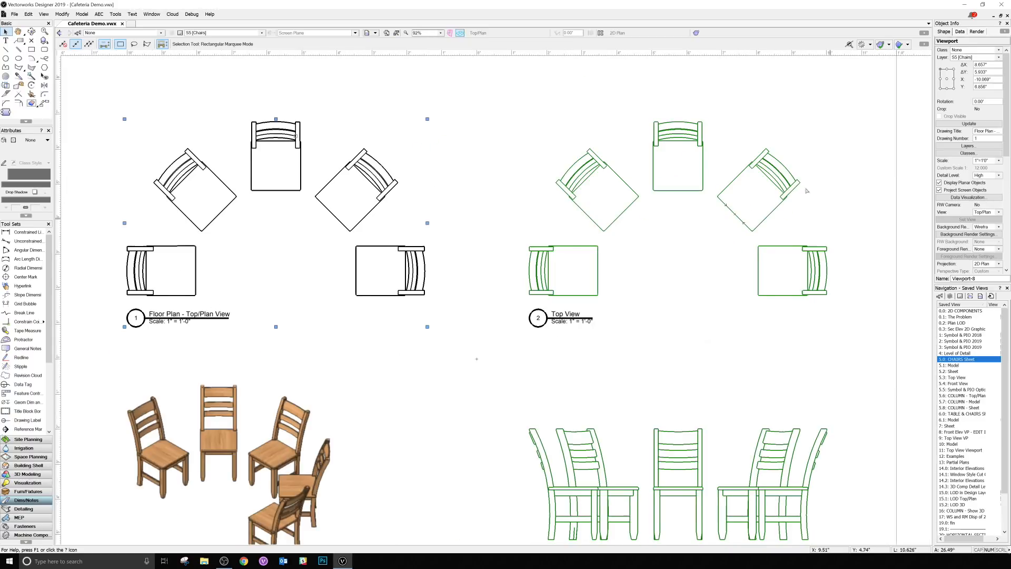
{"action": "scroll", "scroll_direction": "down", "scroll_amount": 3}
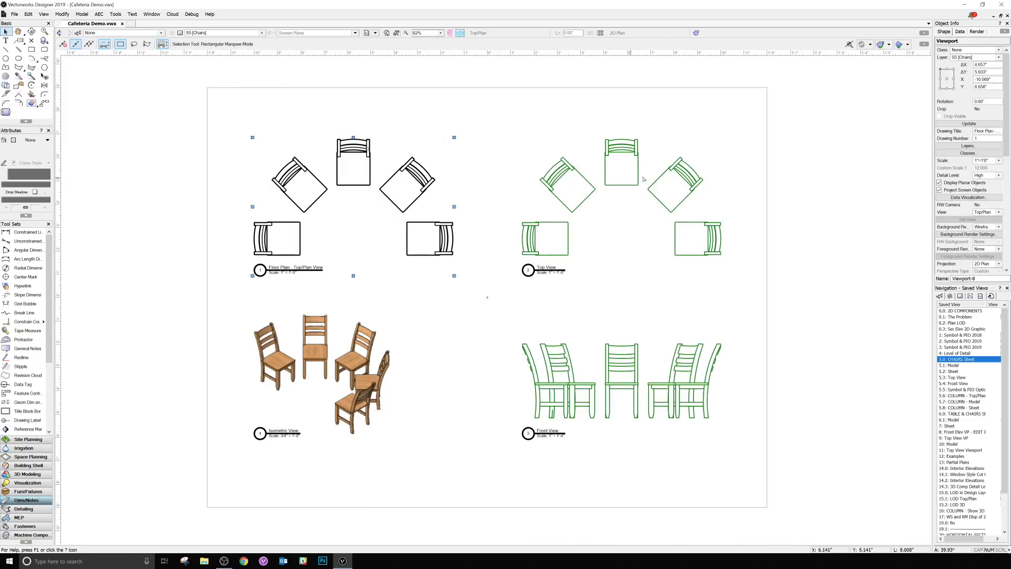
{"action": "mouse_move", "coordinate": [600, 193]}
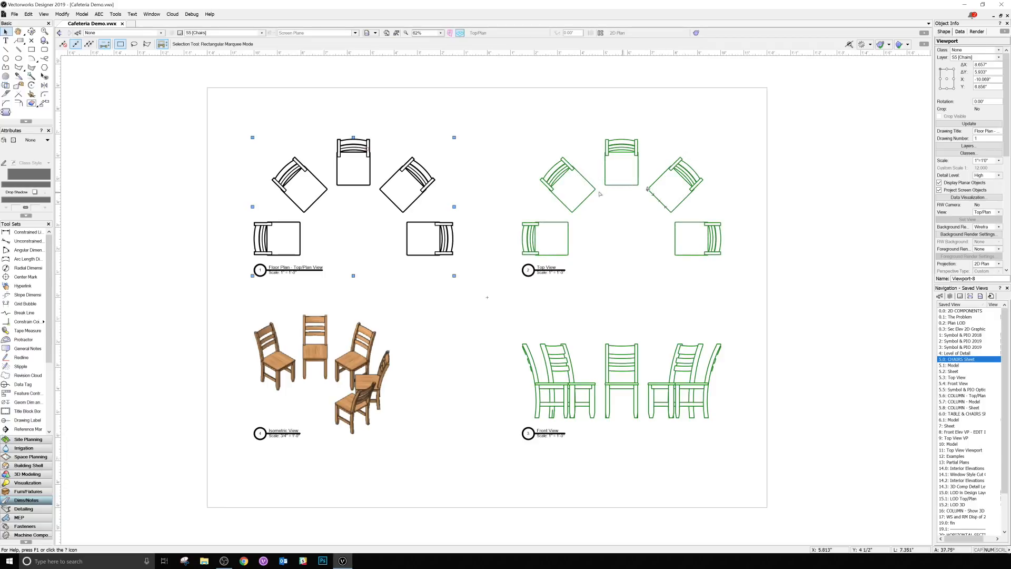
{"action": "mouse_move", "coordinate": [623, 170]}
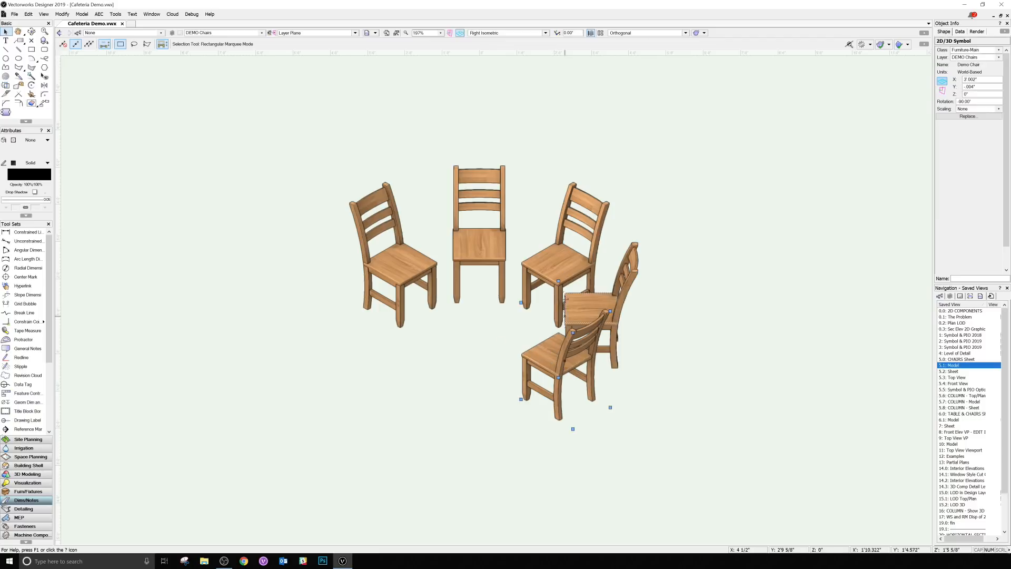
Step: Edit the middle chair's 2D components and check the top outline's detail levels
{"action": "left_click", "coordinate": [479, 251]}
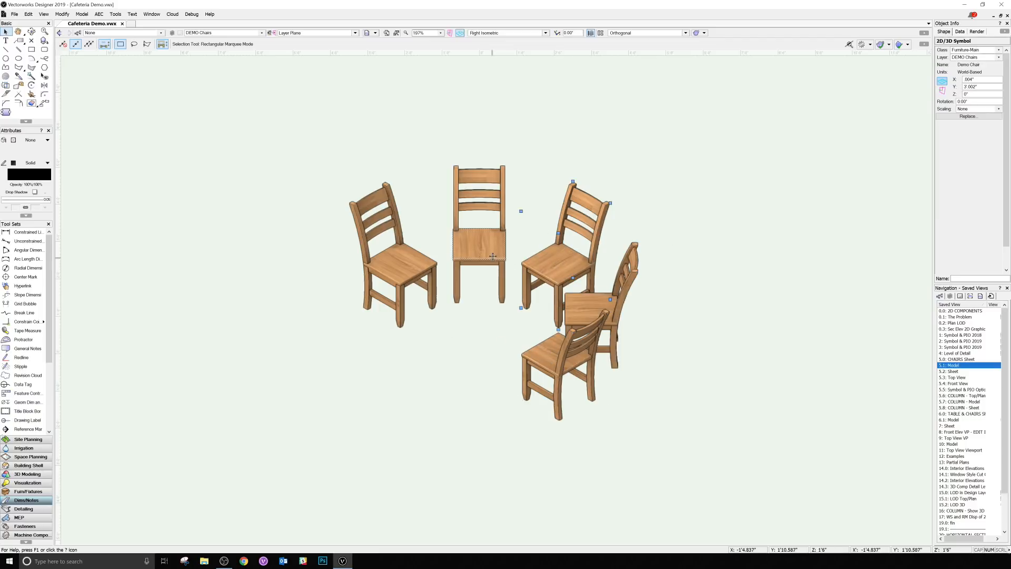
{"action": "right_click", "coordinate": [584, 256]}
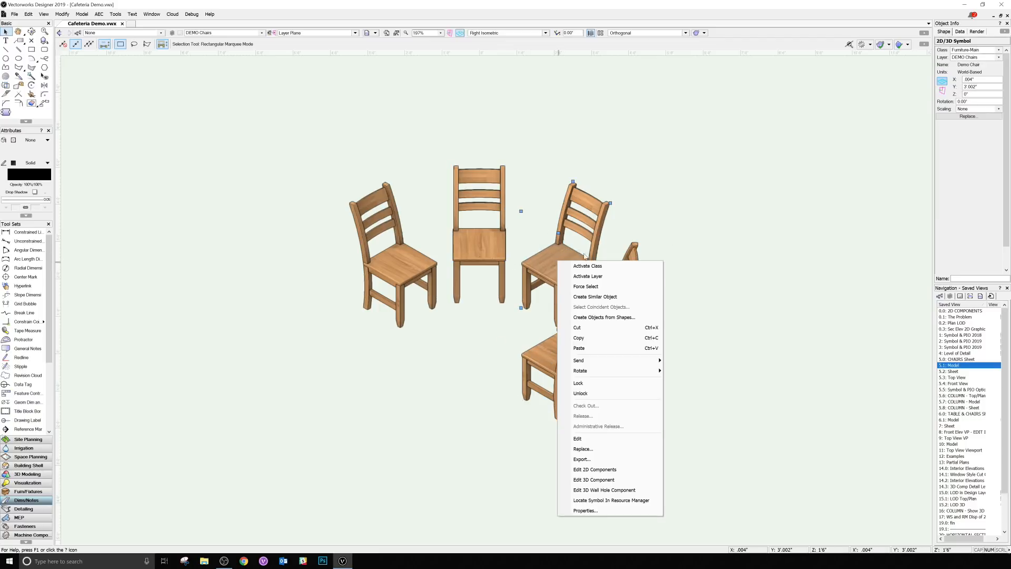
{"action": "left_click", "coordinate": [594, 469]}
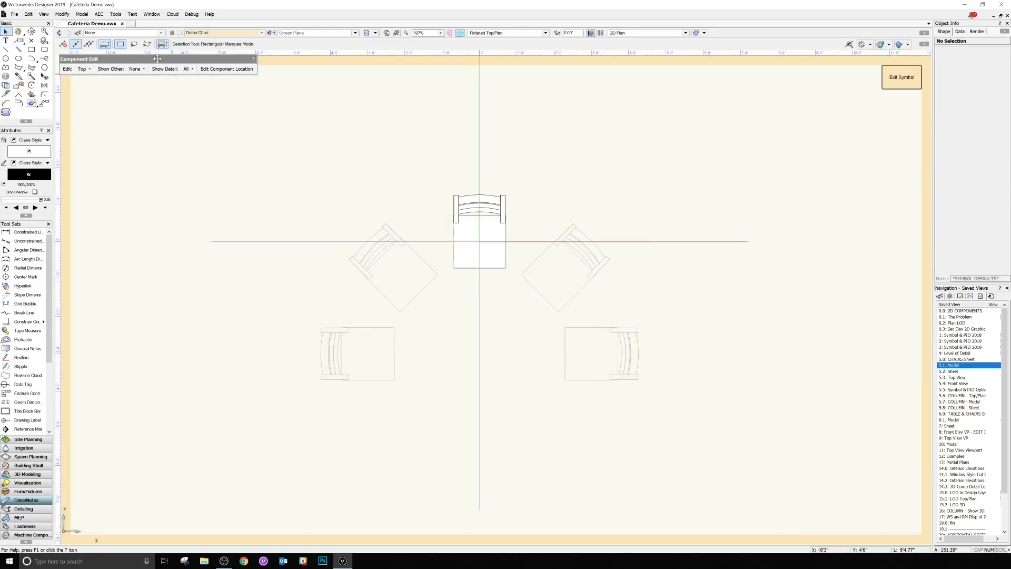
{"action": "left_click_drag", "start_coordinate": [158, 59], "coordinate": [158, 84]}
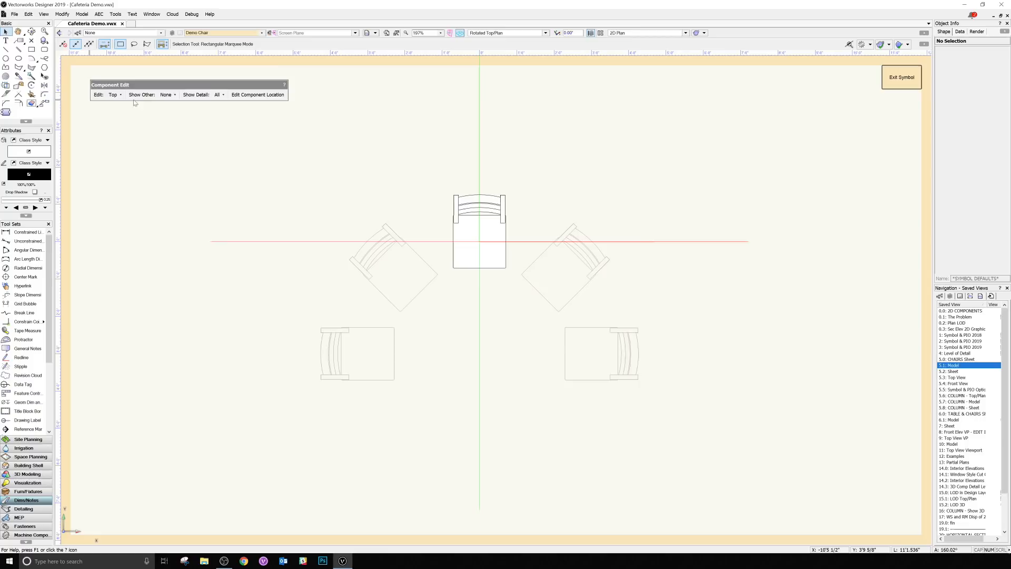
{"action": "mouse_move", "coordinate": [479, 233]}
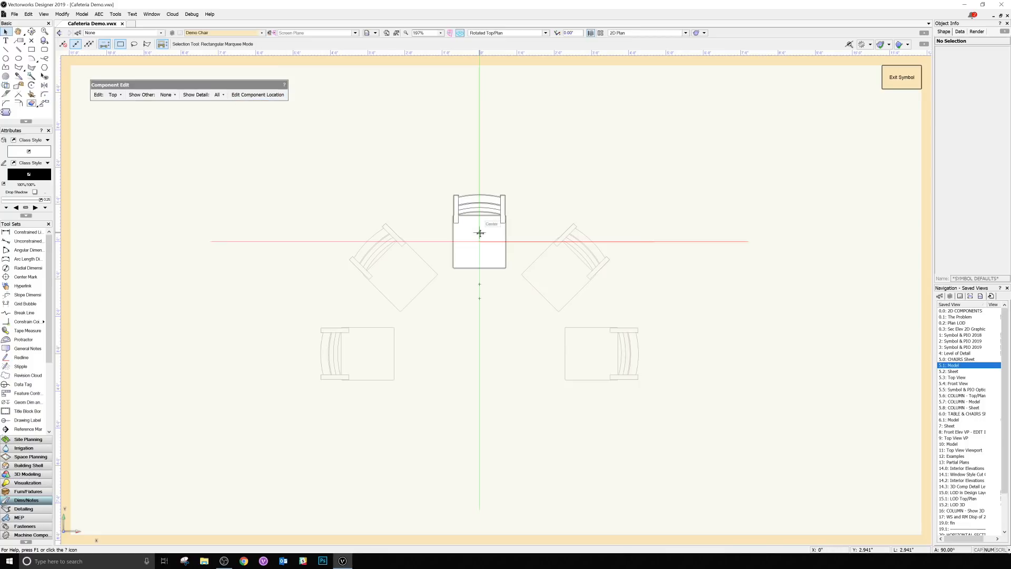
{"action": "left_click", "coordinate": [479, 232]}
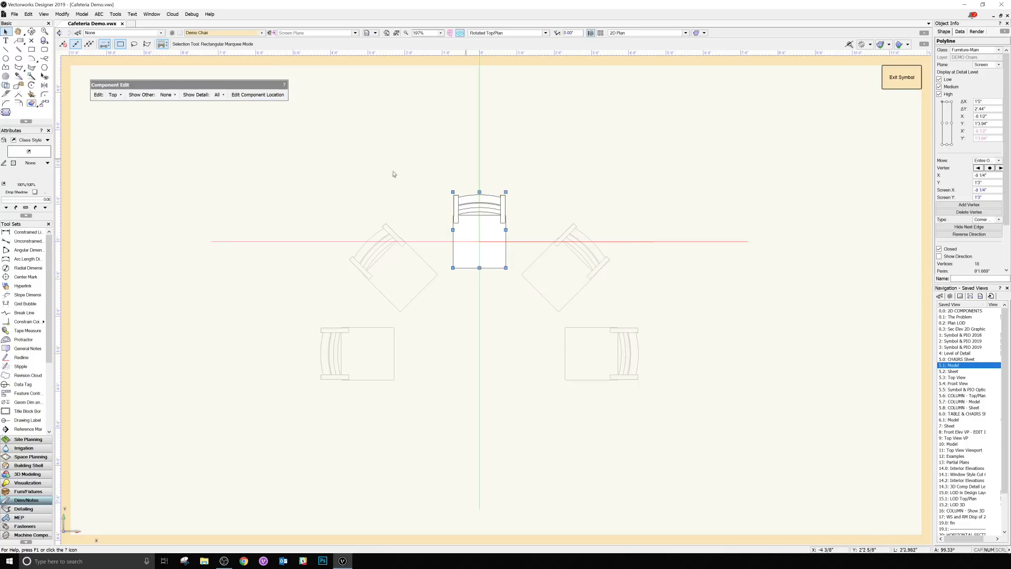
{"action": "left_click", "coordinate": [391, 174]}
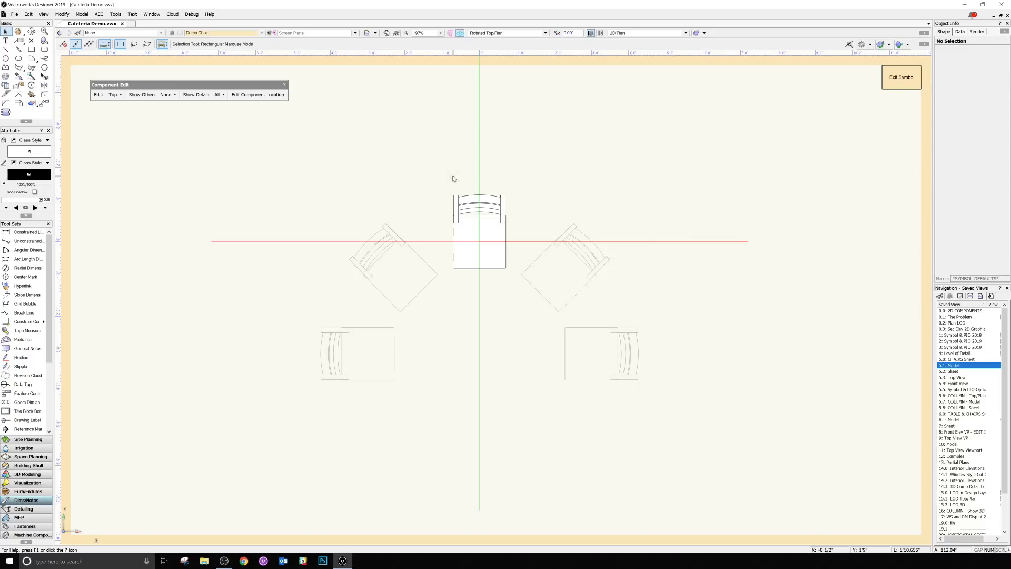
{"action": "mouse_move", "coordinate": [495, 224]}
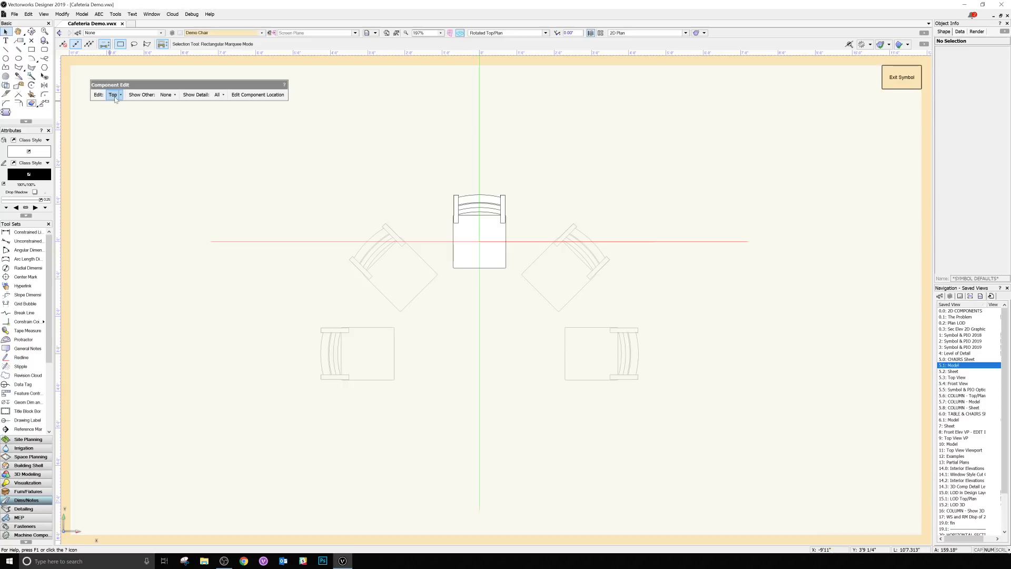
Step: Switch the edited chair component from Top to Bottom, then to Front
{"action": "left_click", "coordinate": [115, 95]}
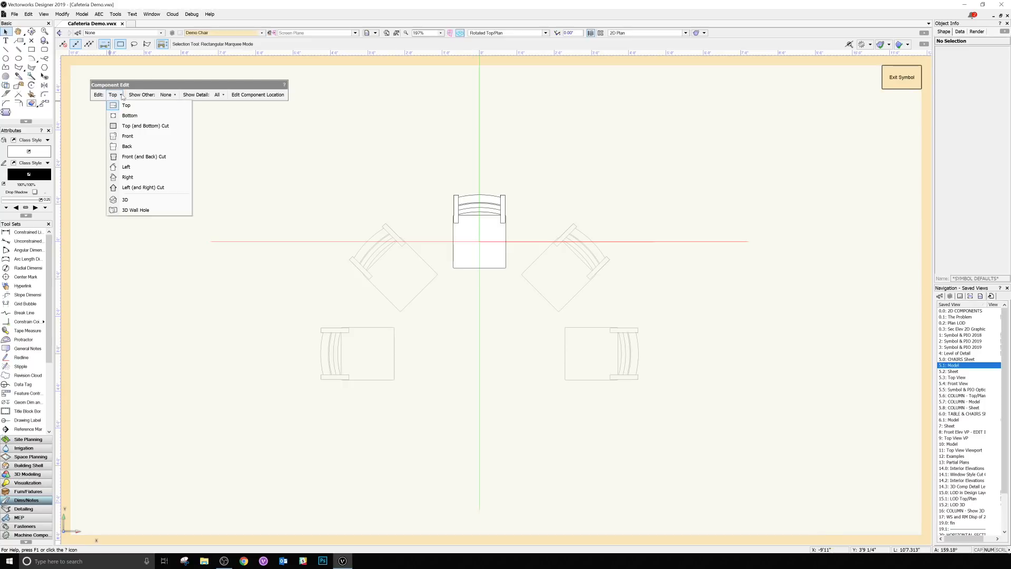
{"action": "left_click", "coordinate": [129, 115]}
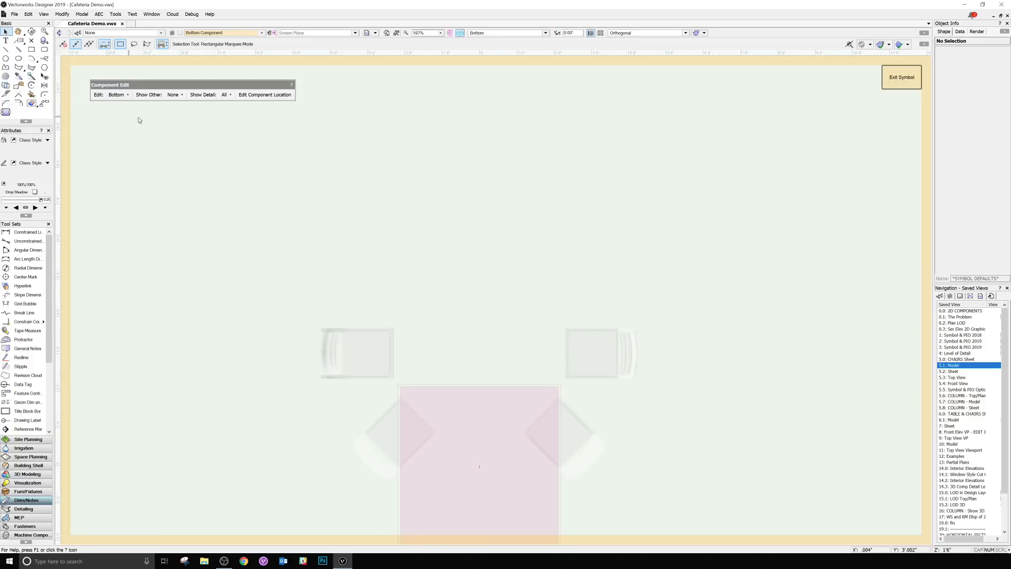
{"action": "left_click", "coordinate": [118, 94]}
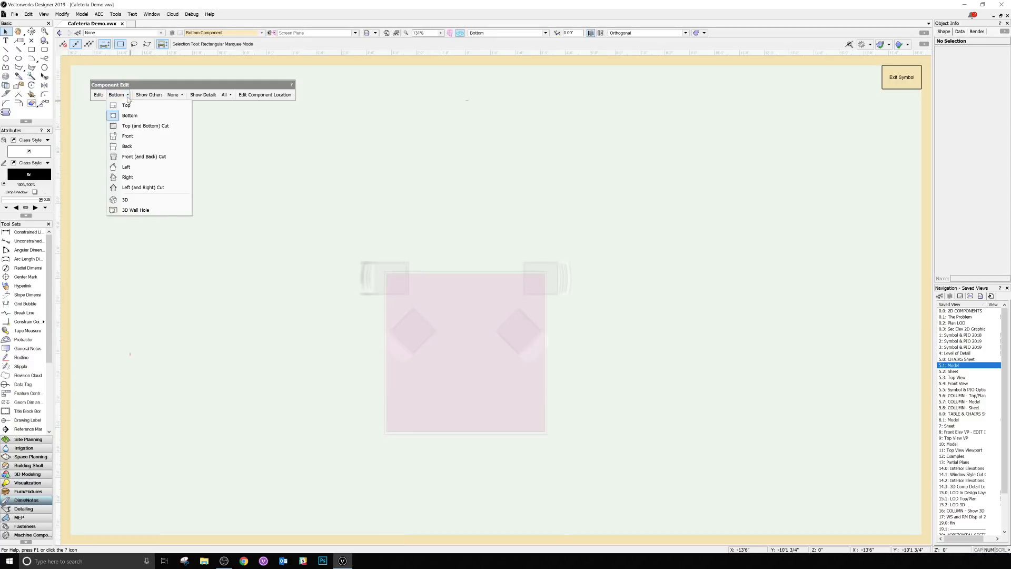
{"action": "left_click", "coordinate": [127, 136]}
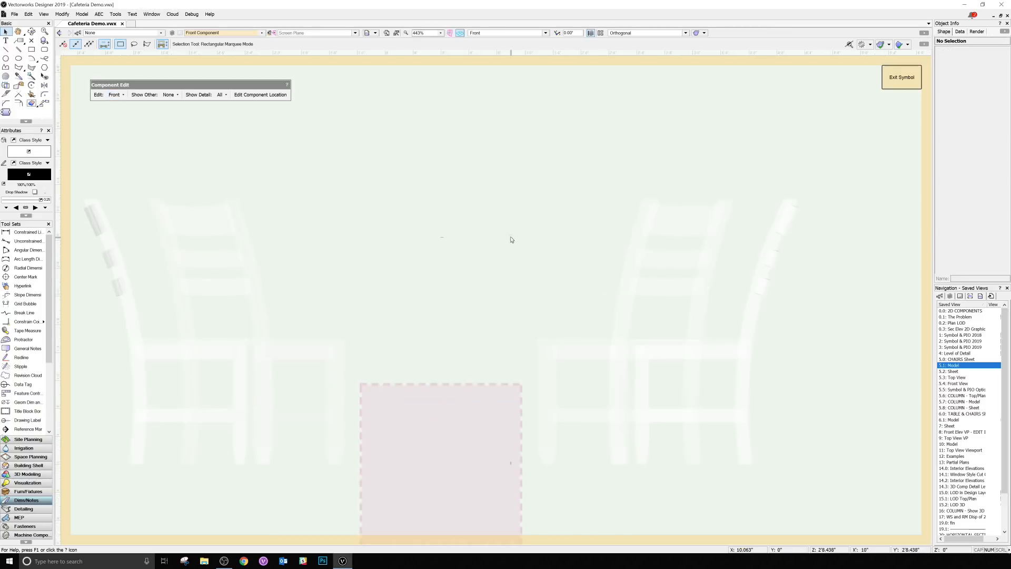
{"action": "scroll", "scroll_direction": "down", "scroll_amount": 3}
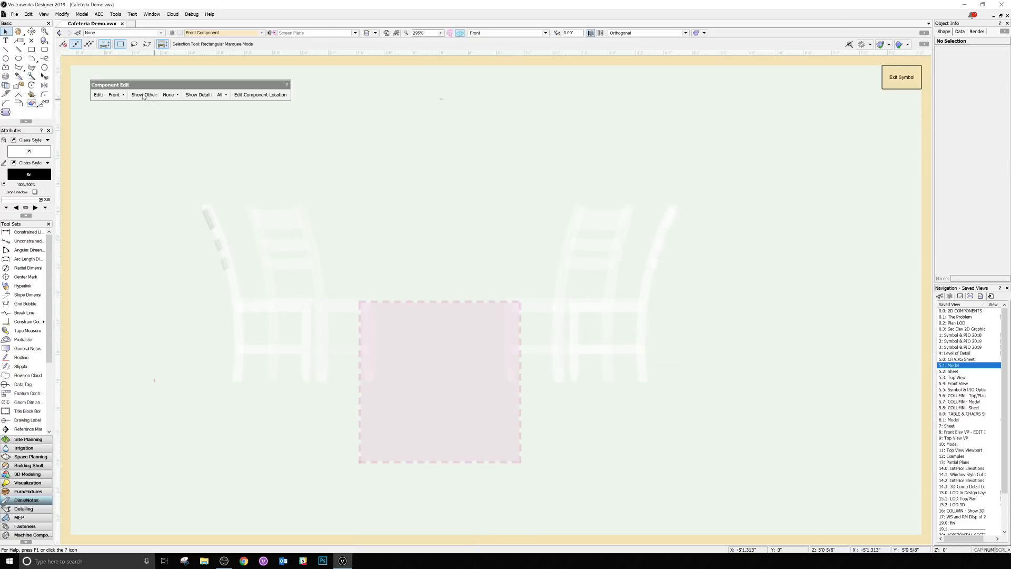
{"action": "left_click", "coordinate": [169, 95]}
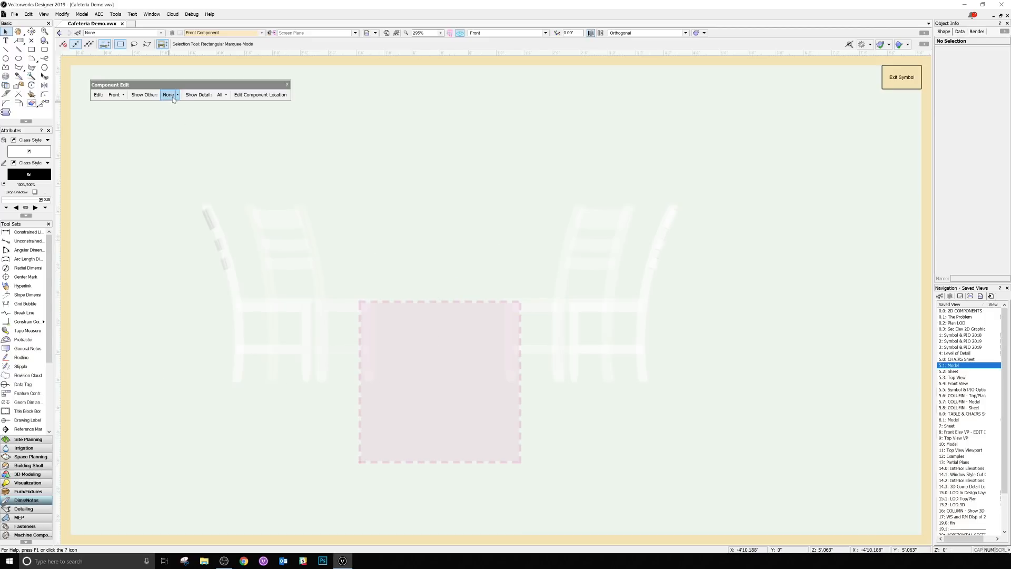
Step: Set Show Other to 3D as reference and select the 2D Polygon tool
{"action": "left_click", "coordinate": [170, 95]}
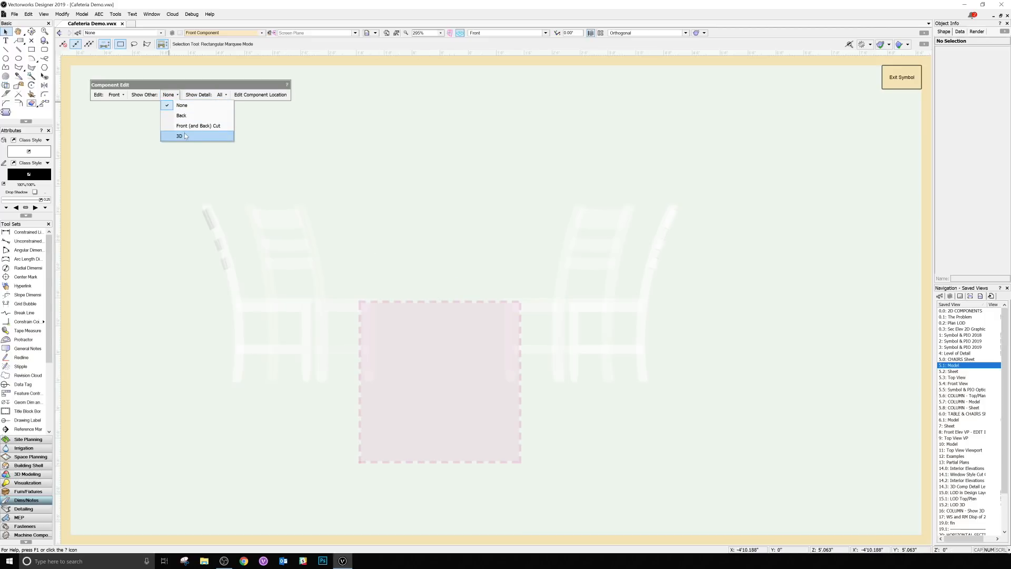
{"action": "left_click", "coordinate": [179, 136]}
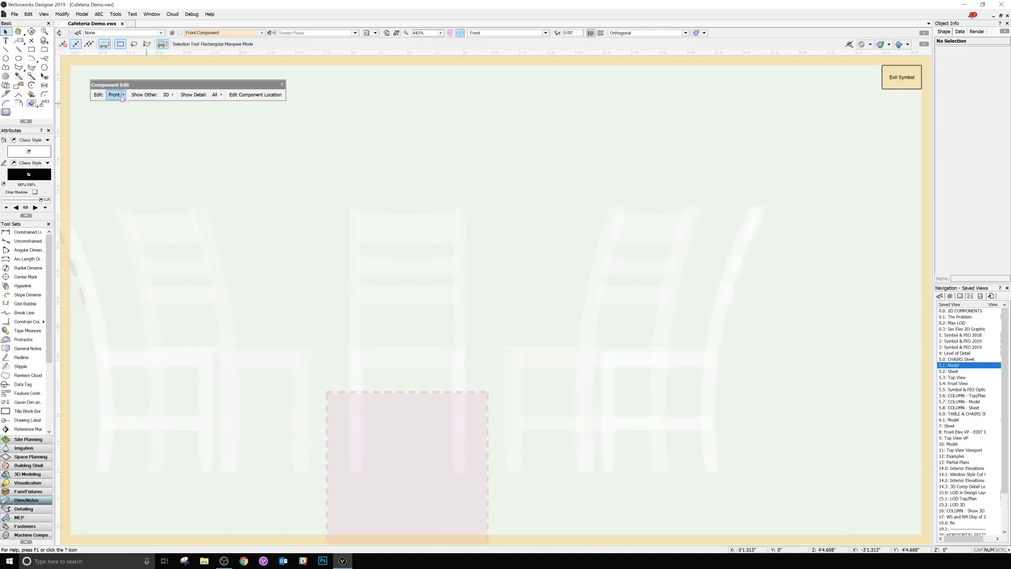
{"action": "left_click", "coordinate": [6, 66]}
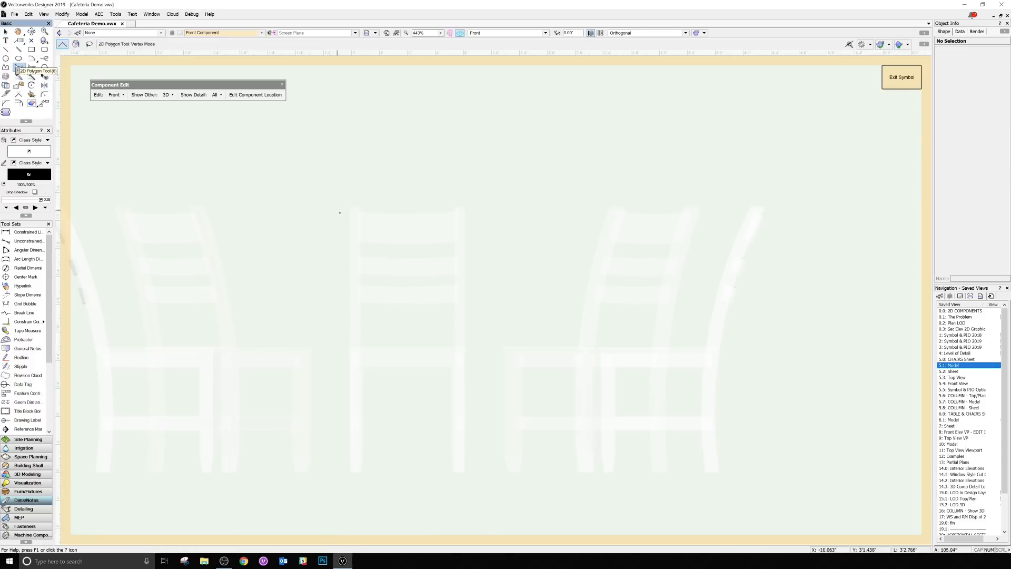
{"action": "left_click", "coordinate": [350, 474]}
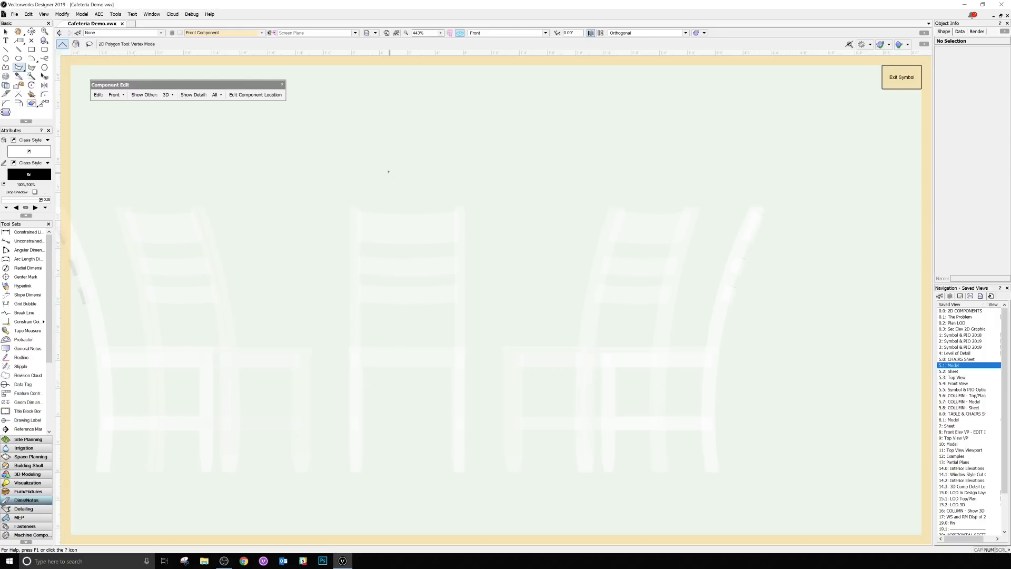
{"action": "mouse_move", "coordinate": [380, 170]}
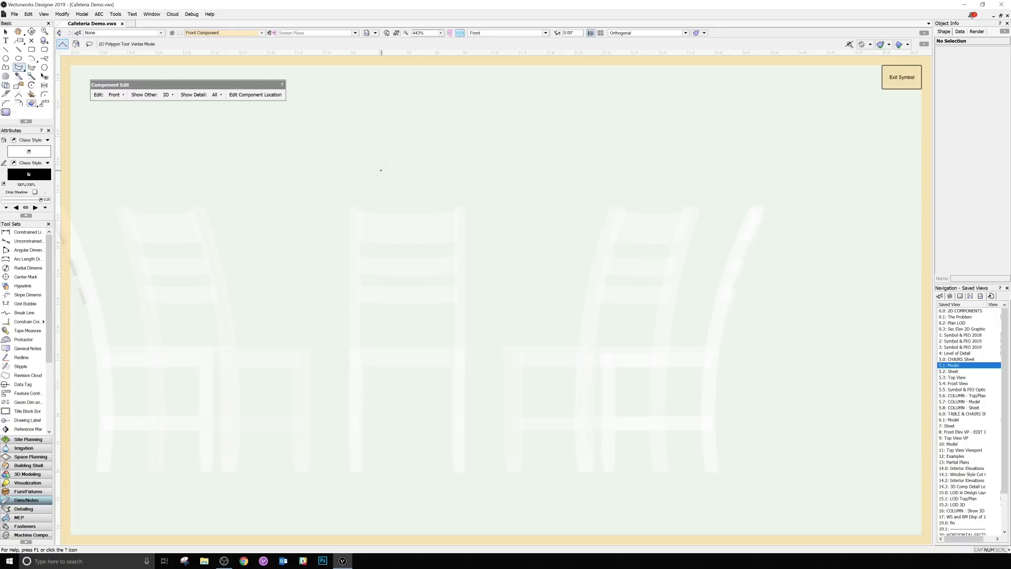
Step: Generate 2D front linework from the chair's 3D component using Hidden Line Rendering
{"action": "right_click", "coordinate": [380, 170]}
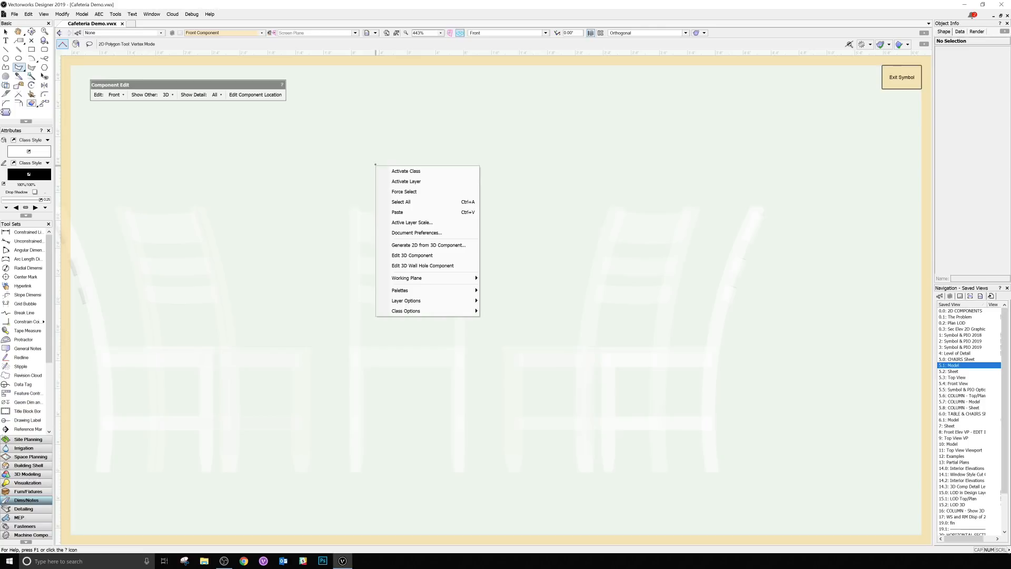
{"action": "mouse_move", "coordinate": [428, 245]}
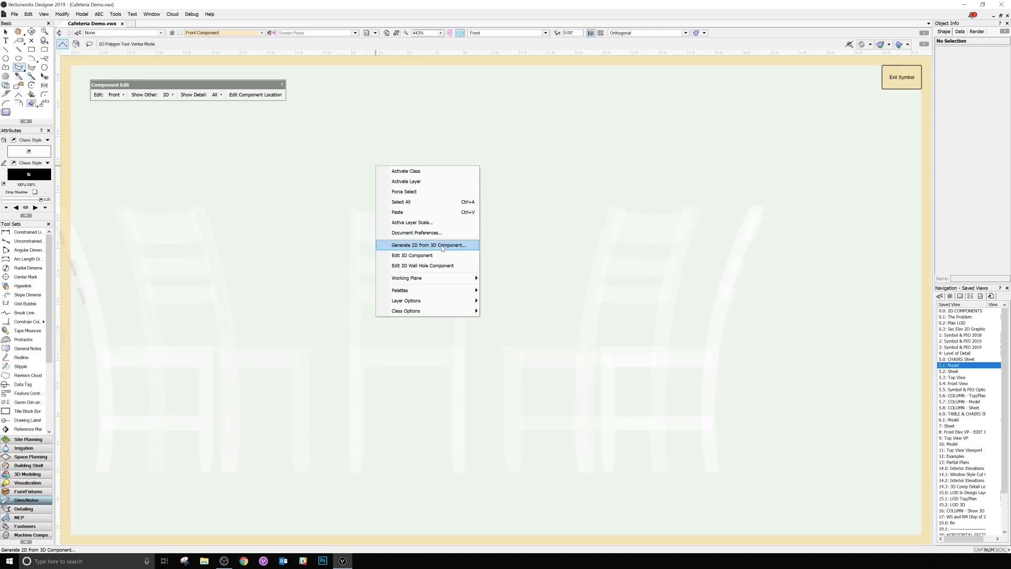
{"action": "left_click", "coordinate": [428, 244]}
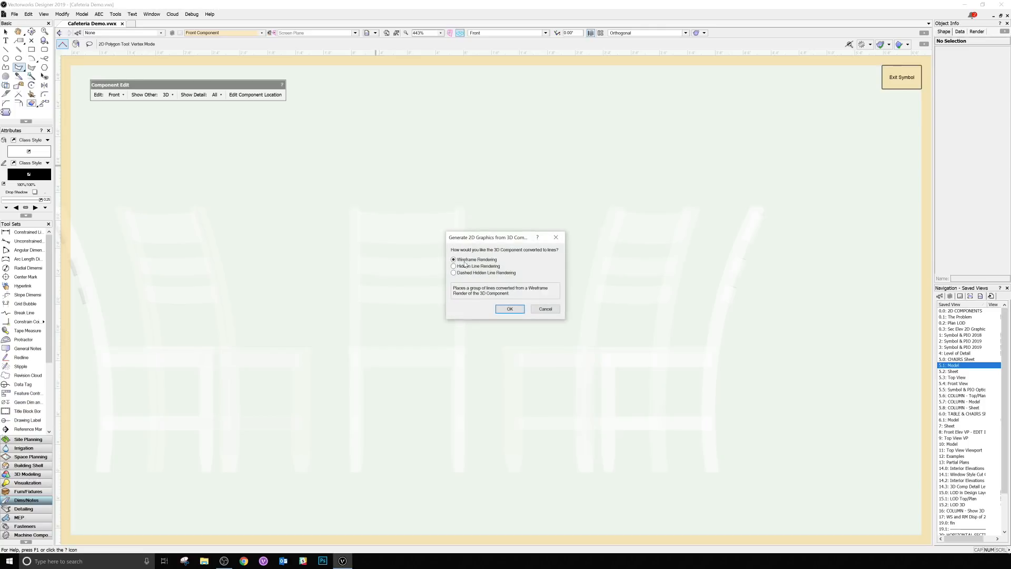
{"action": "left_click", "coordinate": [453, 266]}
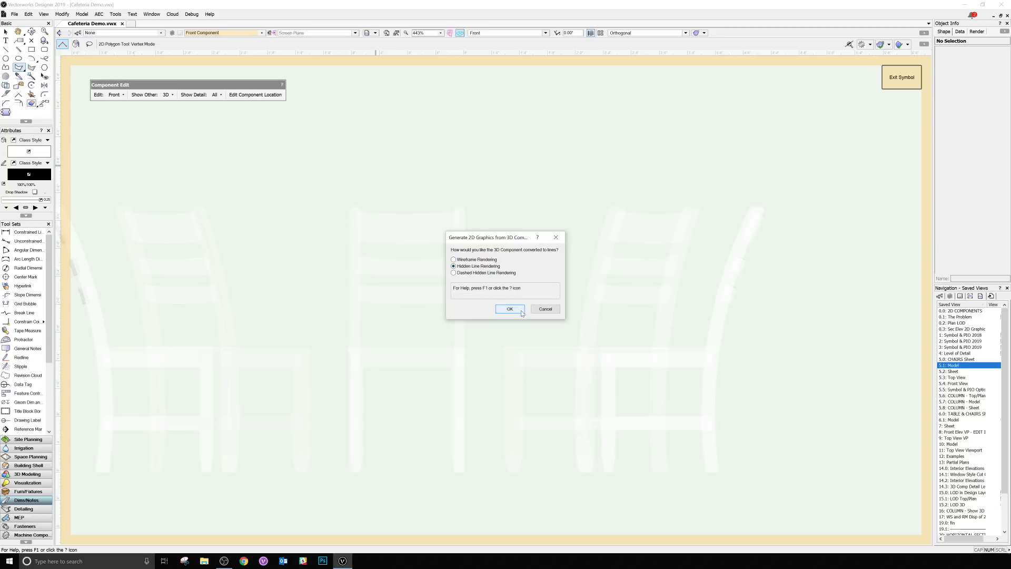
{"action": "left_click", "coordinate": [509, 309]}
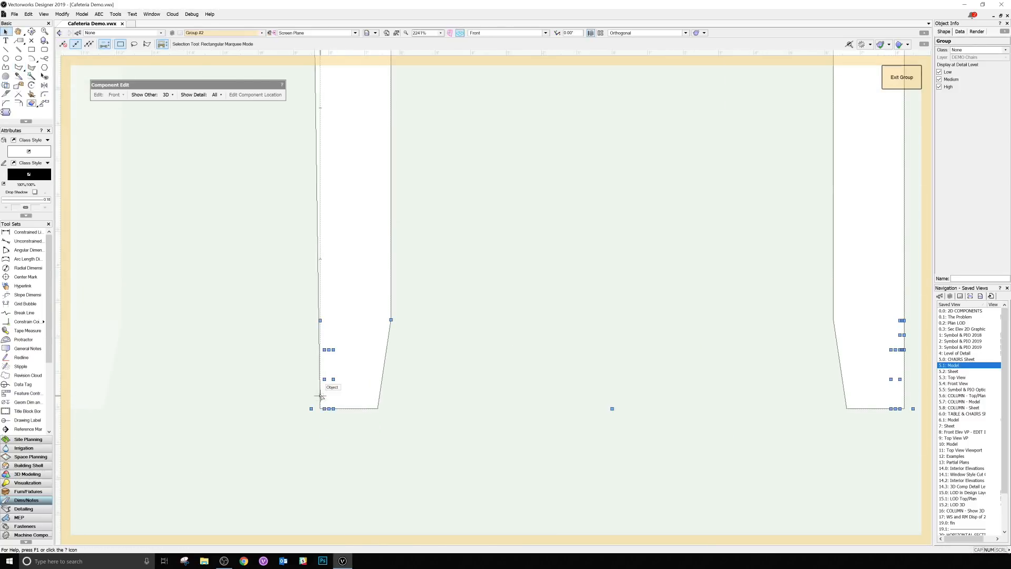
Step: Check the generated group shows at Low, Medium and High detail, then exit to the sheet
{"action": "left_click", "coordinate": [322, 399]}
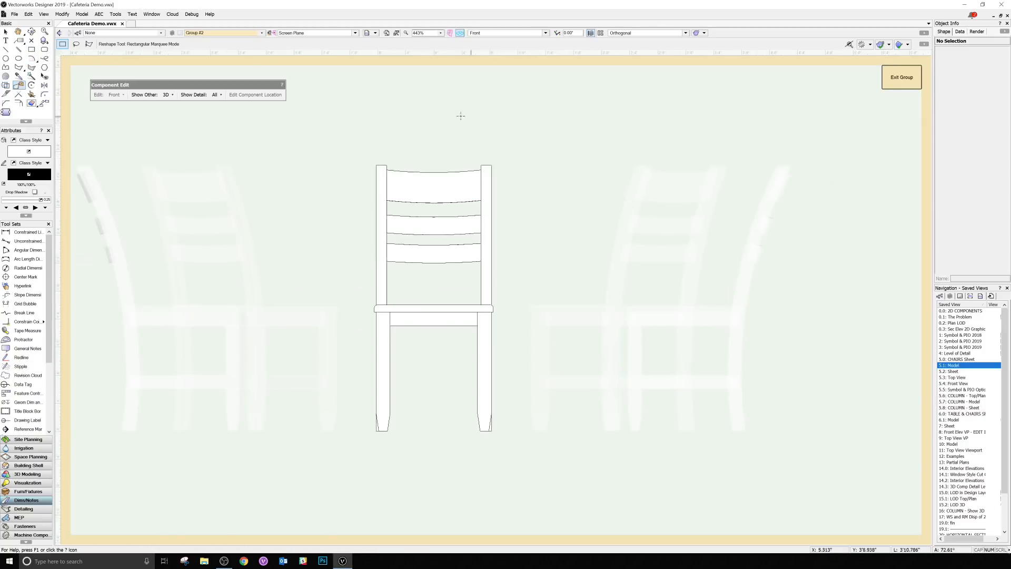
{"action": "mouse_move", "coordinate": [480, 158]}
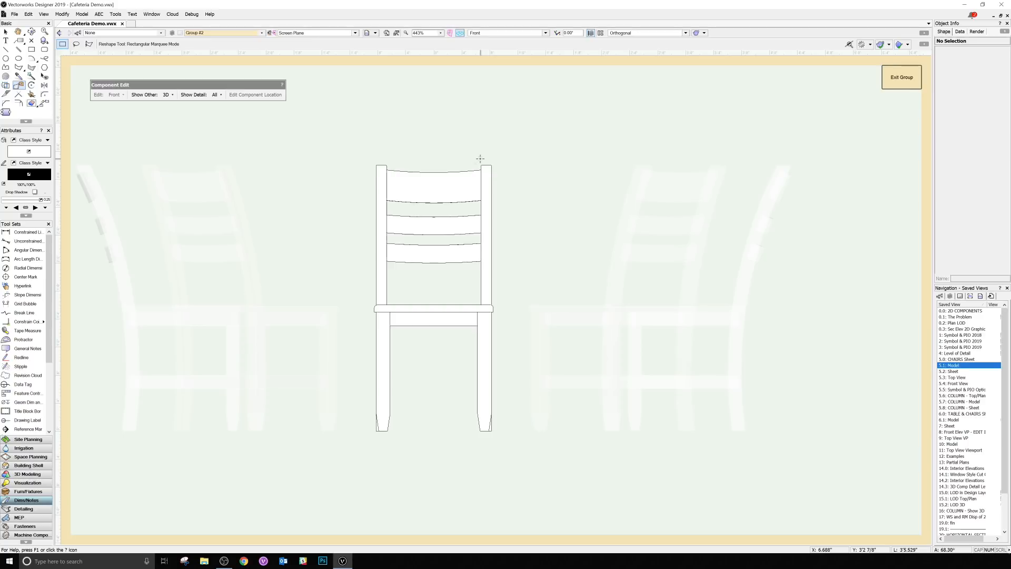
{"action": "mouse_move", "coordinate": [510, 209]}
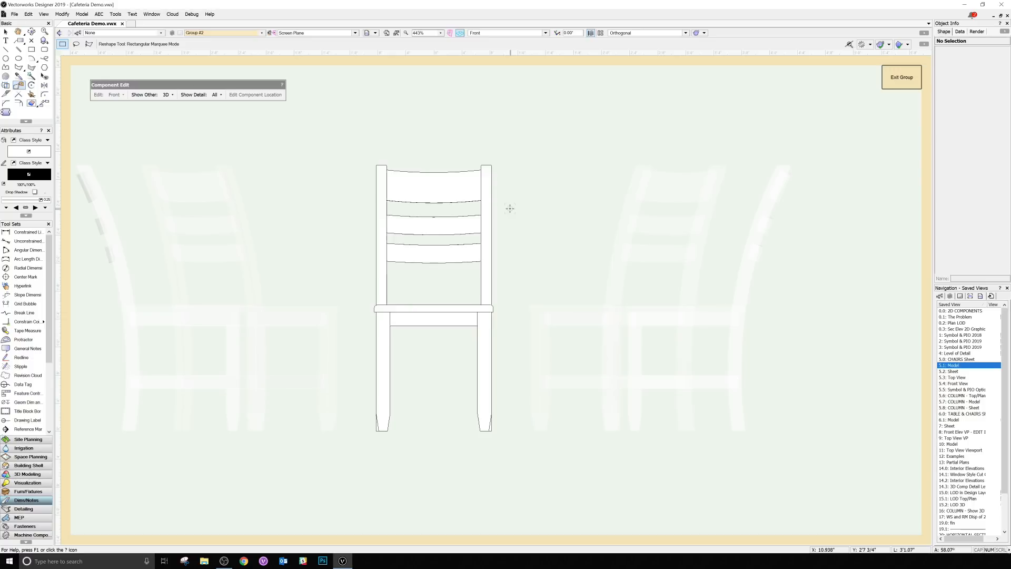
{"action": "mouse_move", "coordinate": [770, 164]}
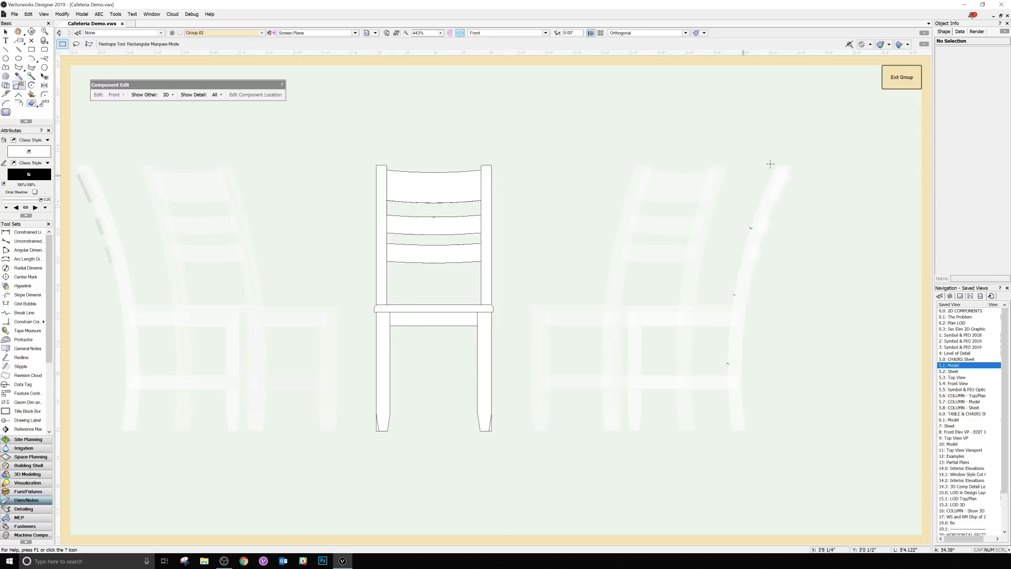
{"action": "left_click", "coordinate": [433, 232]}
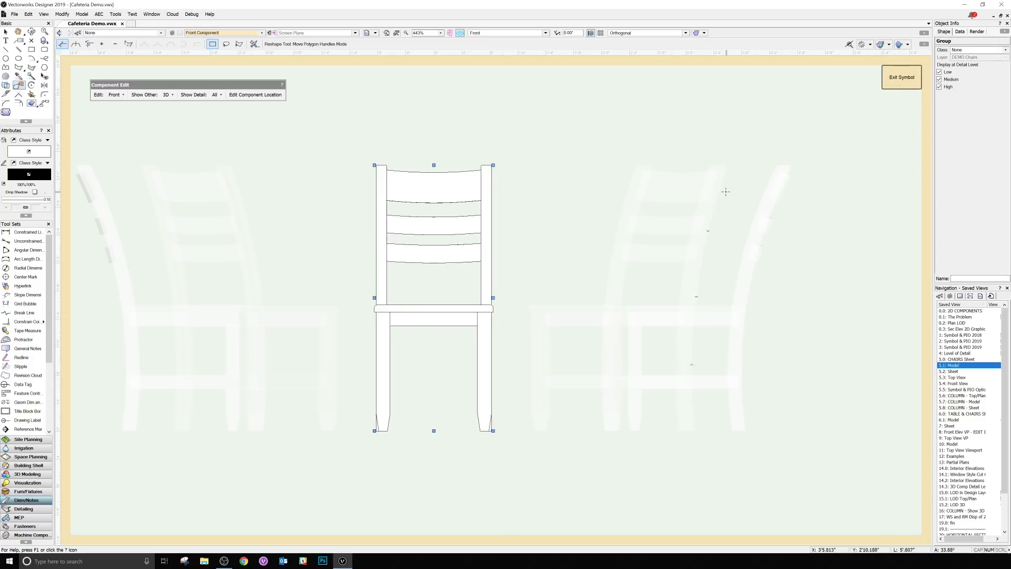
{"action": "mouse_move", "coordinate": [156, 101]}
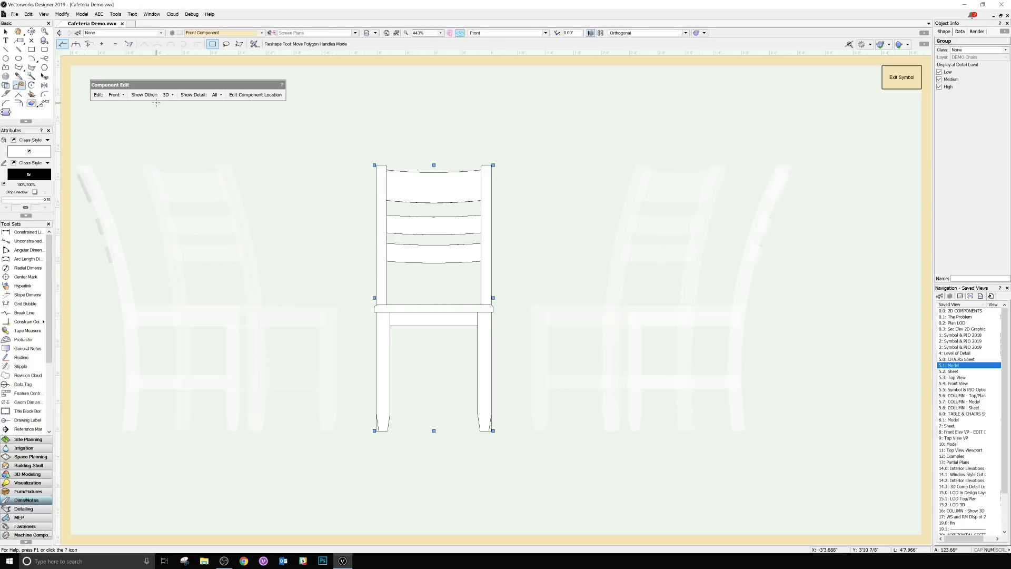
{"action": "left_click", "coordinate": [901, 77]}
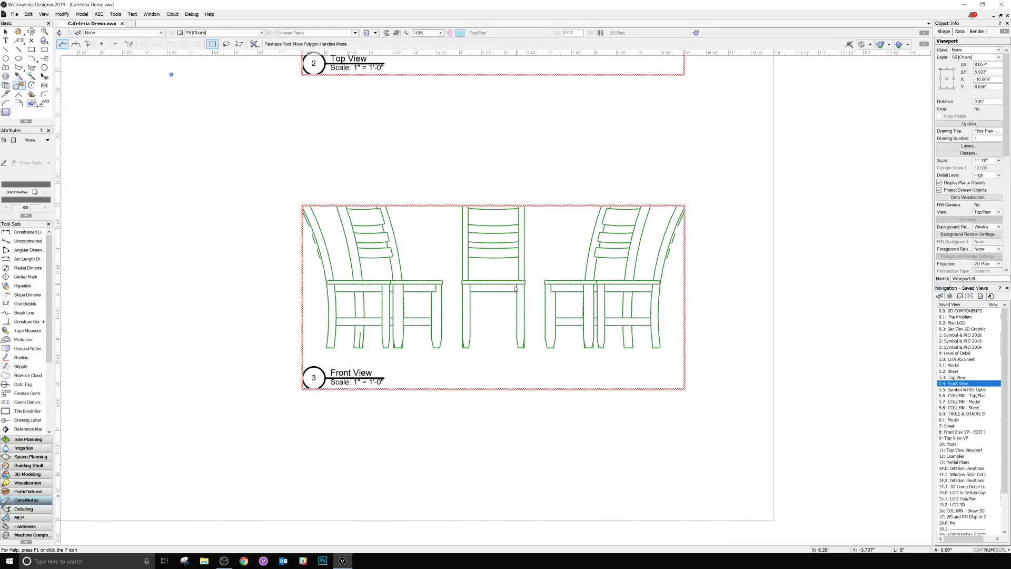
Step: Select the Front View viewport and update it in Object Info
{"action": "left_click", "coordinate": [493, 277]}
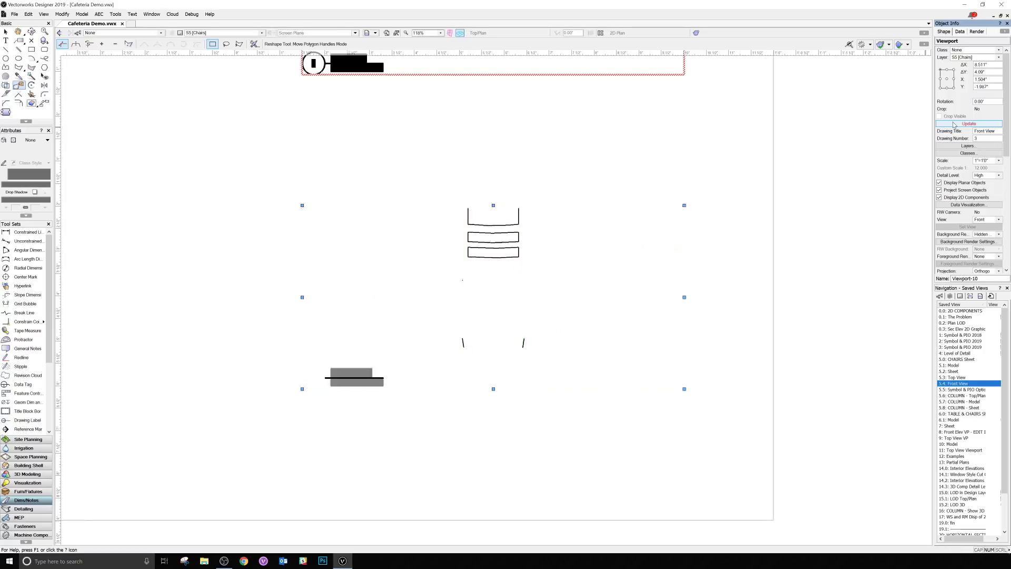
{"action": "left_click", "coordinate": [968, 123]}
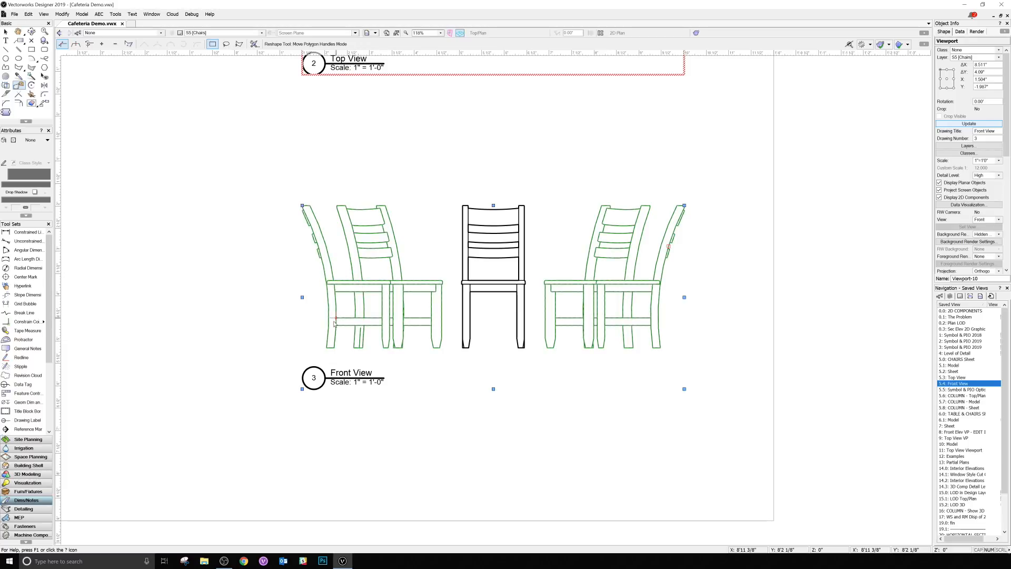
{"action": "mouse_move", "coordinate": [660, 242]}
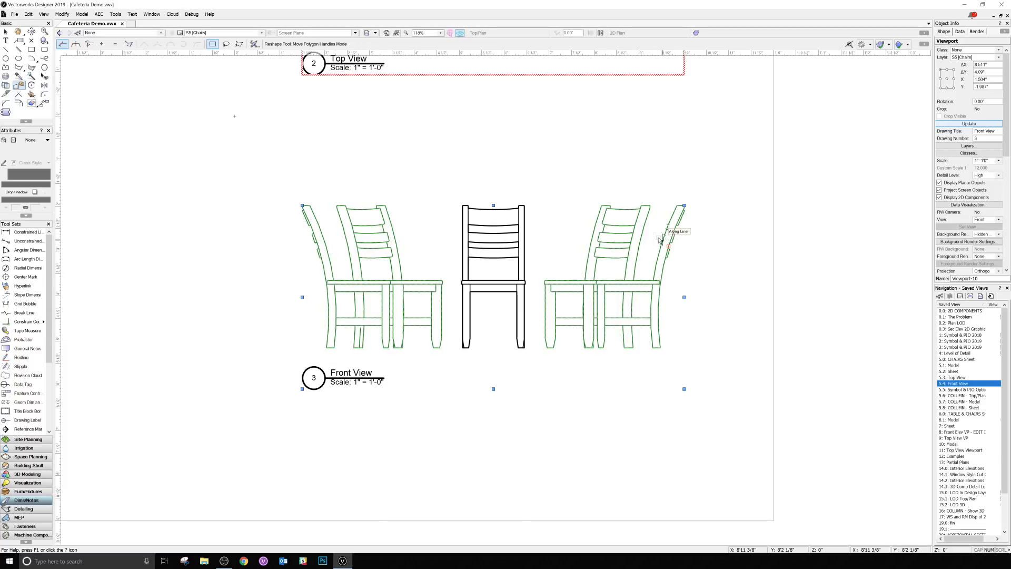
{"action": "mouse_move", "coordinate": [637, 258]}
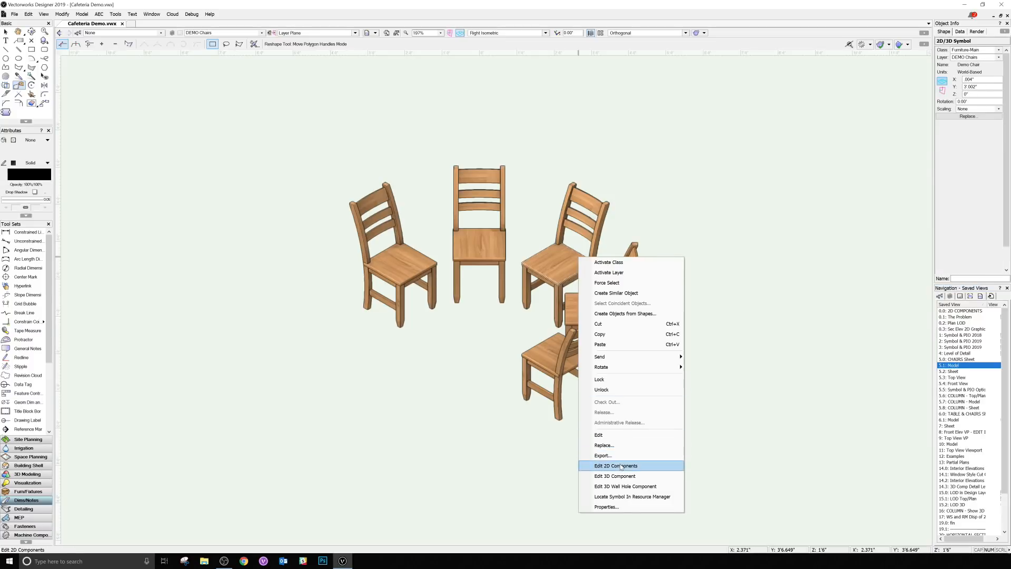
Step: Reopen the chair's 2D components and switch editing to the Left component
{"action": "left_click", "coordinate": [614, 465]}
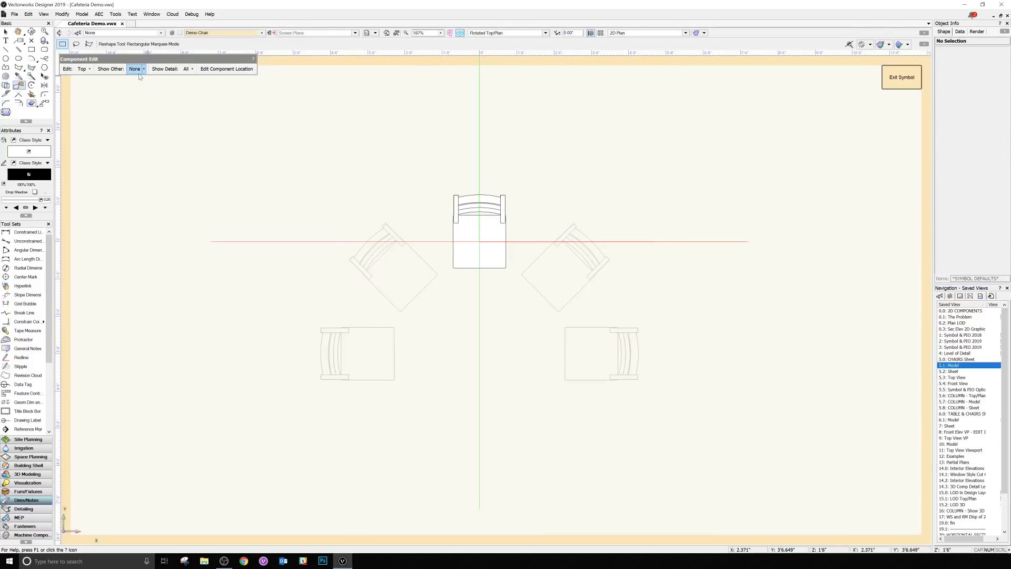
{"action": "left_click", "coordinate": [83, 69]}
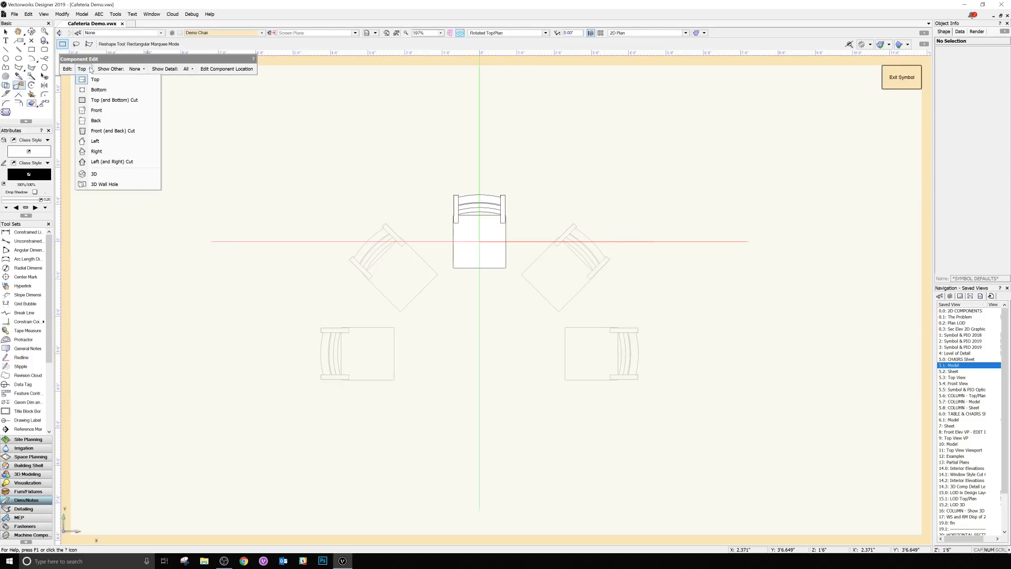
{"action": "left_click", "coordinate": [112, 131]}
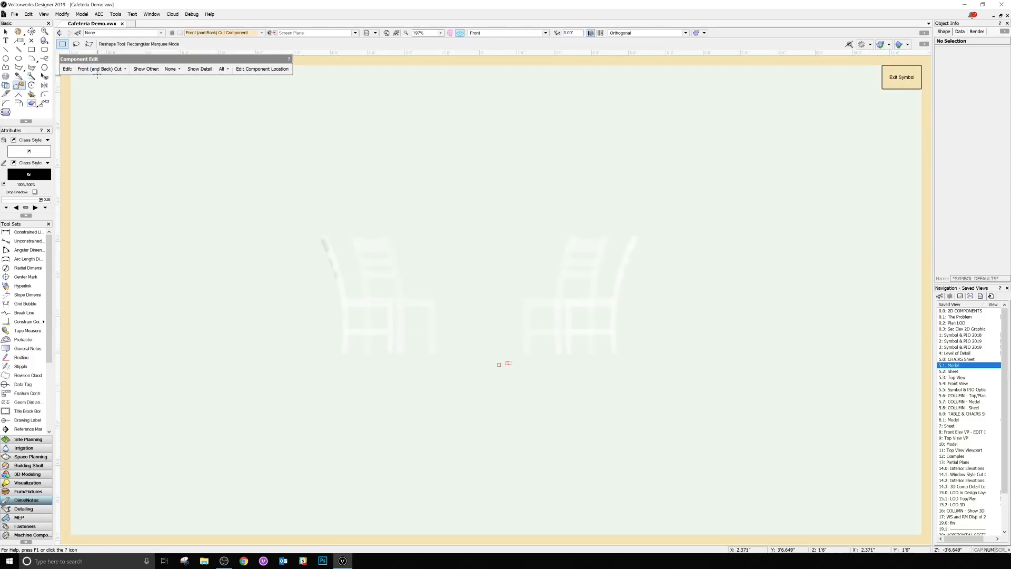
{"action": "left_click", "coordinate": [101, 69]}
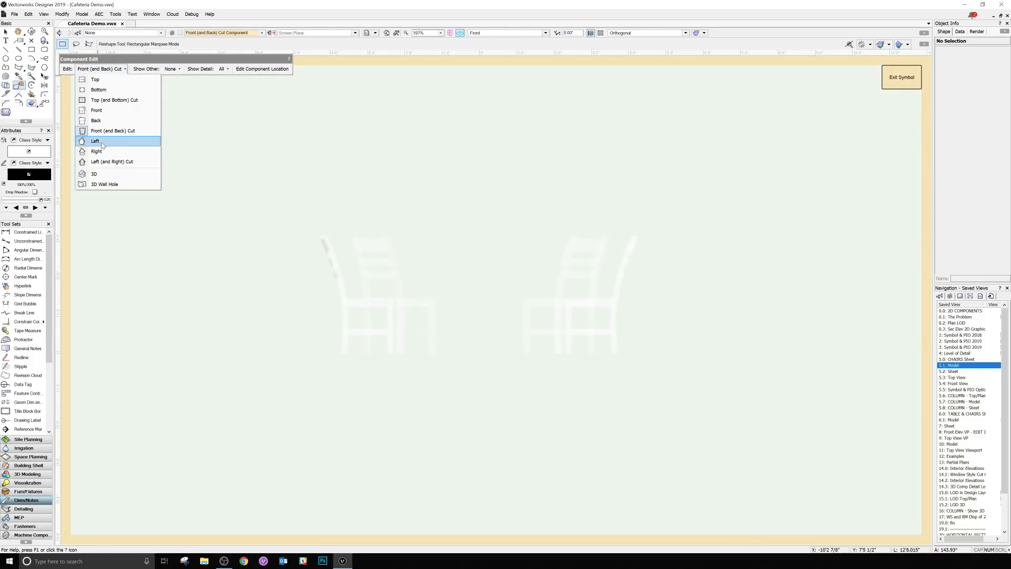
{"action": "left_click", "coordinate": [95, 141]}
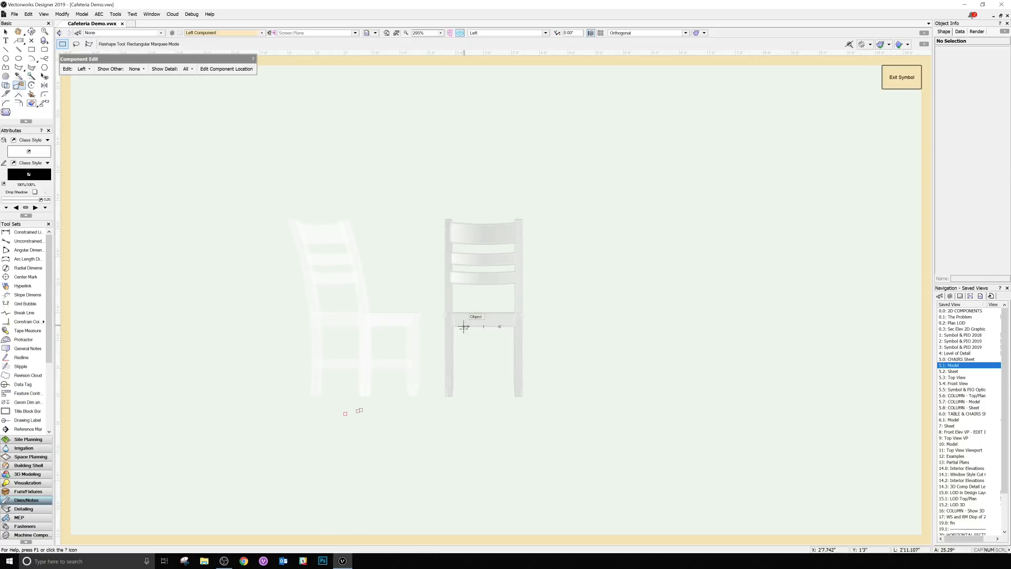
Step: Generate hidden-line Left linework from the chair's 3D component
{"action": "right_click", "coordinate": [462, 326]}
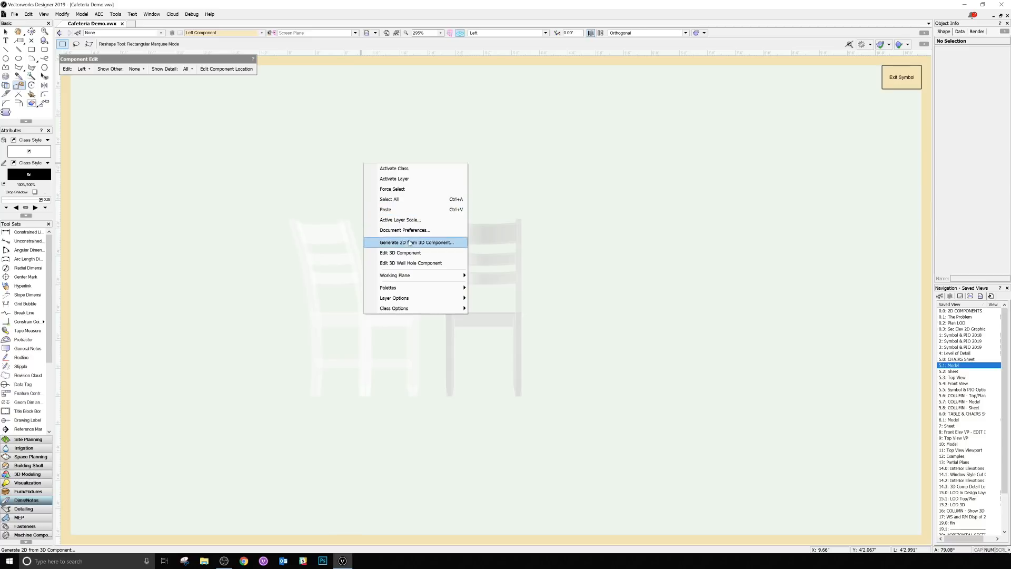
{"action": "left_click", "coordinate": [416, 242]}
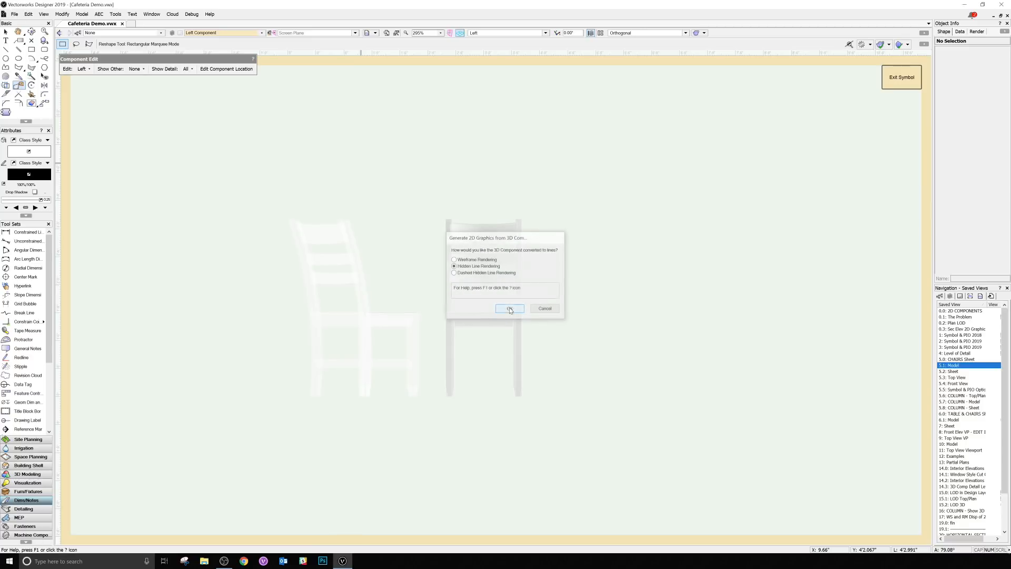
{"action": "left_click", "coordinate": [508, 308]}
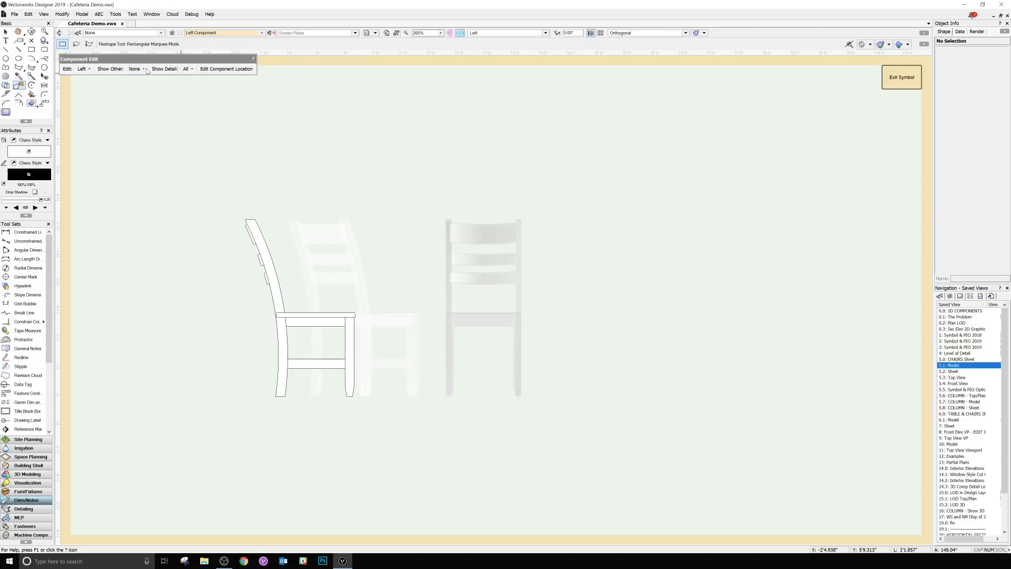
Step: Exit the chair symbol back to the chairs sheet
{"action": "left_click", "coordinate": [900, 77]}
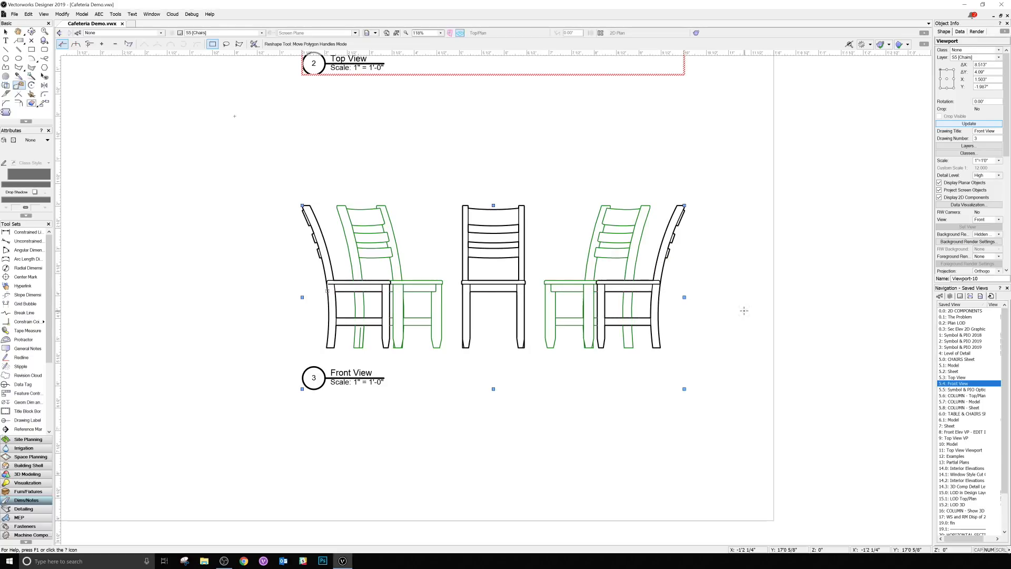
{"action": "mouse_move", "coordinate": [736, 316]}
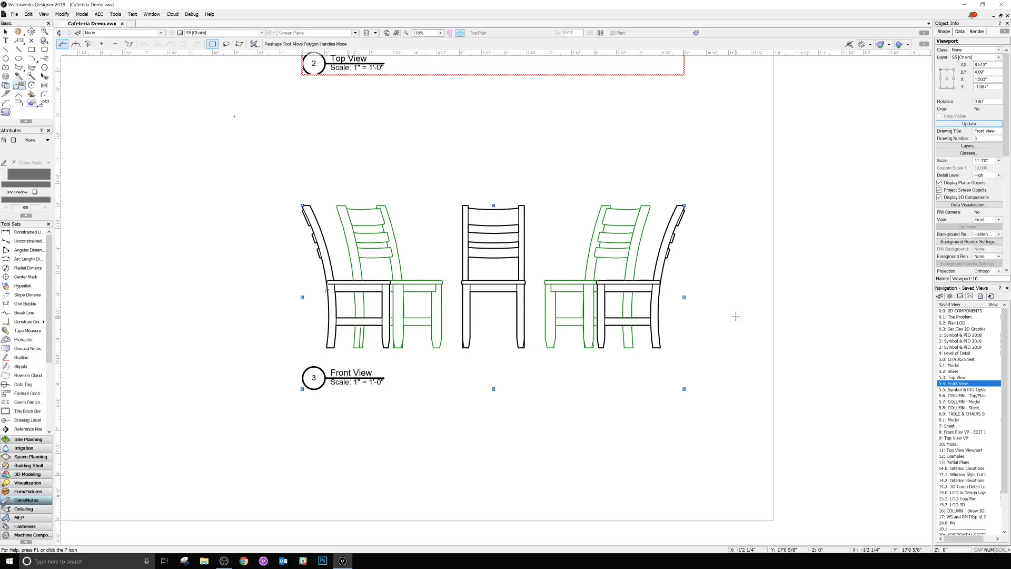
{"action": "mouse_move", "coordinate": [810, 373]}
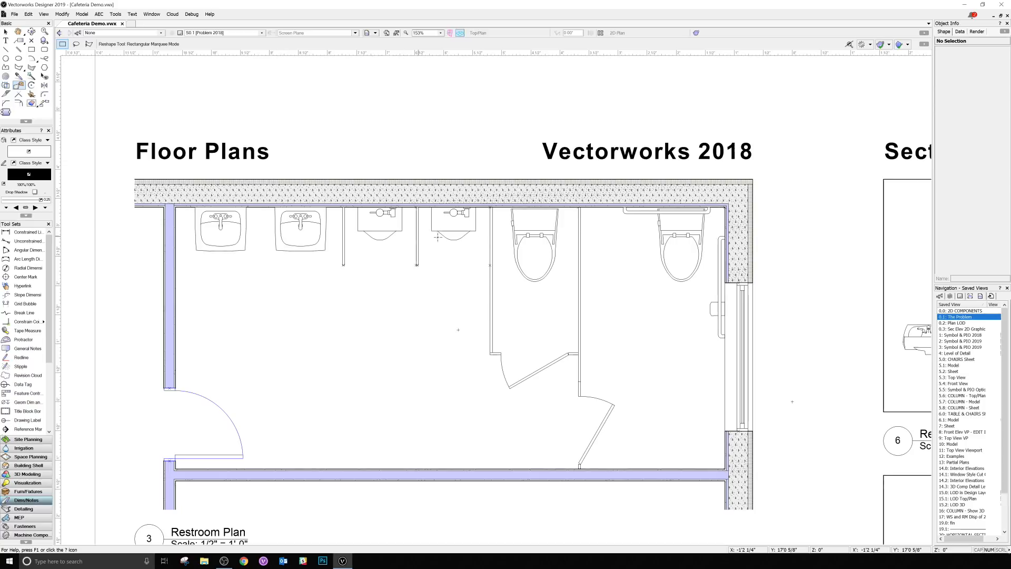
{"action": "scroll", "scroll_direction": "down", "scroll_amount": 3}
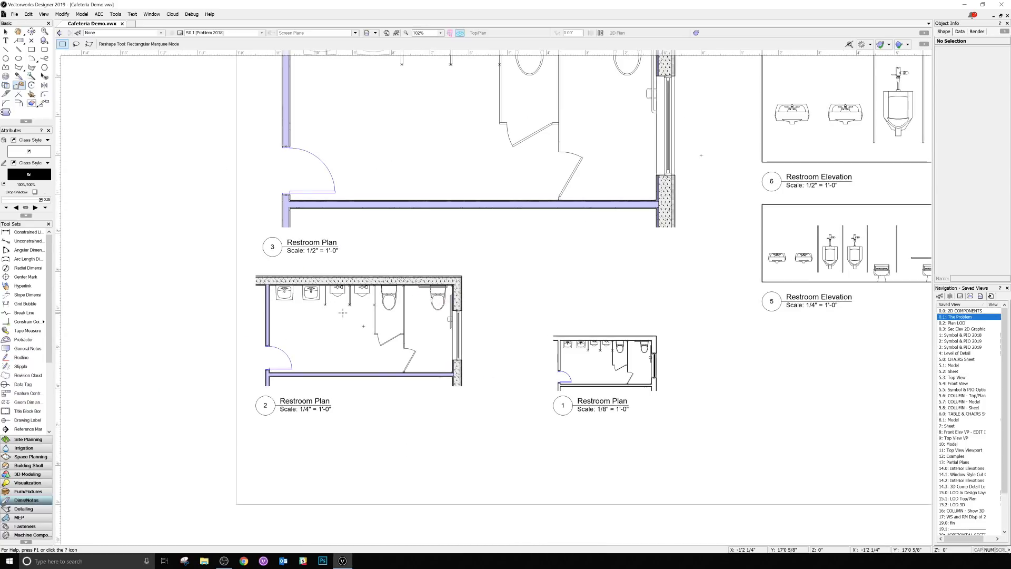
{"action": "scroll", "scroll_direction": "down", "scroll_amount": 3}
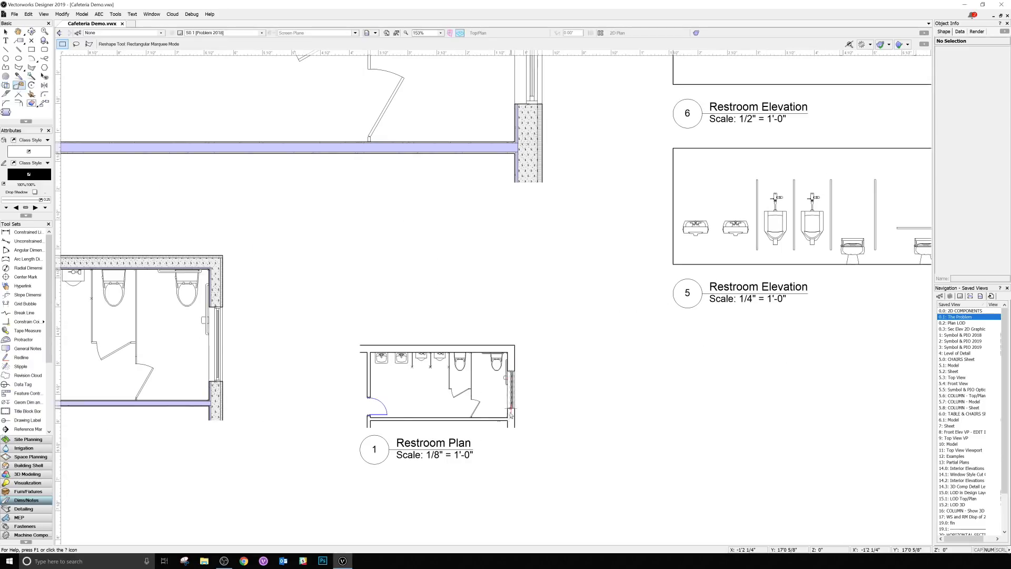
{"action": "scroll", "scroll_direction": "down", "scroll_amount": 3}
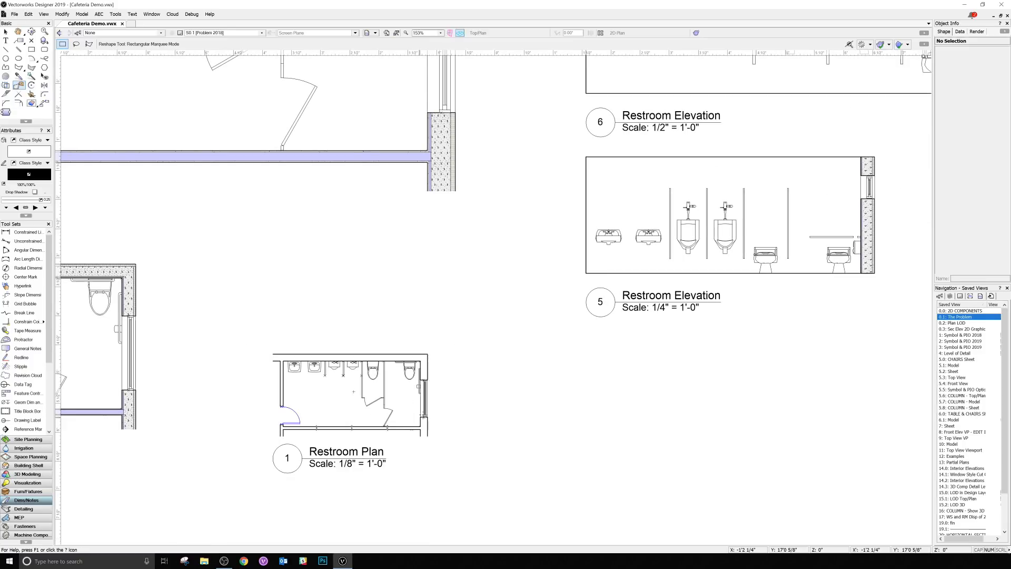
{"action": "mouse_move", "coordinate": [453, 460]}
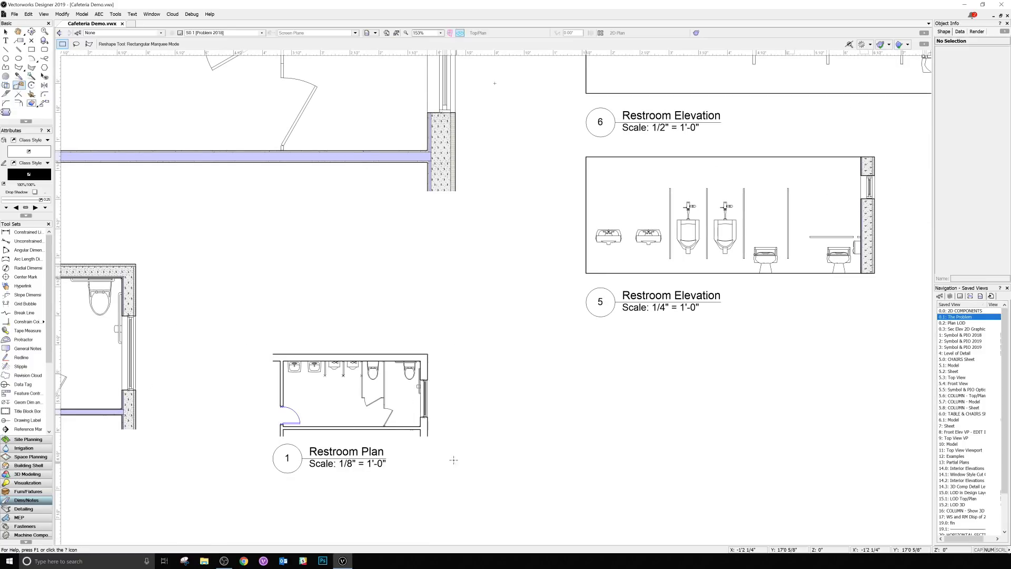
{"action": "mouse_move", "coordinate": [913, 406]}
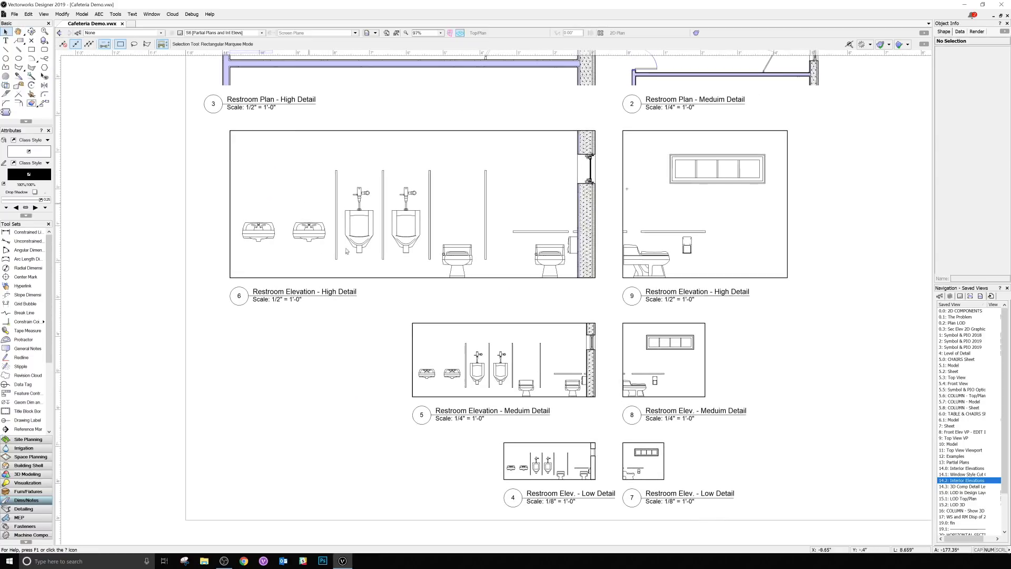
{"action": "mouse_move", "coordinate": [610, 488]}
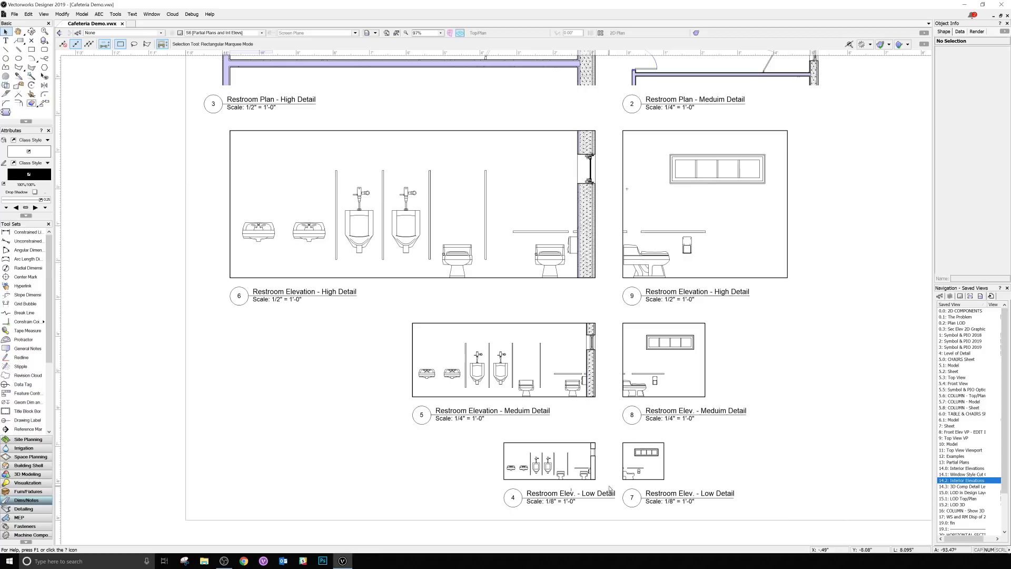
Step: Zoom around the Interior Elevations sheet's High, Medium and Low Detail viewports
{"action": "scroll", "scroll_direction": "up", "scroll_amount": 3}
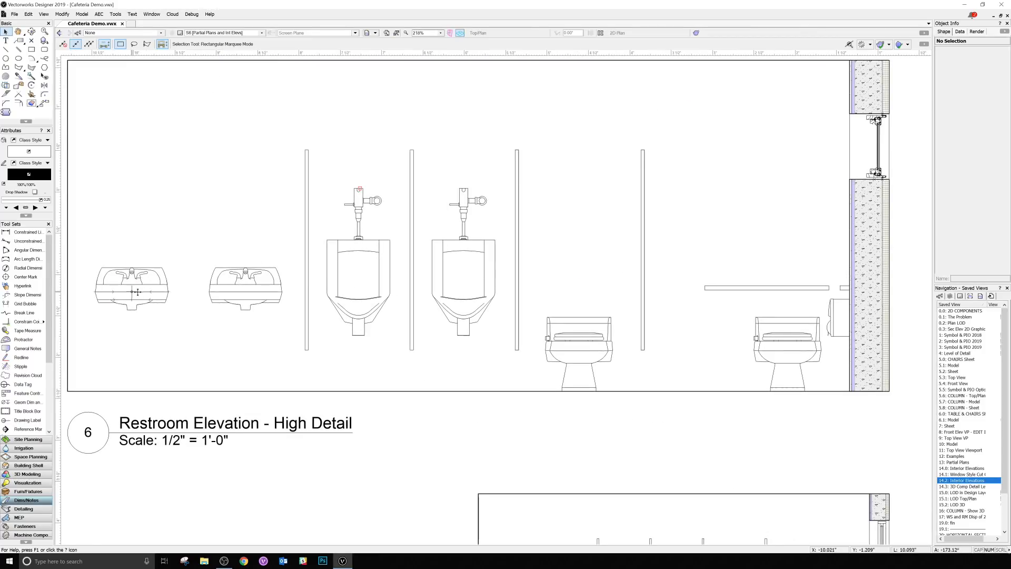
{"action": "mouse_move", "coordinate": [251, 288]}
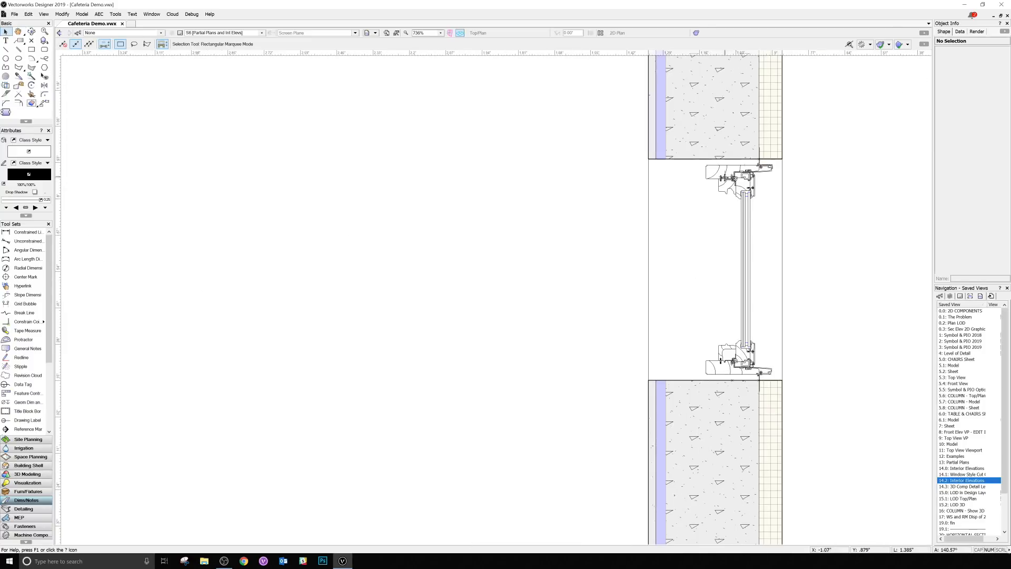
{"action": "mouse_move", "coordinate": [741, 338]}
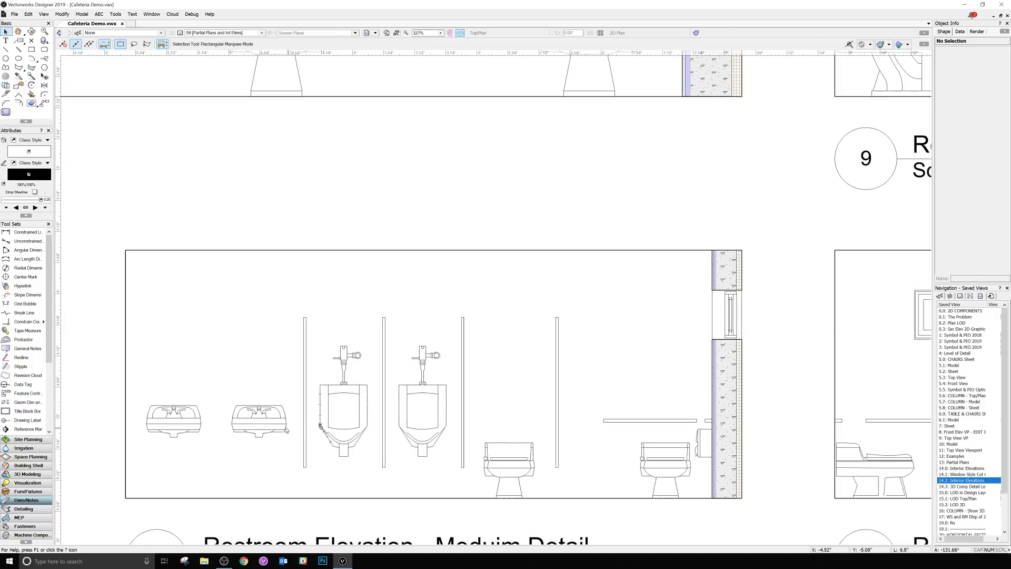
{"action": "mouse_move", "coordinate": [535, 454]}
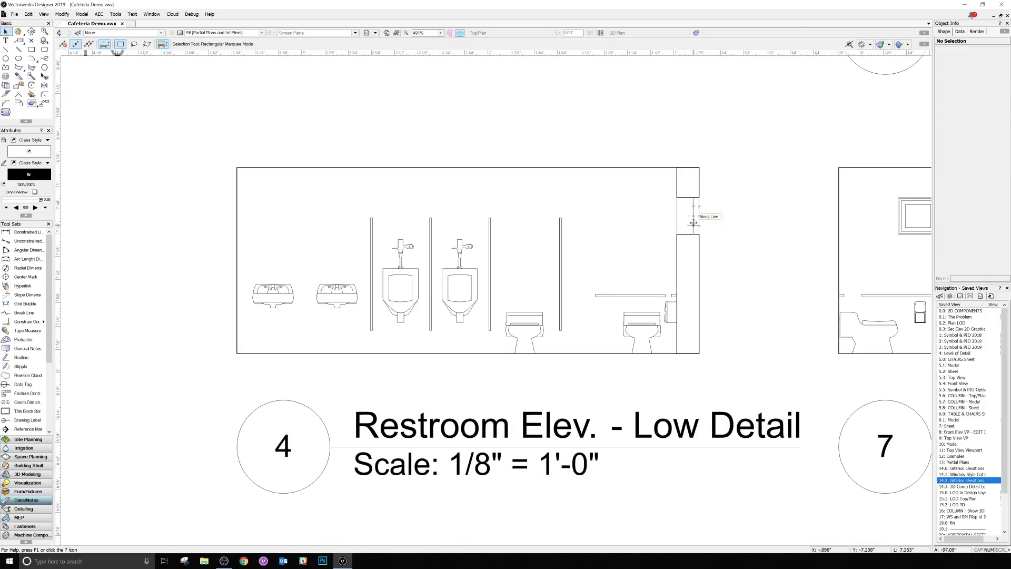
{"action": "mouse_move", "coordinate": [345, 293]}
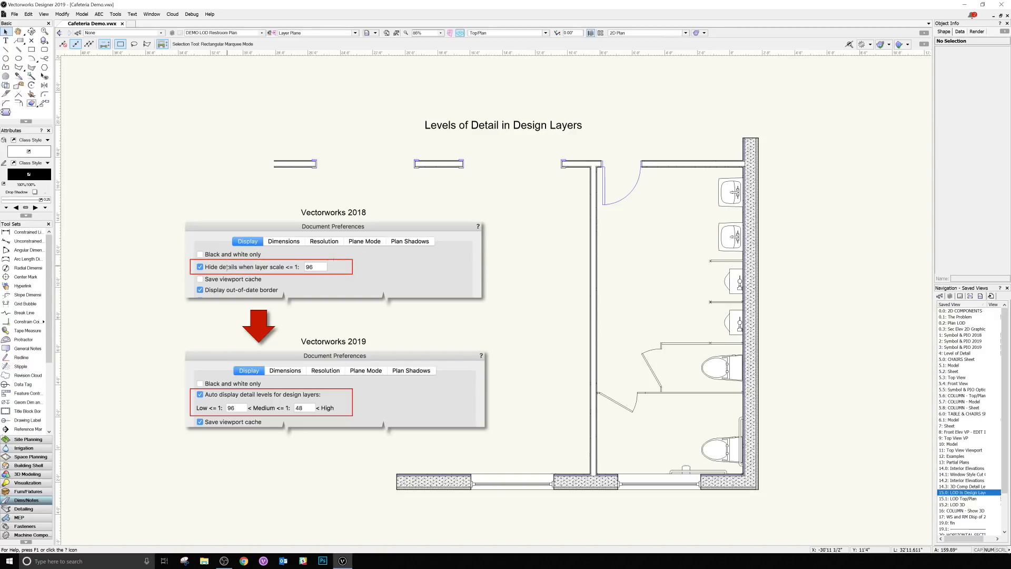
{"action": "mouse_move", "coordinate": [379, 262]}
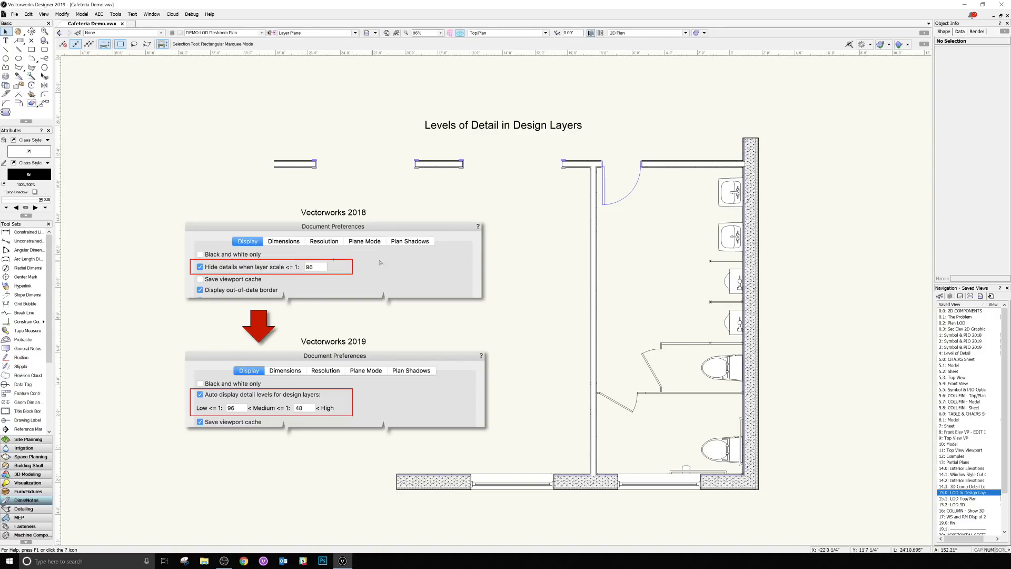
{"action": "mouse_move", "coordinate": [311, 273]}
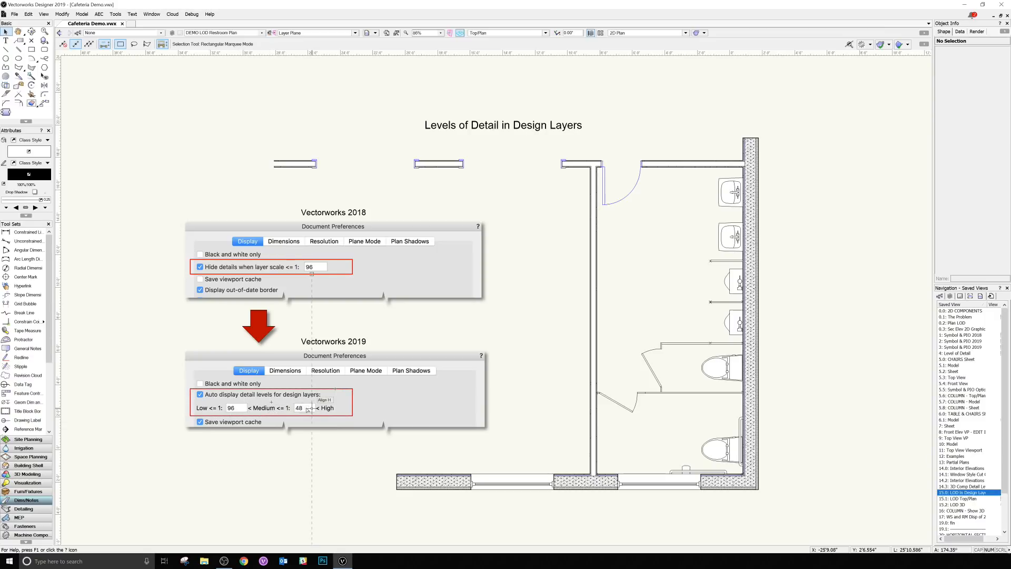
{"action": "mouse_move", "coordinate": [306, 412]}
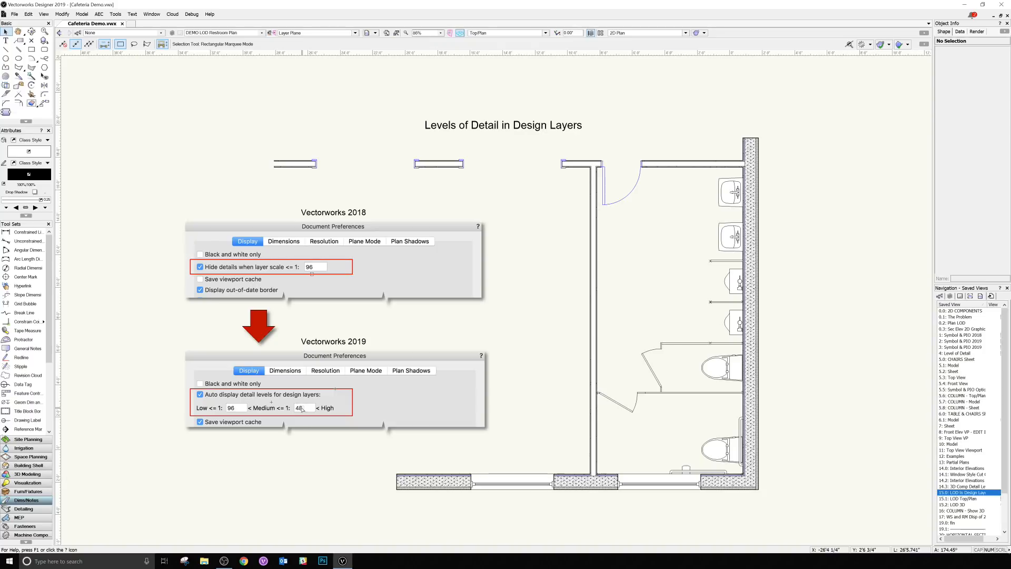
Step: Switch to the 15.1 LOD Top/Plan saved view of the restroom toilet
{"action": "left_click", "coordinate": [960, 498]}
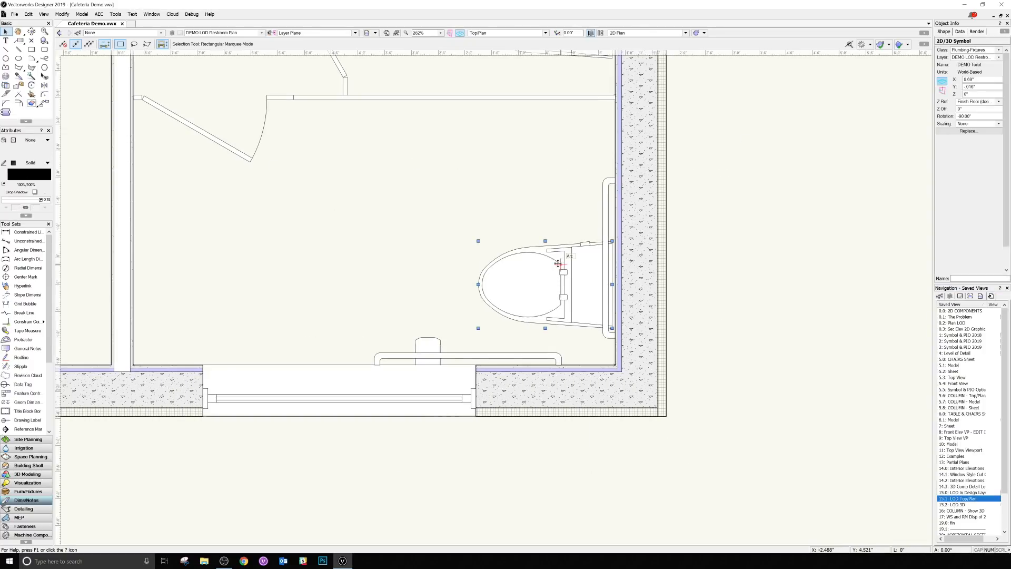
Step: Edit the toilet symbol's 2D components and preview the High and Medium detail levels
{"action": "right_click", "coordinate": [559, 263]}
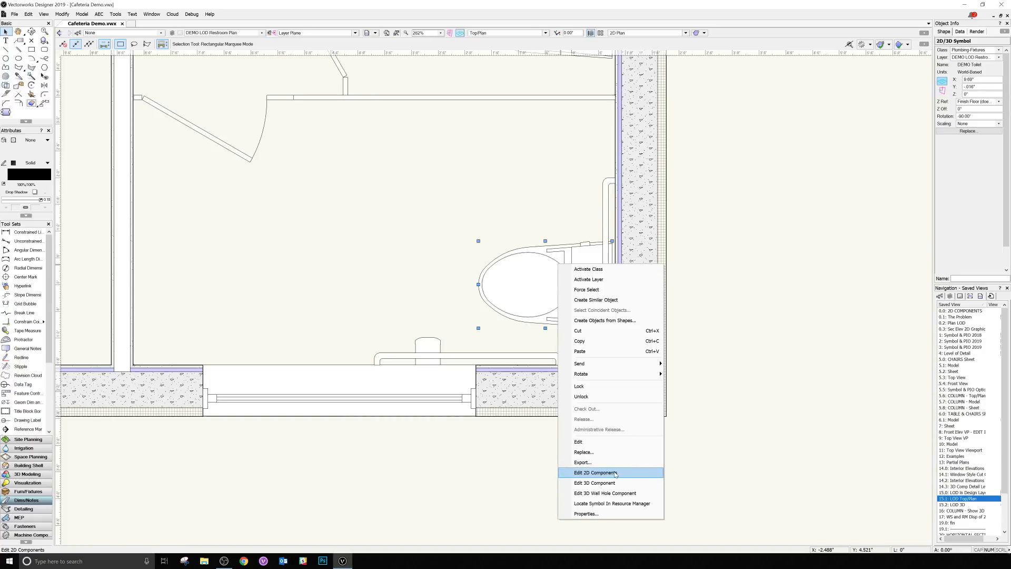
{"action": "left_click", "coordinate": [593, 471]}
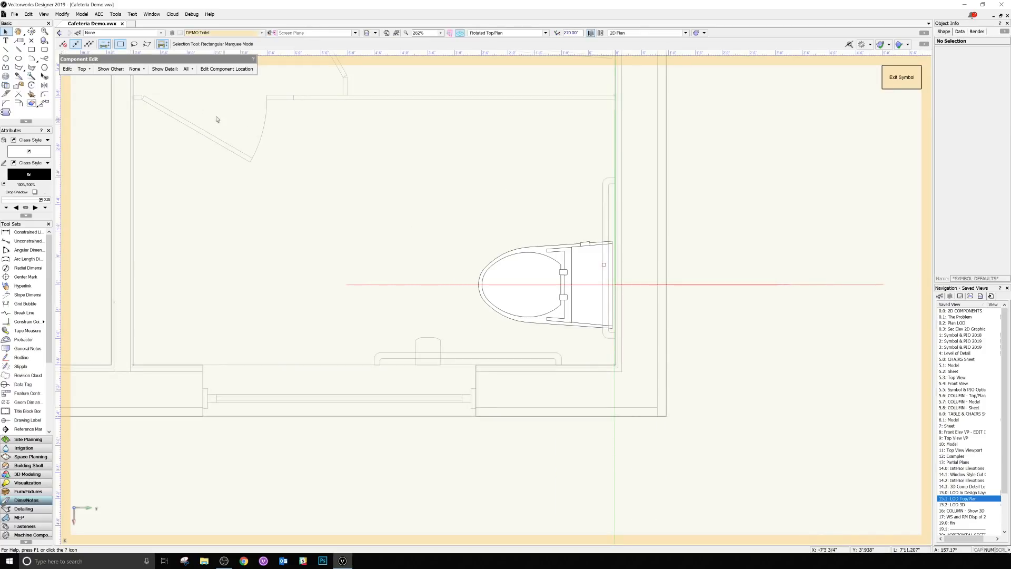
{"action": "left_click_drag", "start_coordinate": [129, 58], "coordinate": [165, 72]}
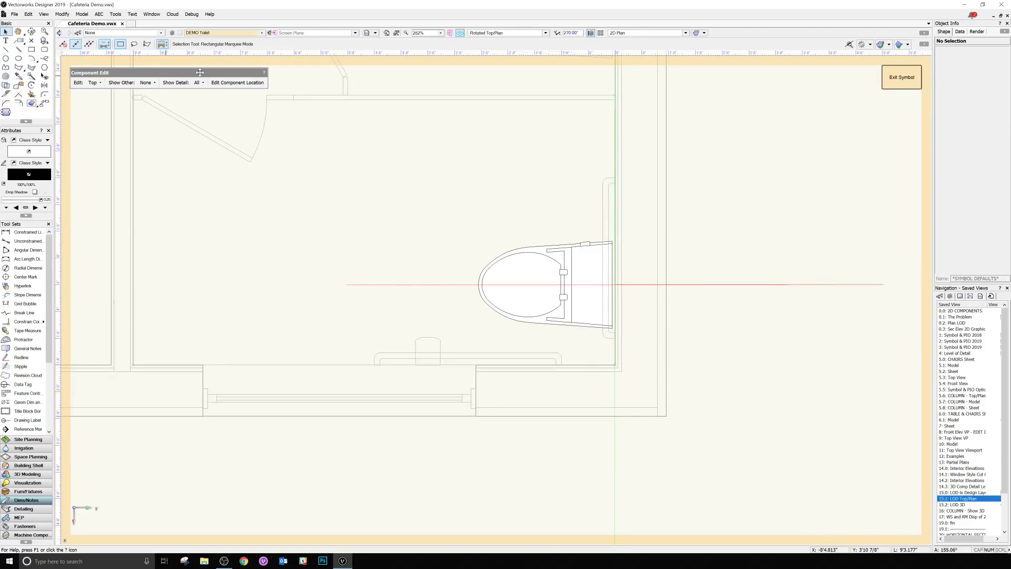
{"action": "left_click", "coordinate": [201, 83]}
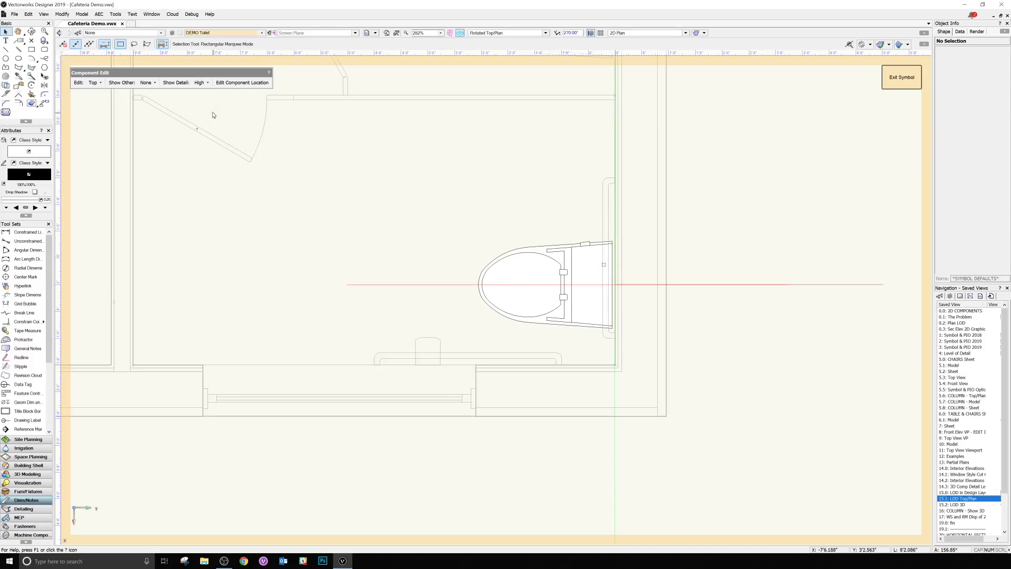
{"action": "left_click", "coordinate": [202, 83]}
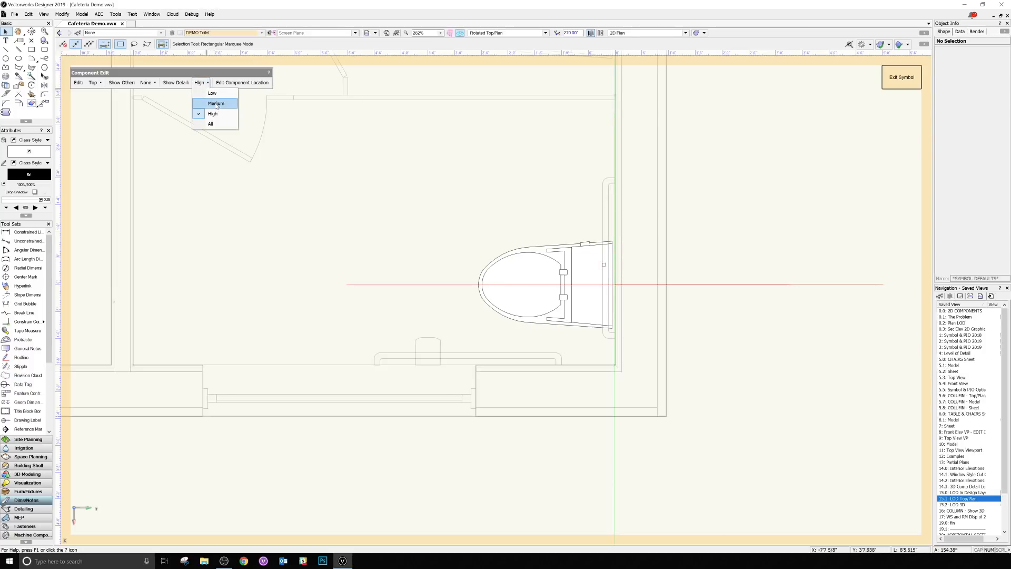
{"action": "left_click", "coordinate": [216, 103]}
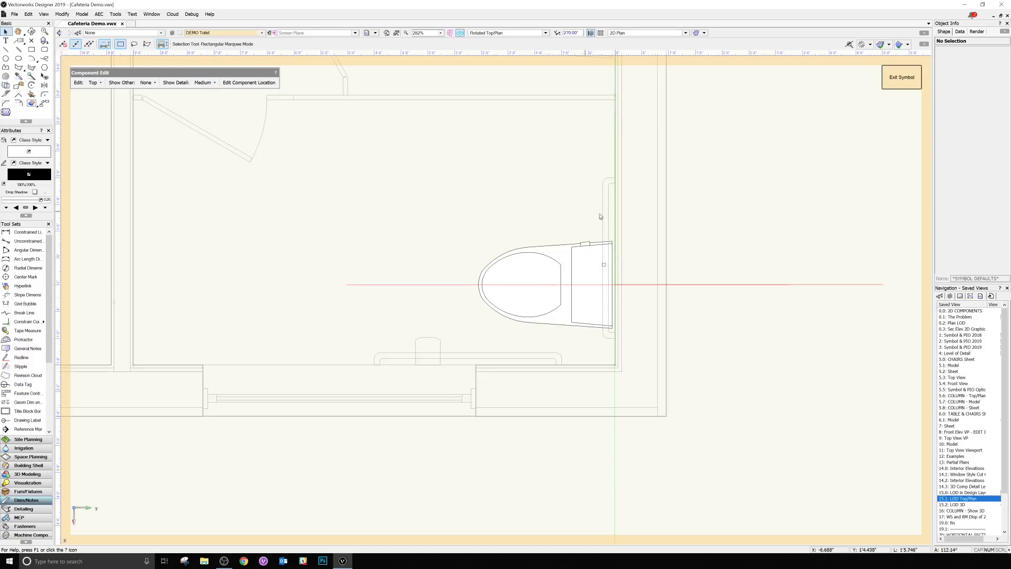
Step: Restrict the inner seat outline to Low detail only, then exit component editing
{"action": "left_click", "coordinate": [523, 284]}
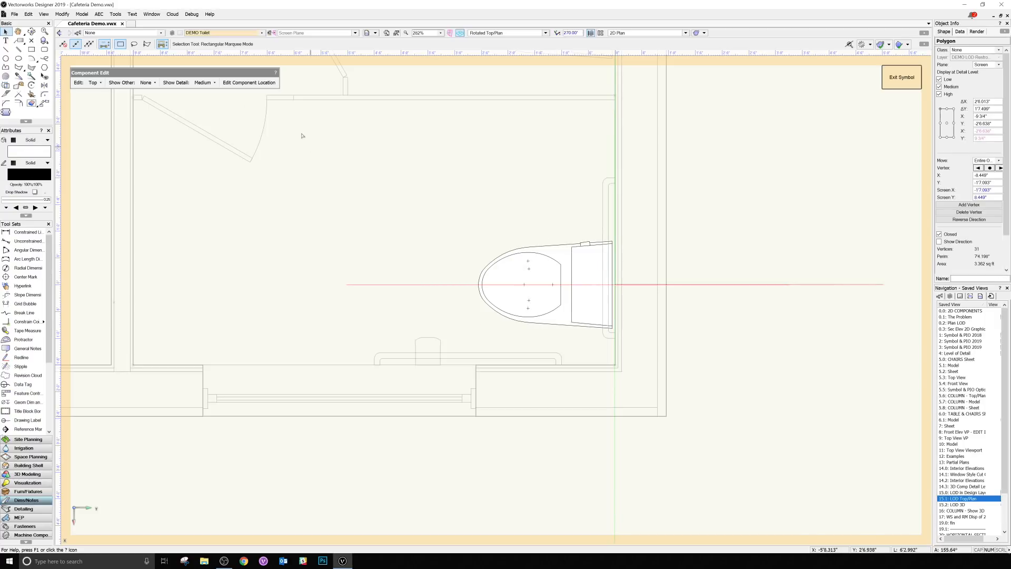
{"action": "left_click", "coordinate": [205, 83]}
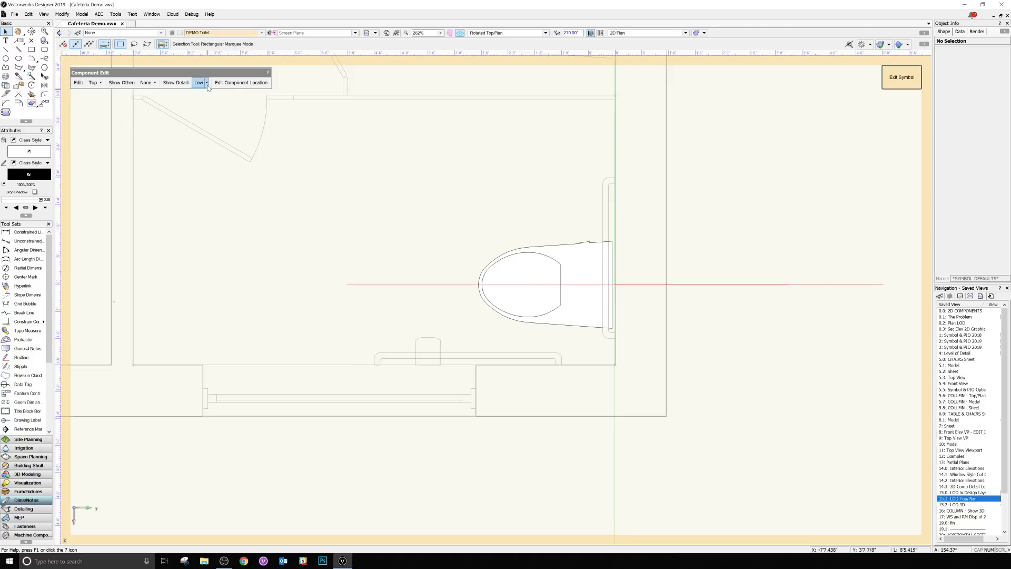
{"action": "left_click", "coordinate": [200, 83]}
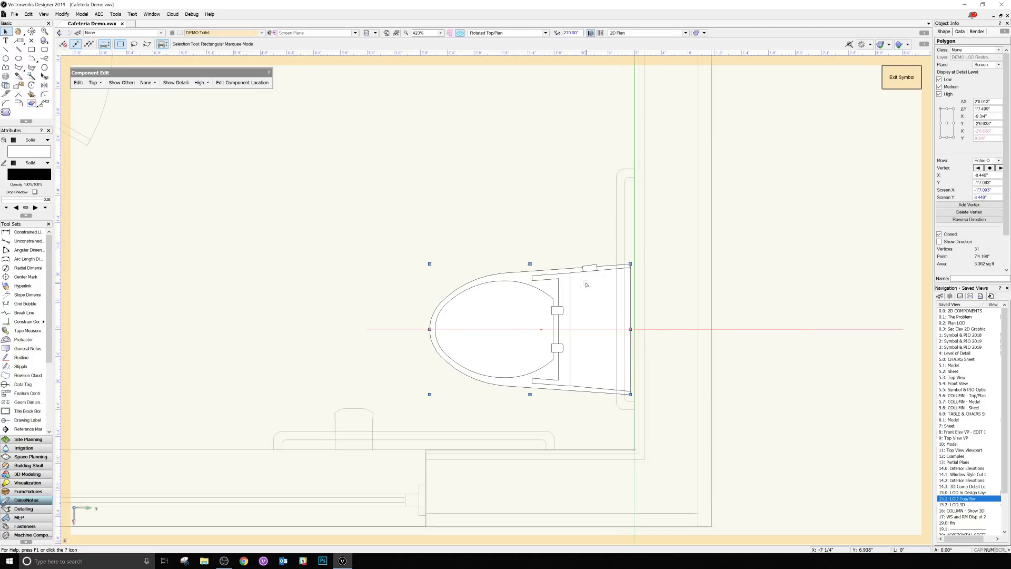
{"action": "left_click", "coordinate": [554, 303]}
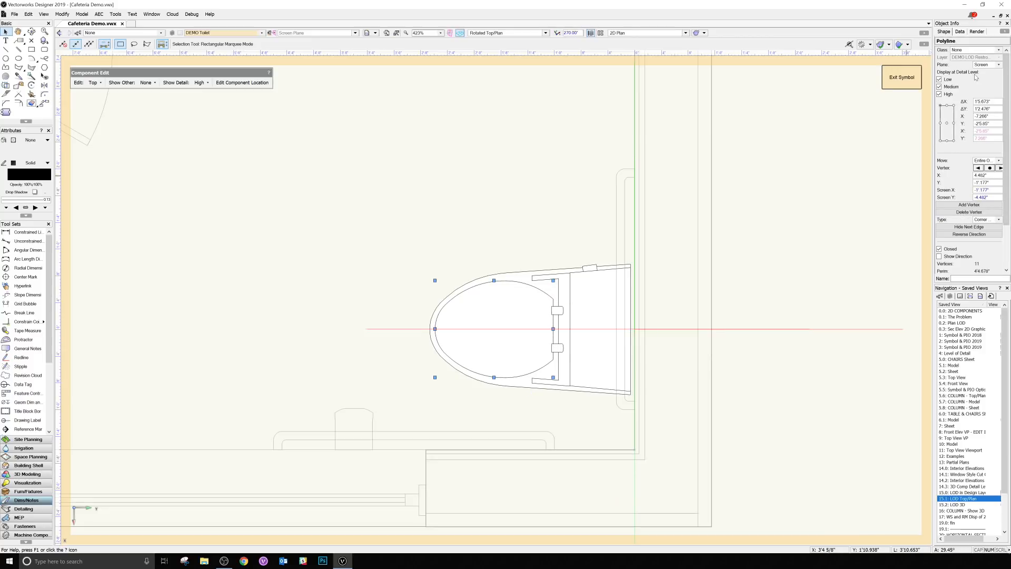
{"action": "mouse_move", "coordinate": [923, 106]}
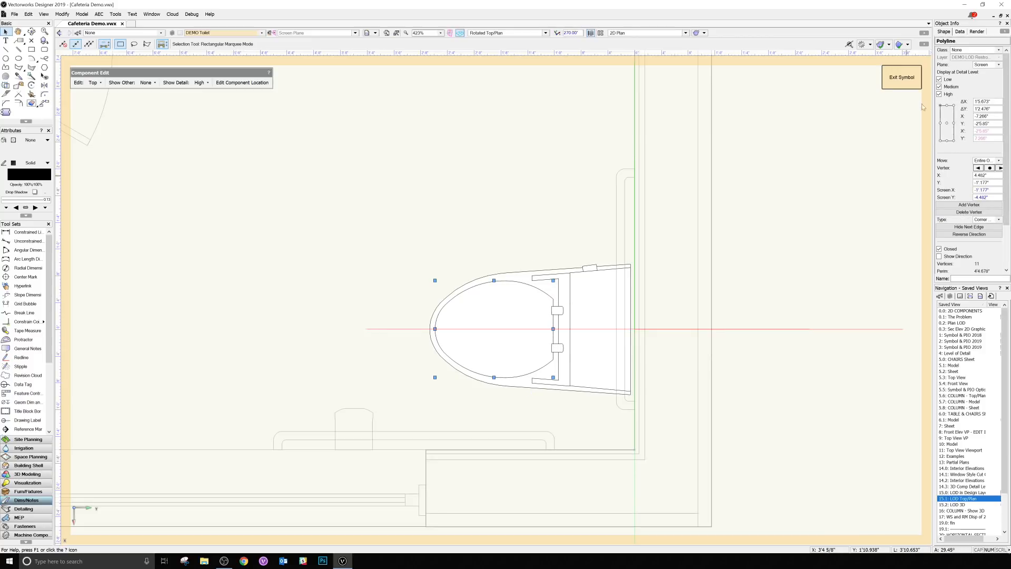
{"action": "mouse_move", "coordinate": [820, 147]}
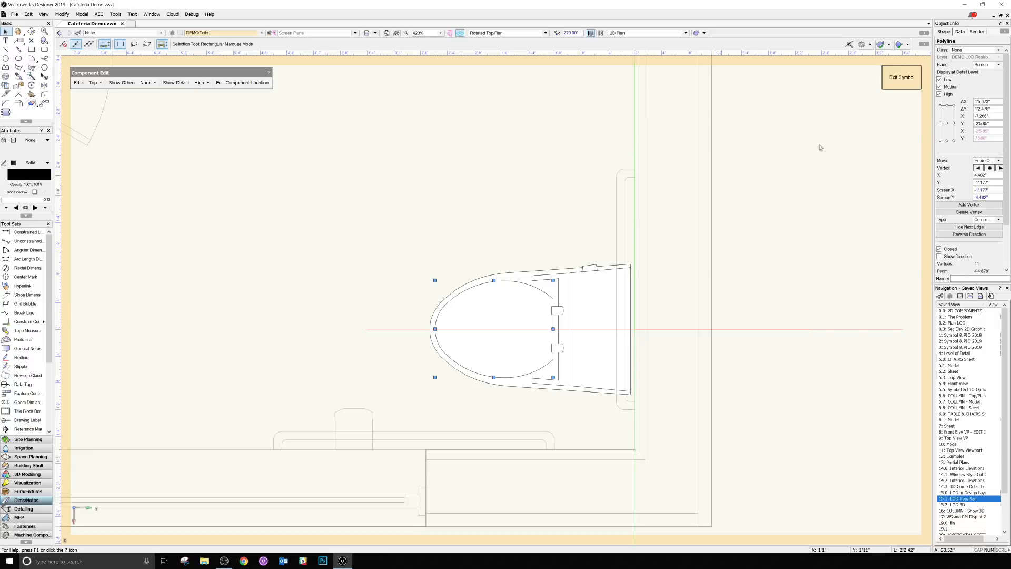
{"action": "mouse_move", "coordinate": [923, 62]}
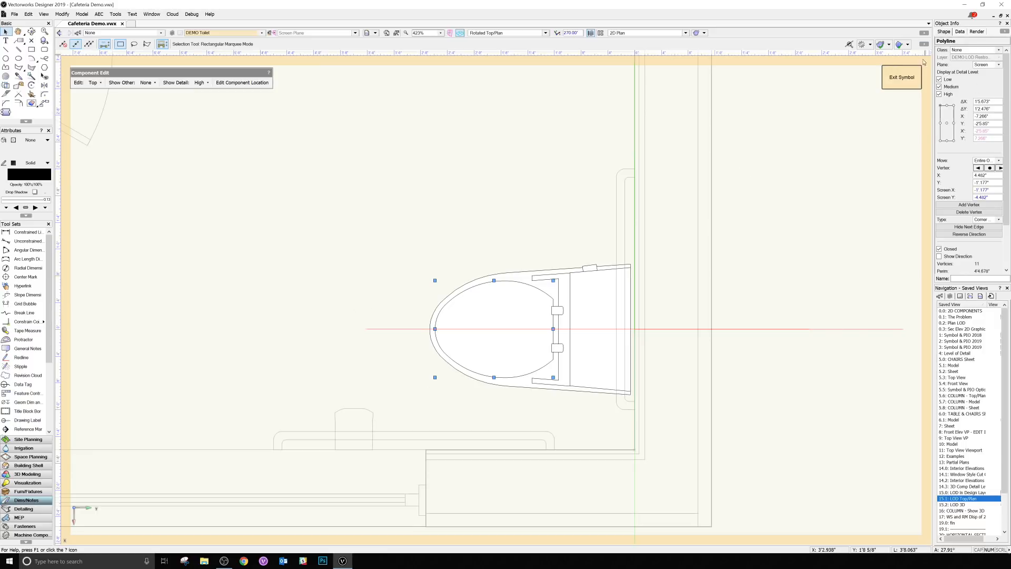
{"action": "mouse_move", "coordinate": [872, 97]}
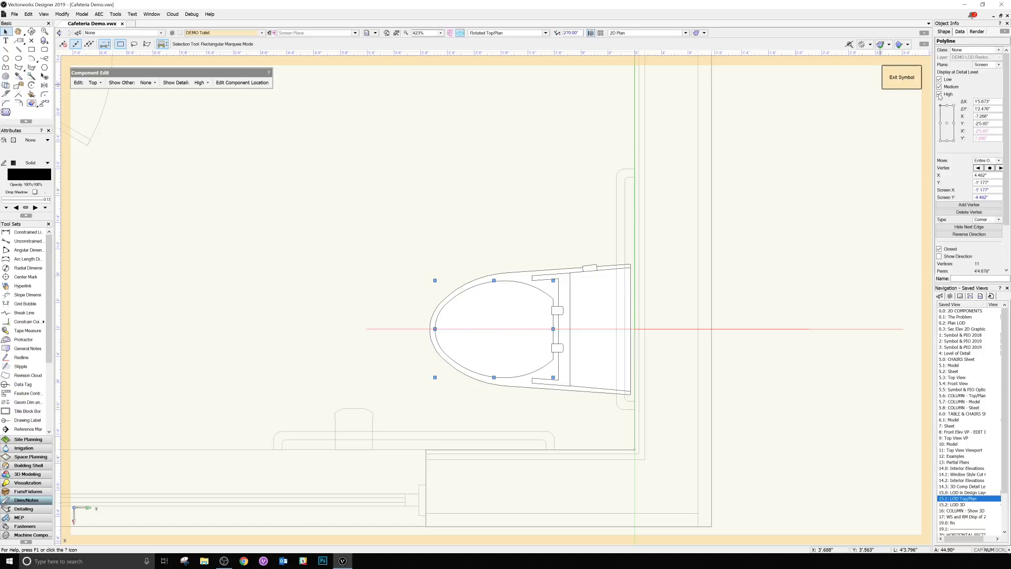
{"action": "left_click", "coordinate": [939, 86]}
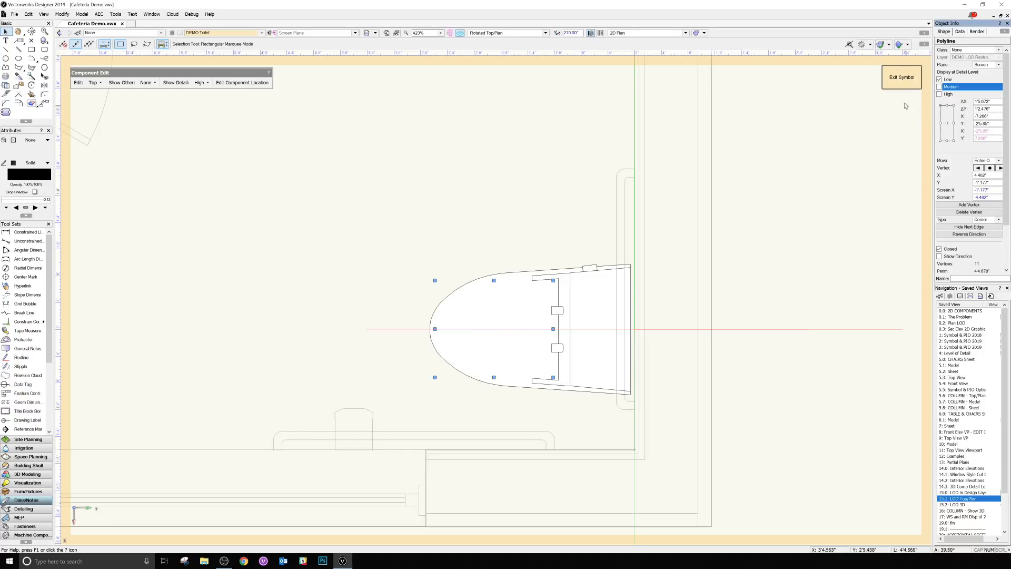
{"action": "left_click", "coordinate": [901, 77]}
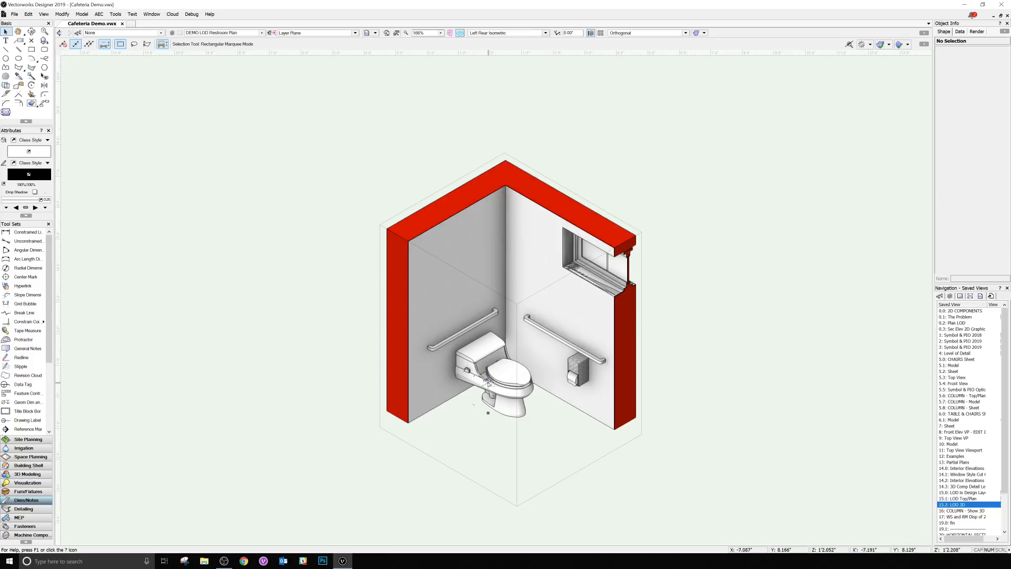
Step: Set the restroom's active layer scale to 3/16"
{"action": "right_click", "coordinate": [488, 384]}
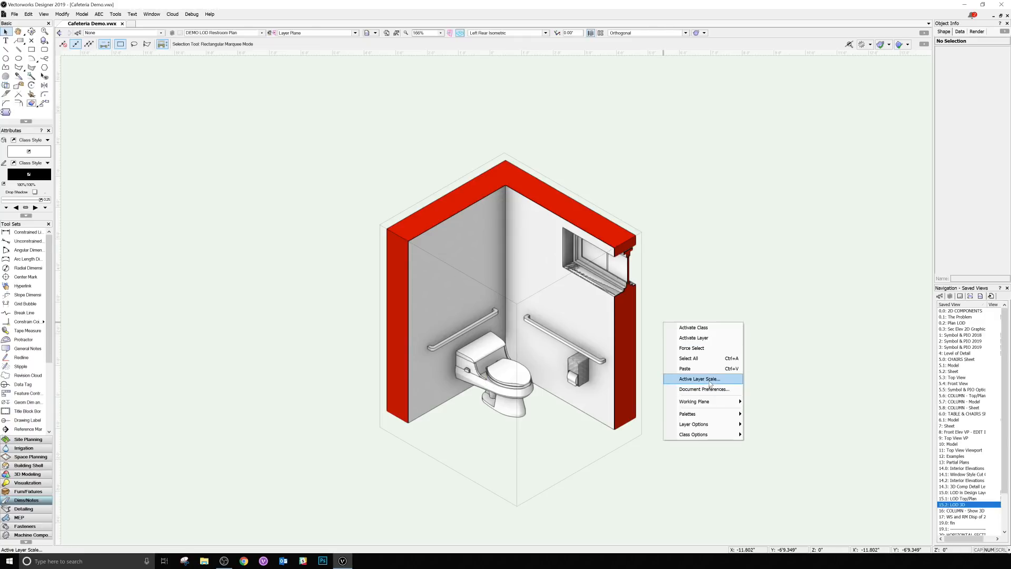
{"action": "left_click", "coordinate": [698, 379]}
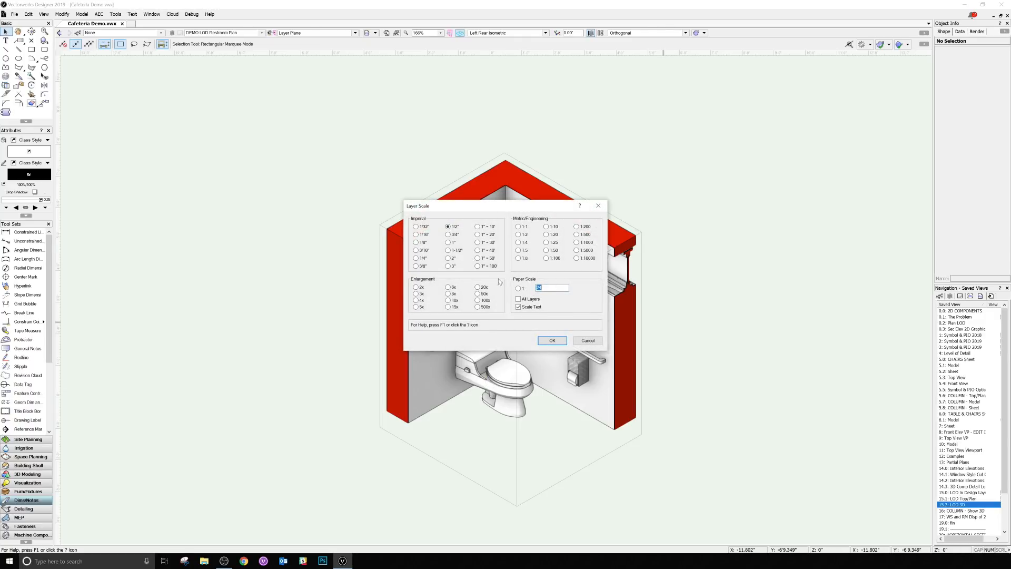
{"action": "left_click", "coordinate": [447, 250]}
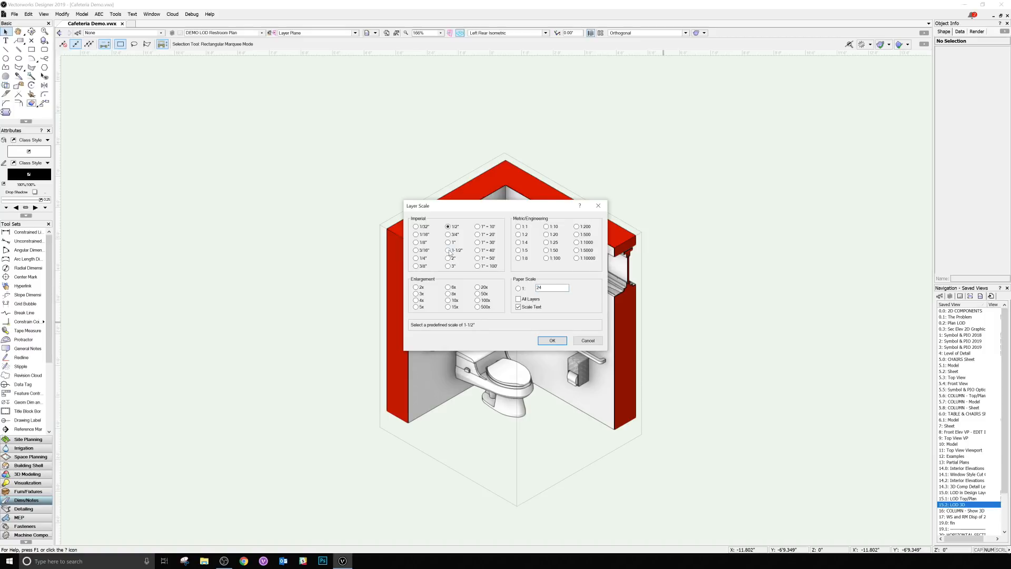
{"action": "left_click", "coordinate": [416, 250]}
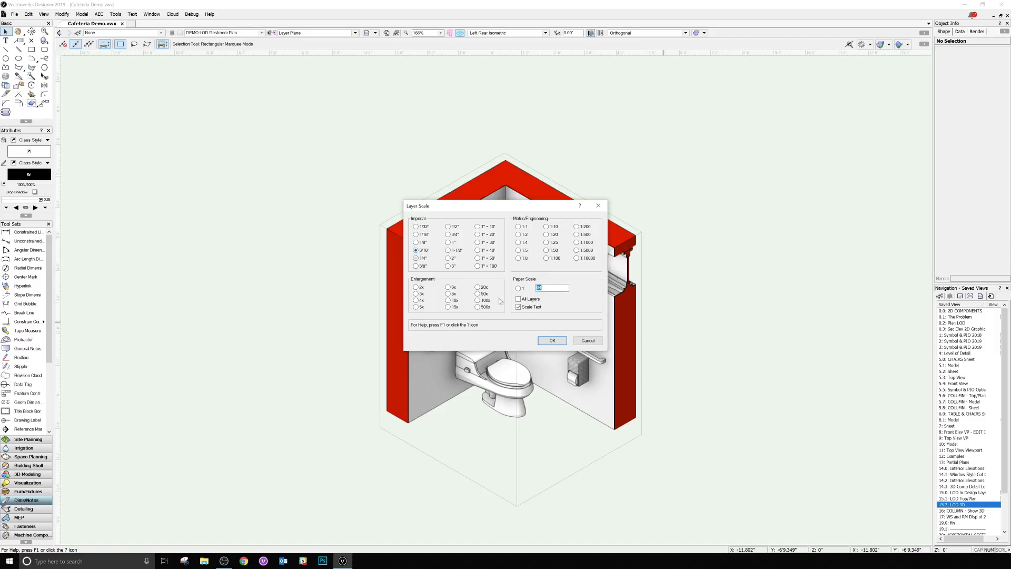
{"action": "left_click", "coordinate": [551, 341]}
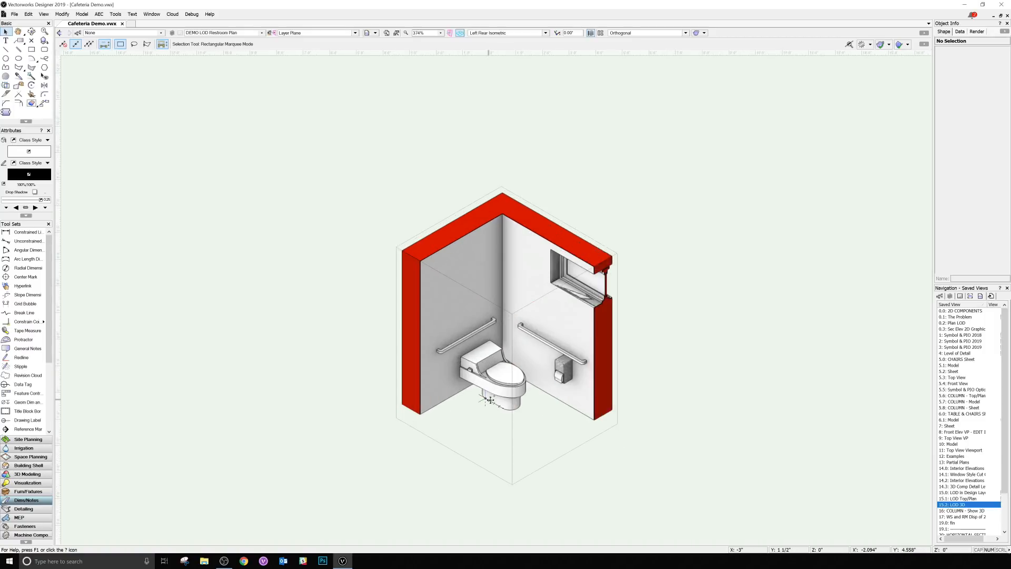
Step: Try a smaller layer scale, then set the layer scale to 3/8"
{"action": "right_click", "coordinate": [313, 331]}
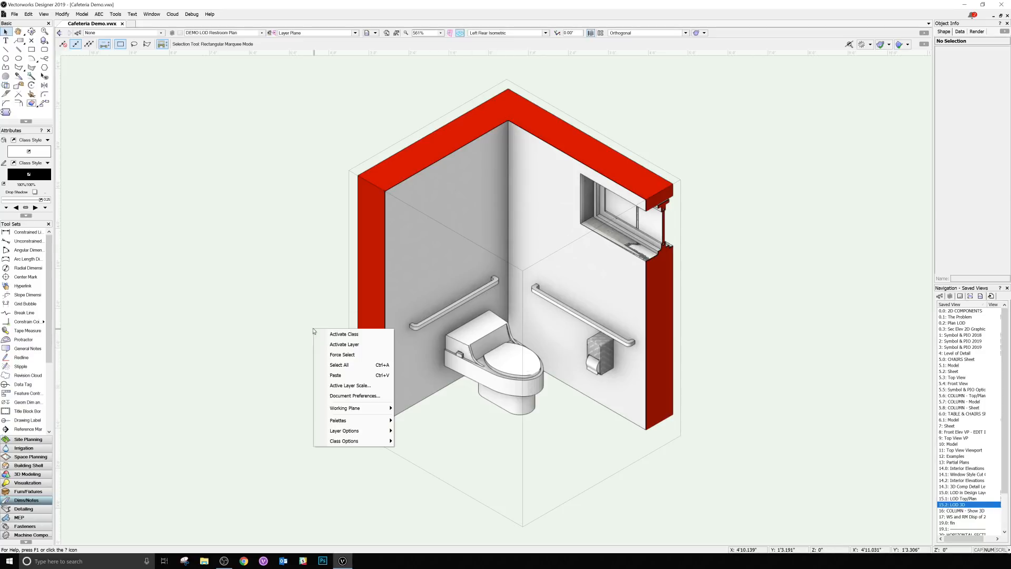
{"action": "left_click", "coordinate": [350, 384]}
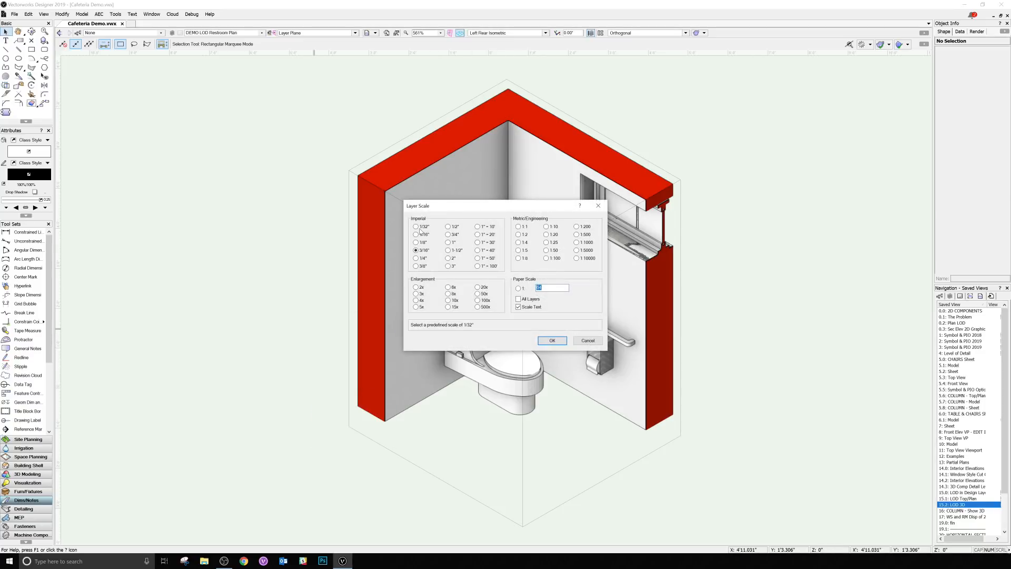
{"action": "left_click", "coordinate": [551, 340]}
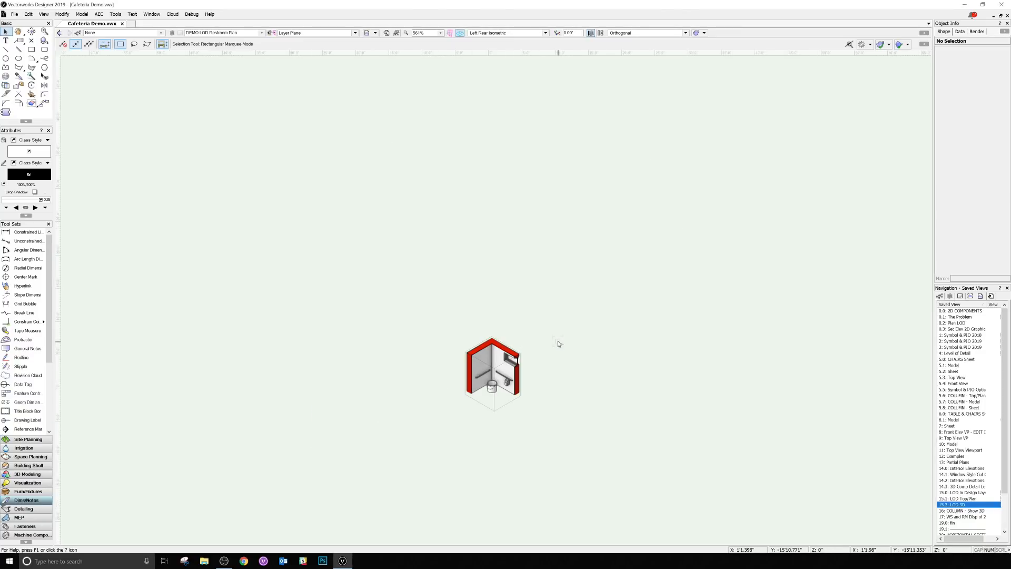
{"action": "scroll", "scroll_direction": "up", "scroll_amount": 3}
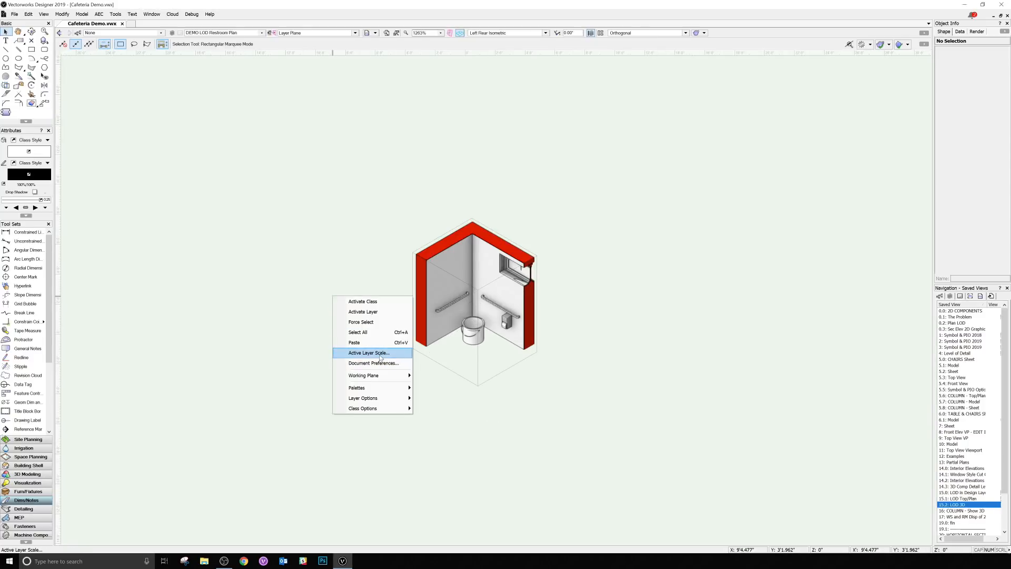
{"action": "left_click", "coordinate": [368, 352]}
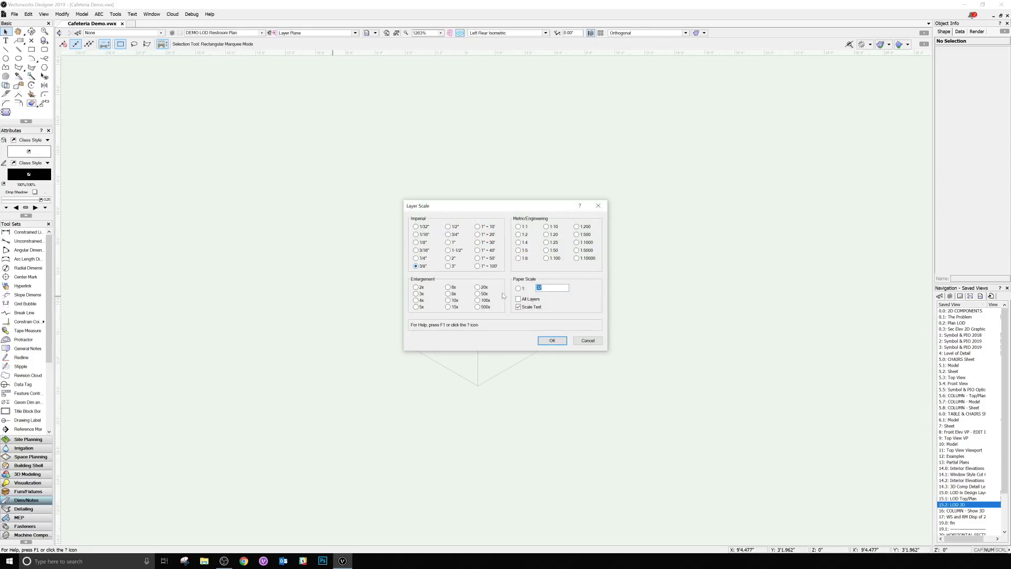
{"action": "left_click", "coordinate": [551, 341]}
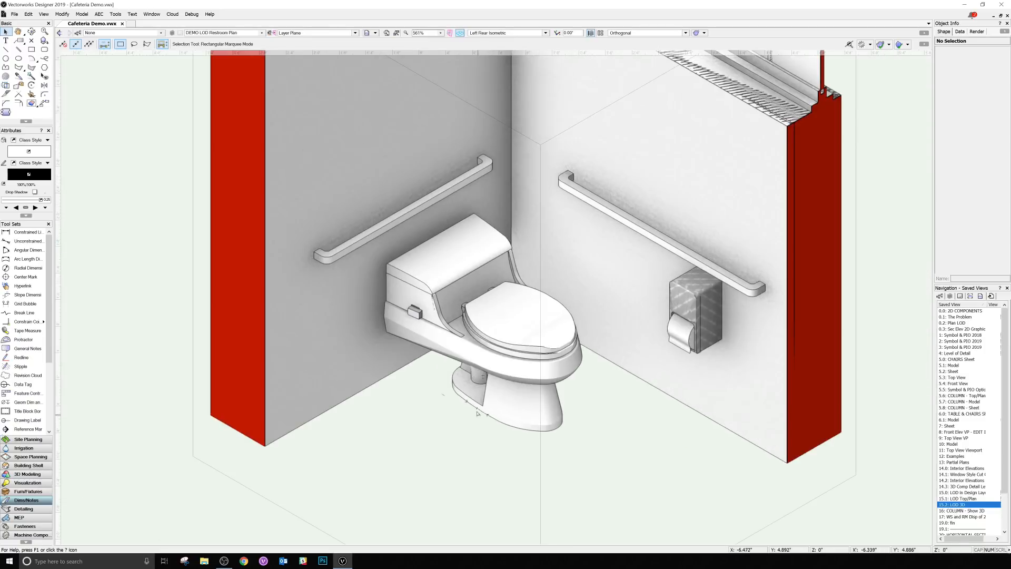
{"action": "double_click", "coordinate": [490, 323]}
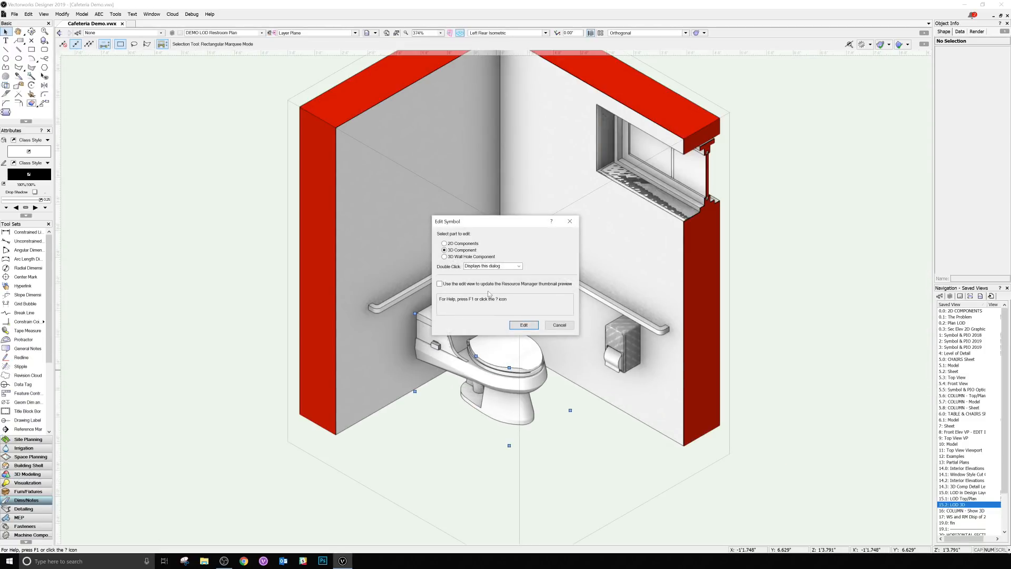
{"action": "left_click", "coordinate": [522, 324]}
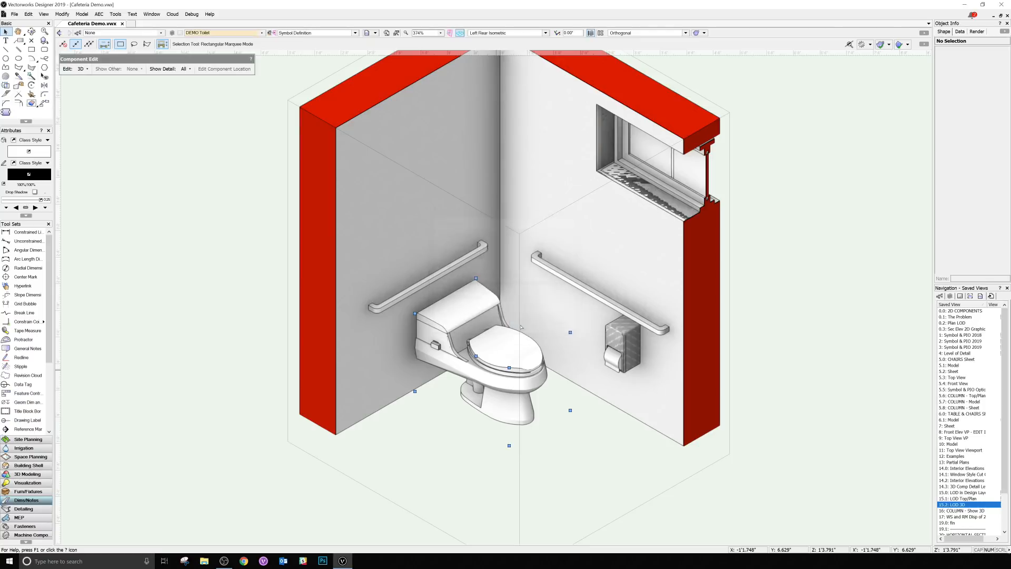
{"action": "double_click", "coordinate": [477, 341]}
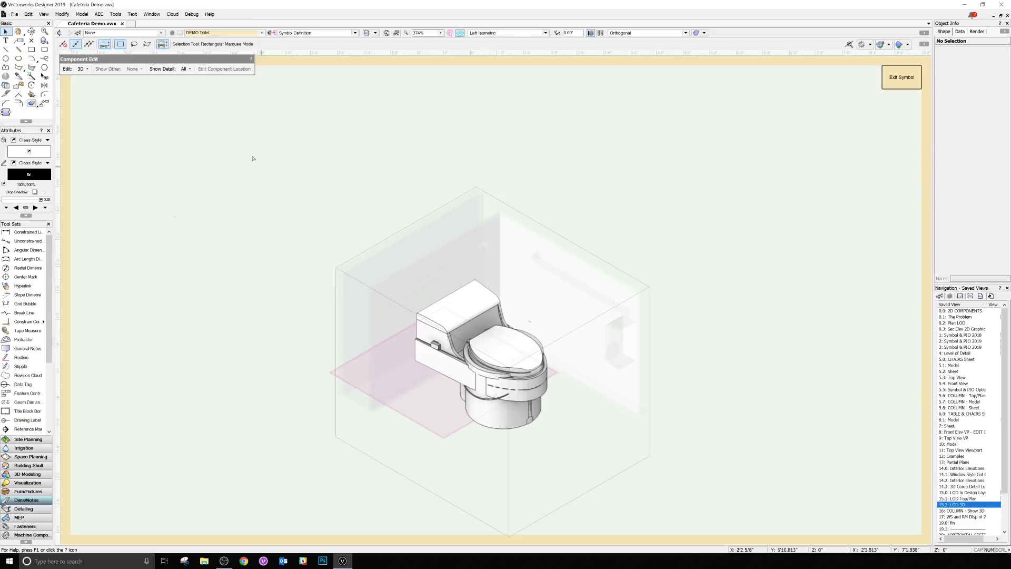
{"action": "left_click", "coordinate": [187, 69]}
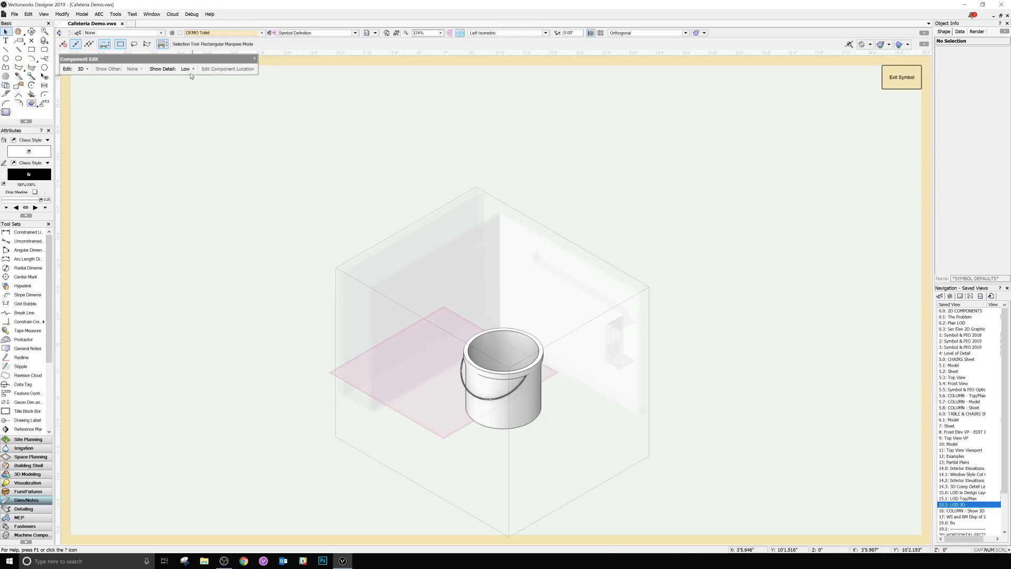
{"action": "left_click", "coordinate": [187, 69]}
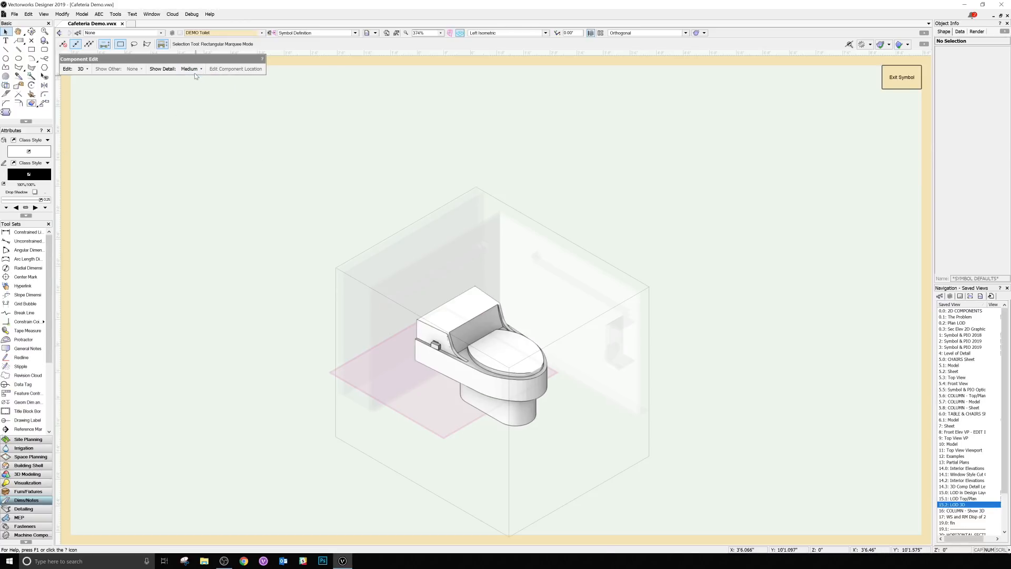
{"action": "left_click", "coordinate": [190, 69]}
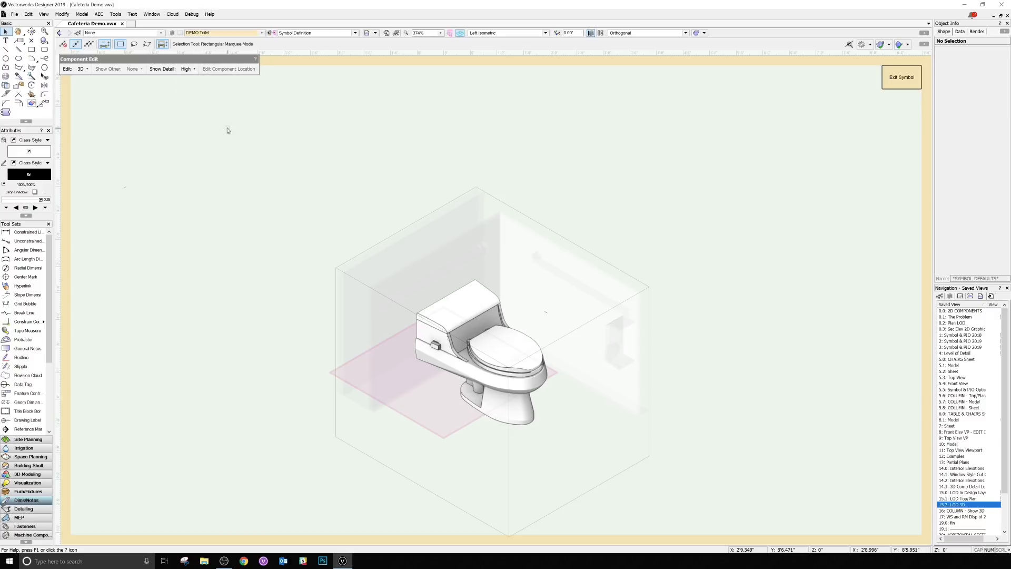
{"action": "left_click", "coordinate": [187, 69]}
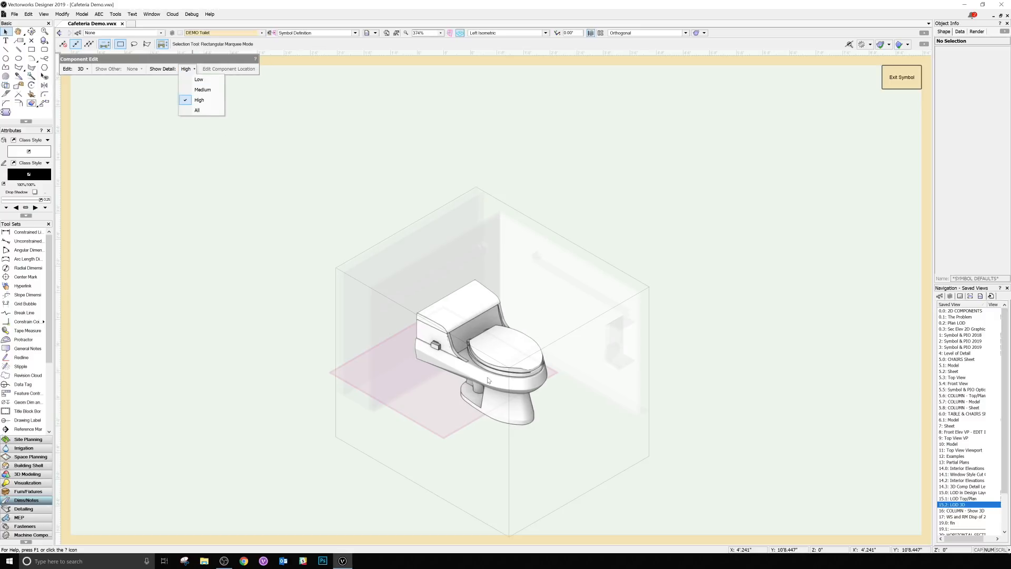
{"action": "mouse_move", "coordinate": [199, 100]}
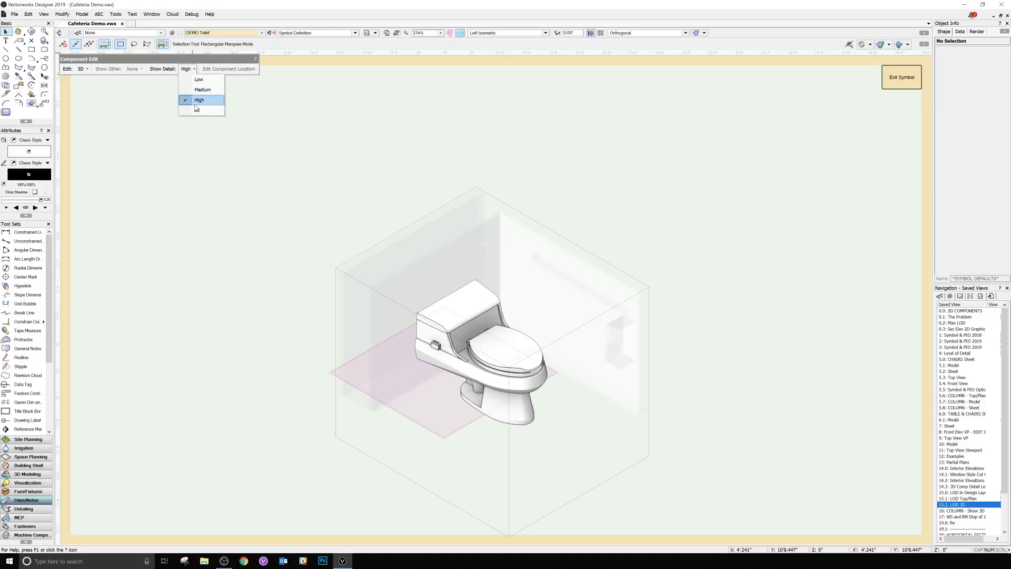
{"action": "left_click", "coordinate": [196, 109]}
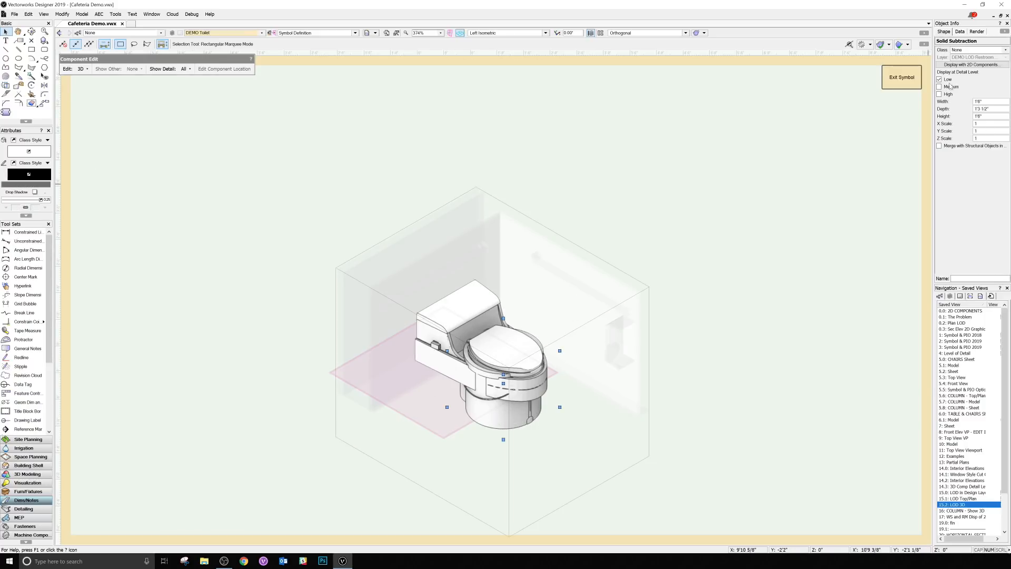
{"action": "left_click", "coordinate": [938, 78]}
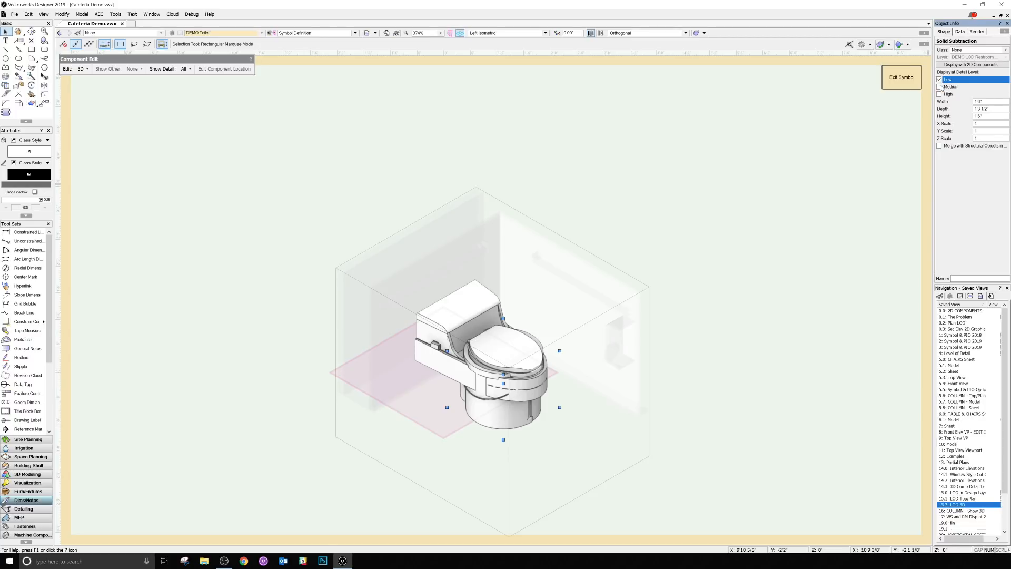
{"action": "left_click", "coordinate": [185, 69]}
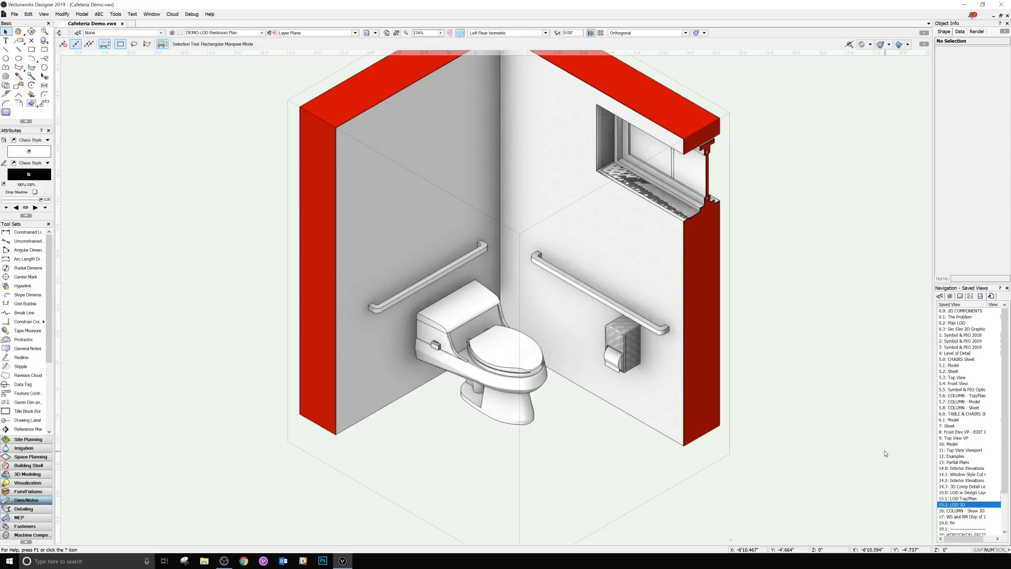
{"action": "mouse_move", "coordinate": [750, 236]}
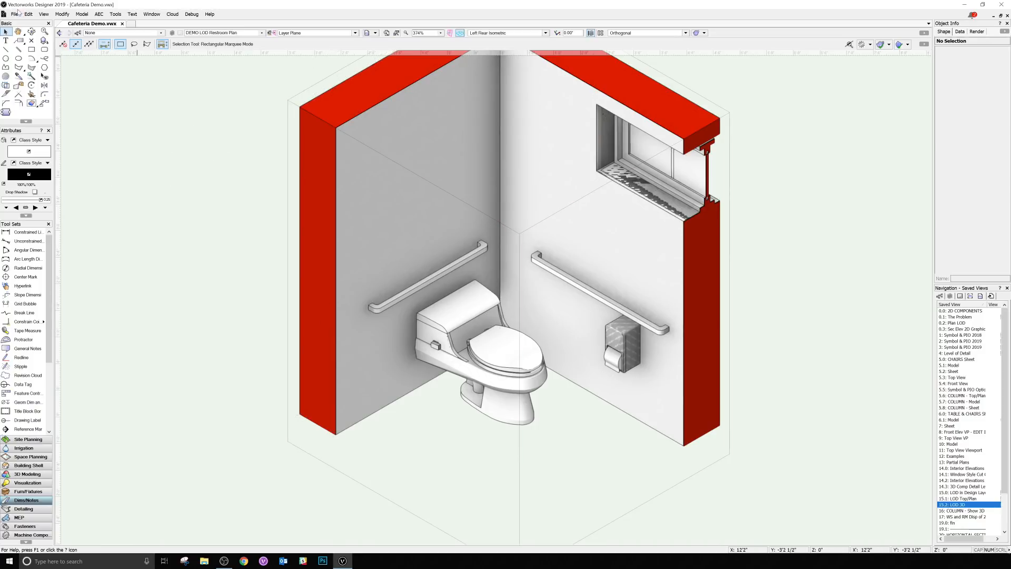
{"action": "mouse_move", "coordinate": [149, 144]}
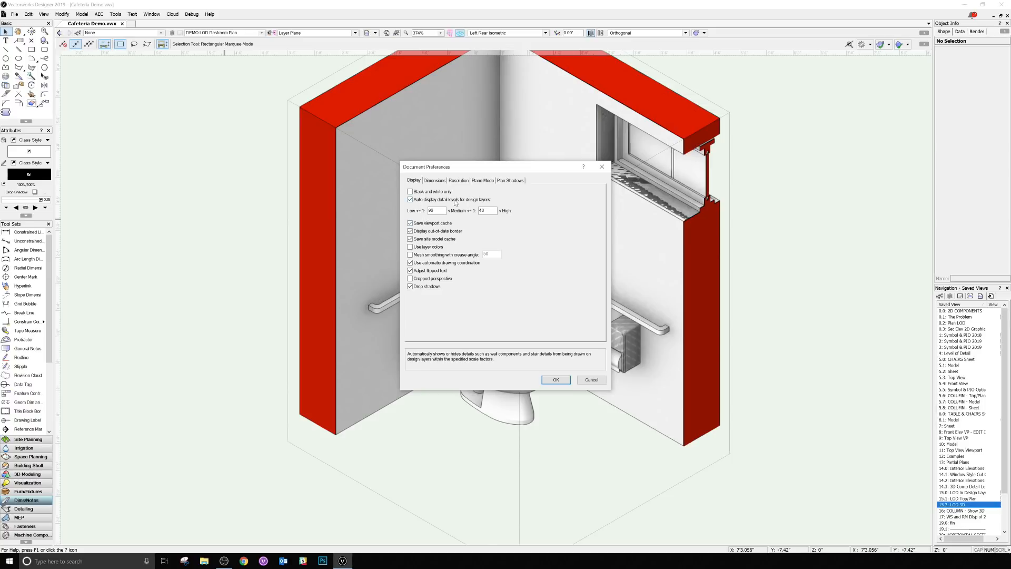
{"action": "left_click", "coordinate": [410, 199]}
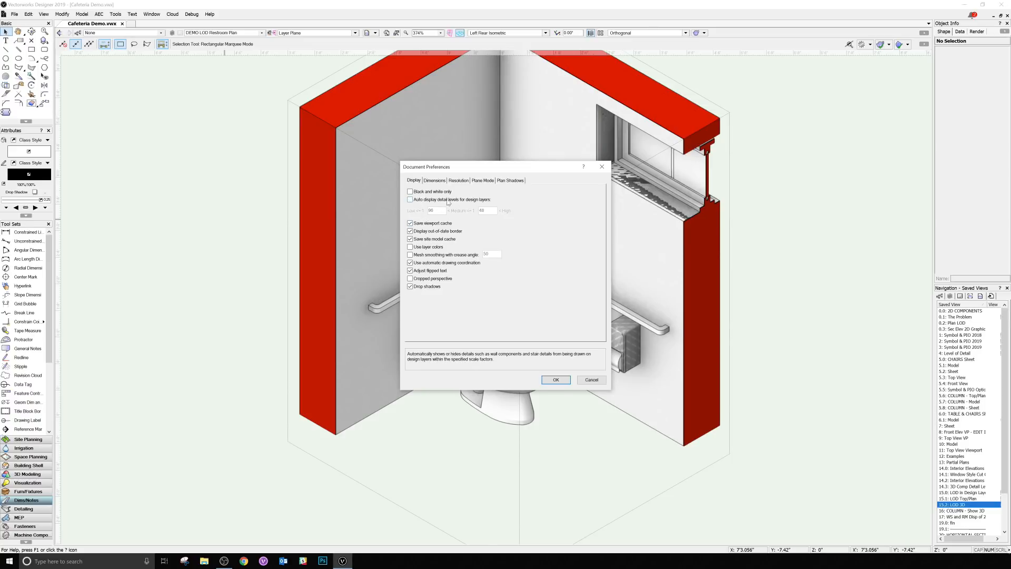
{"action": "left_click", "coordinate": [555, 379]}
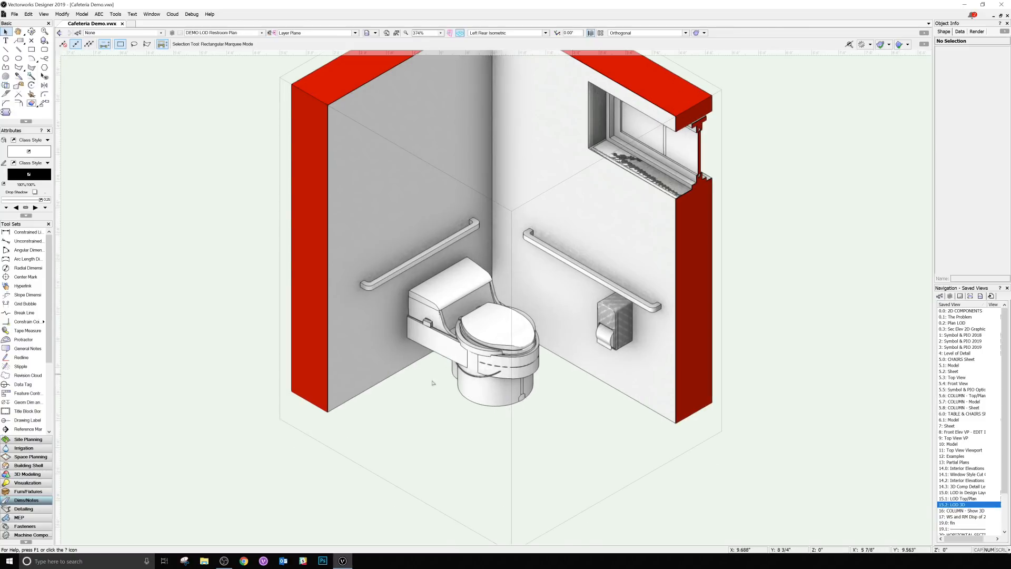
{"action": "right_click", "coordinate": [432, 382]}
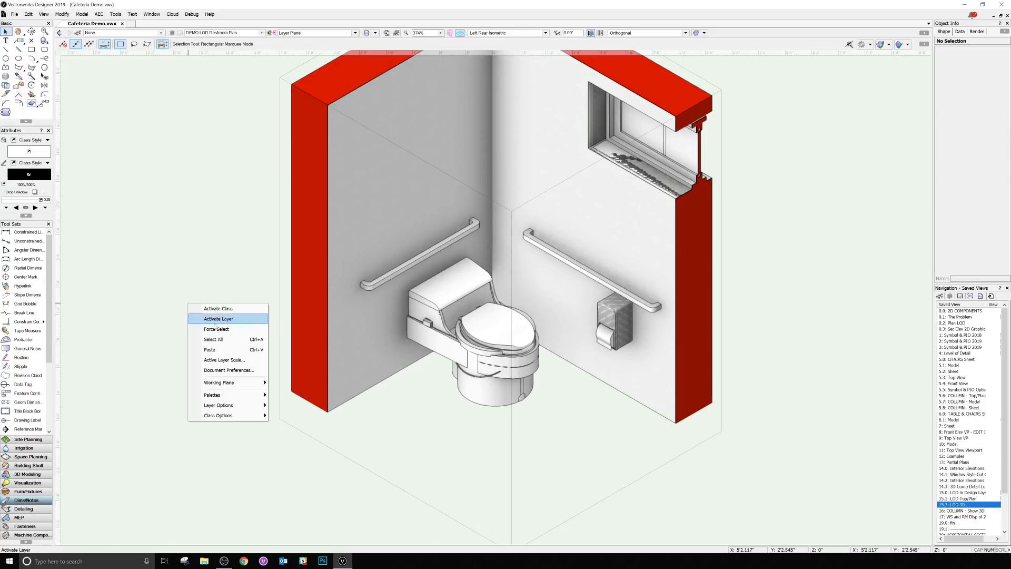
{"action": "left_click", "coordinate": [228, 370]}
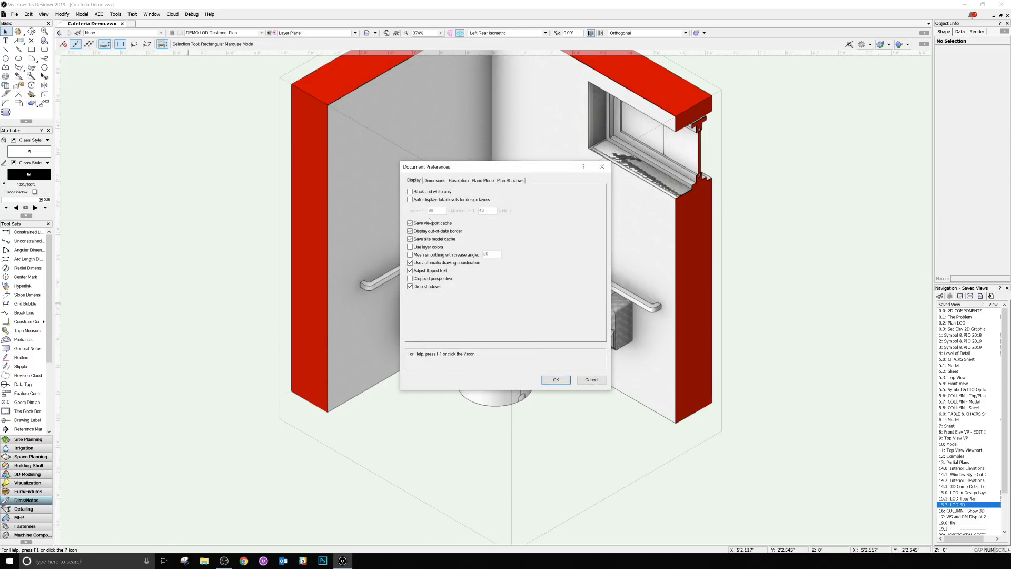
{"action": "left_click", "coordinate": [410, 199]}
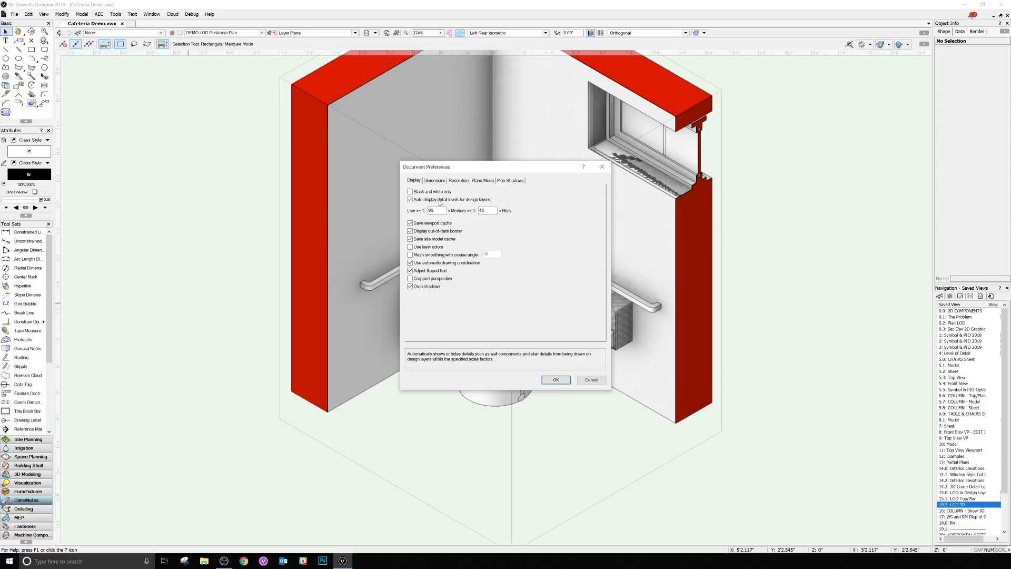
{"action": "left_click", "coordinate": [555, 379]}
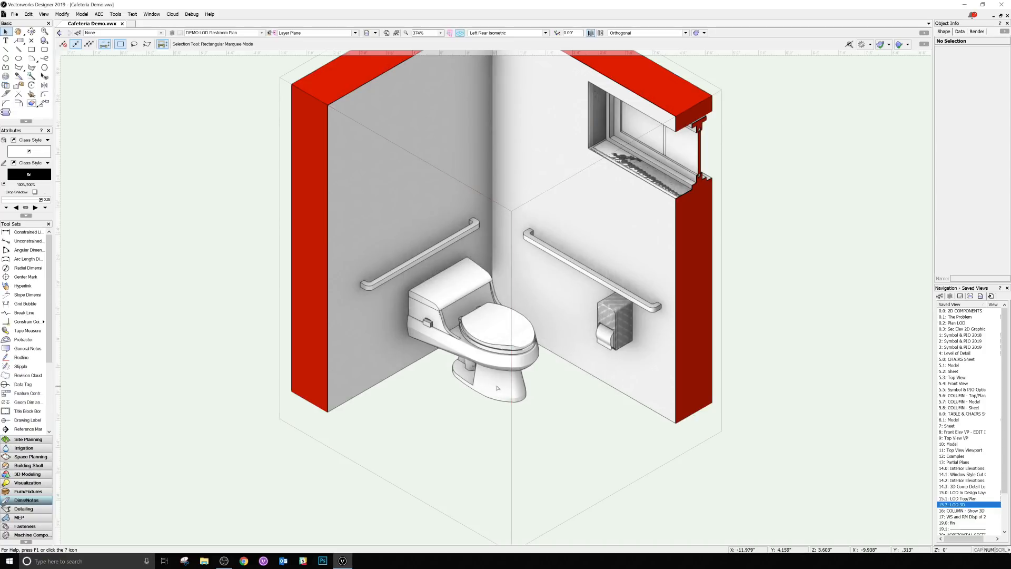